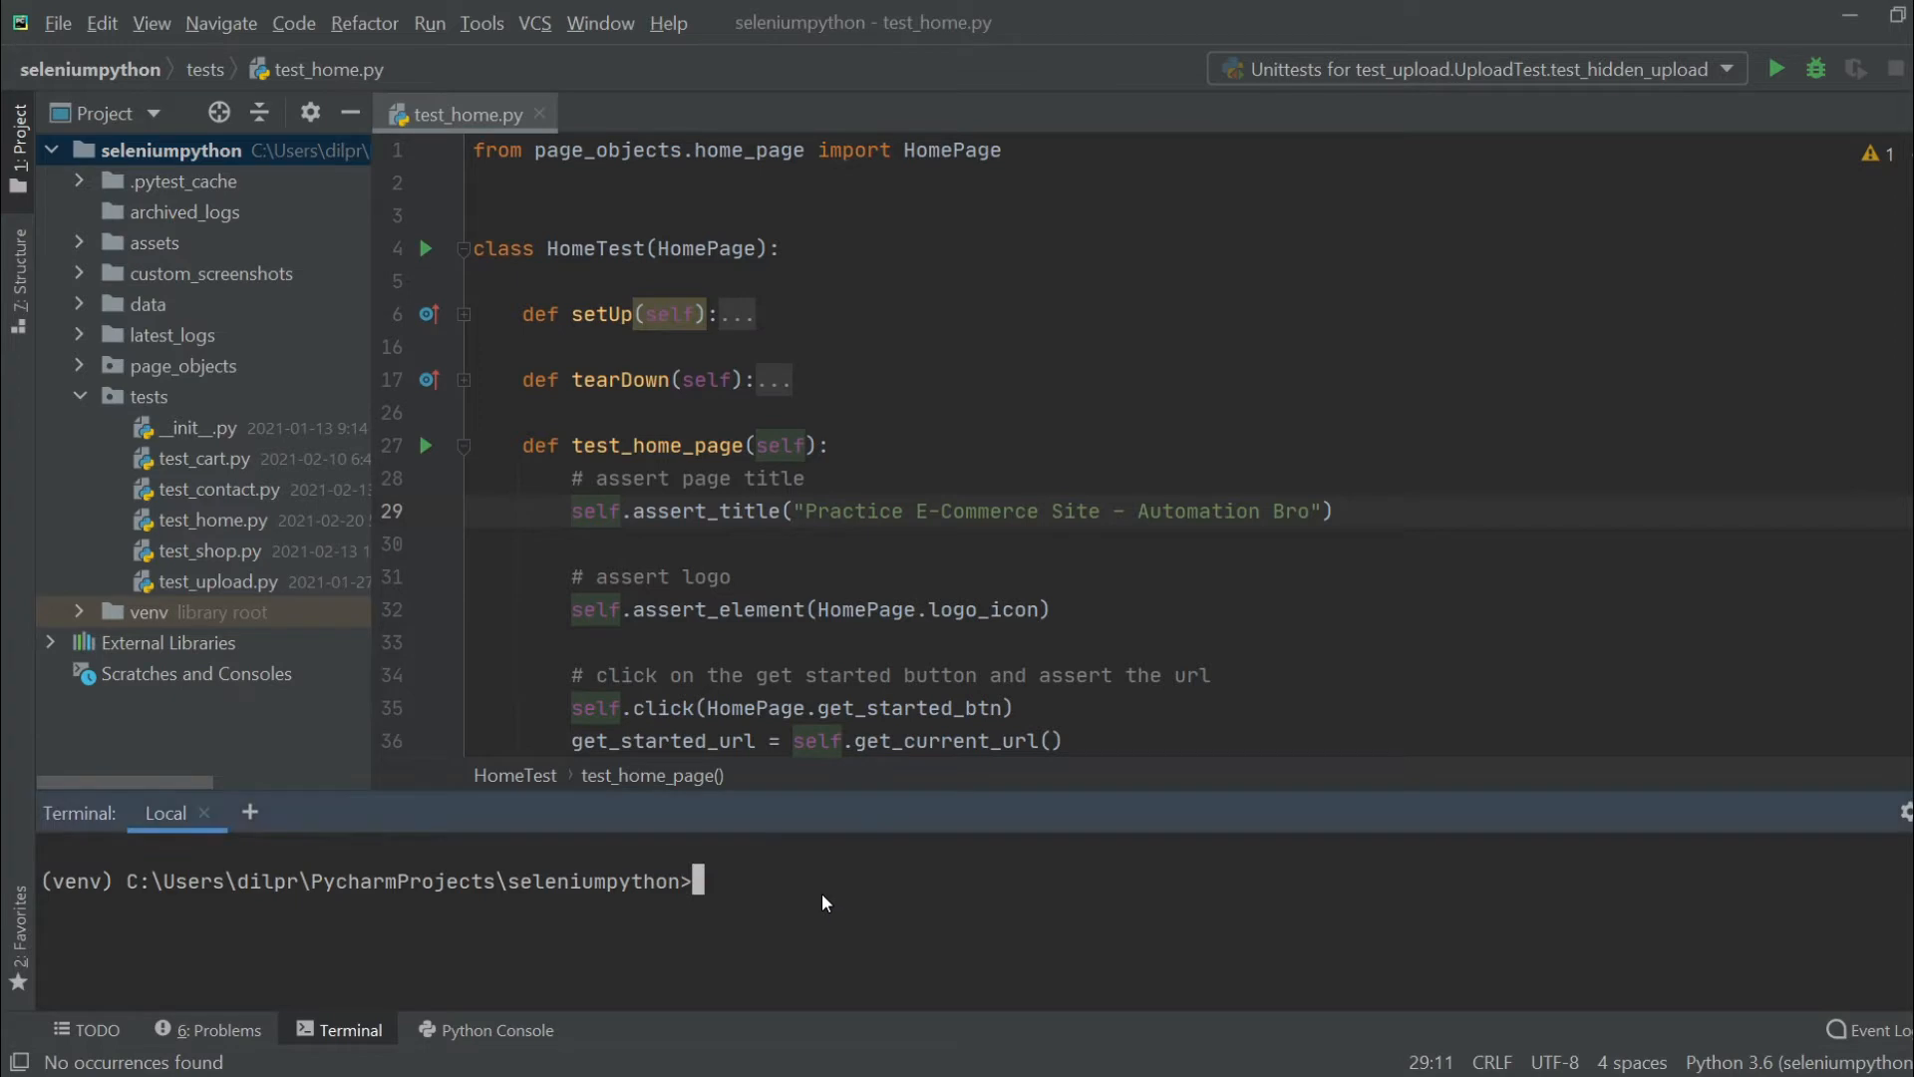
{"action": "mouse_move", "coordinate": [815, 903]}
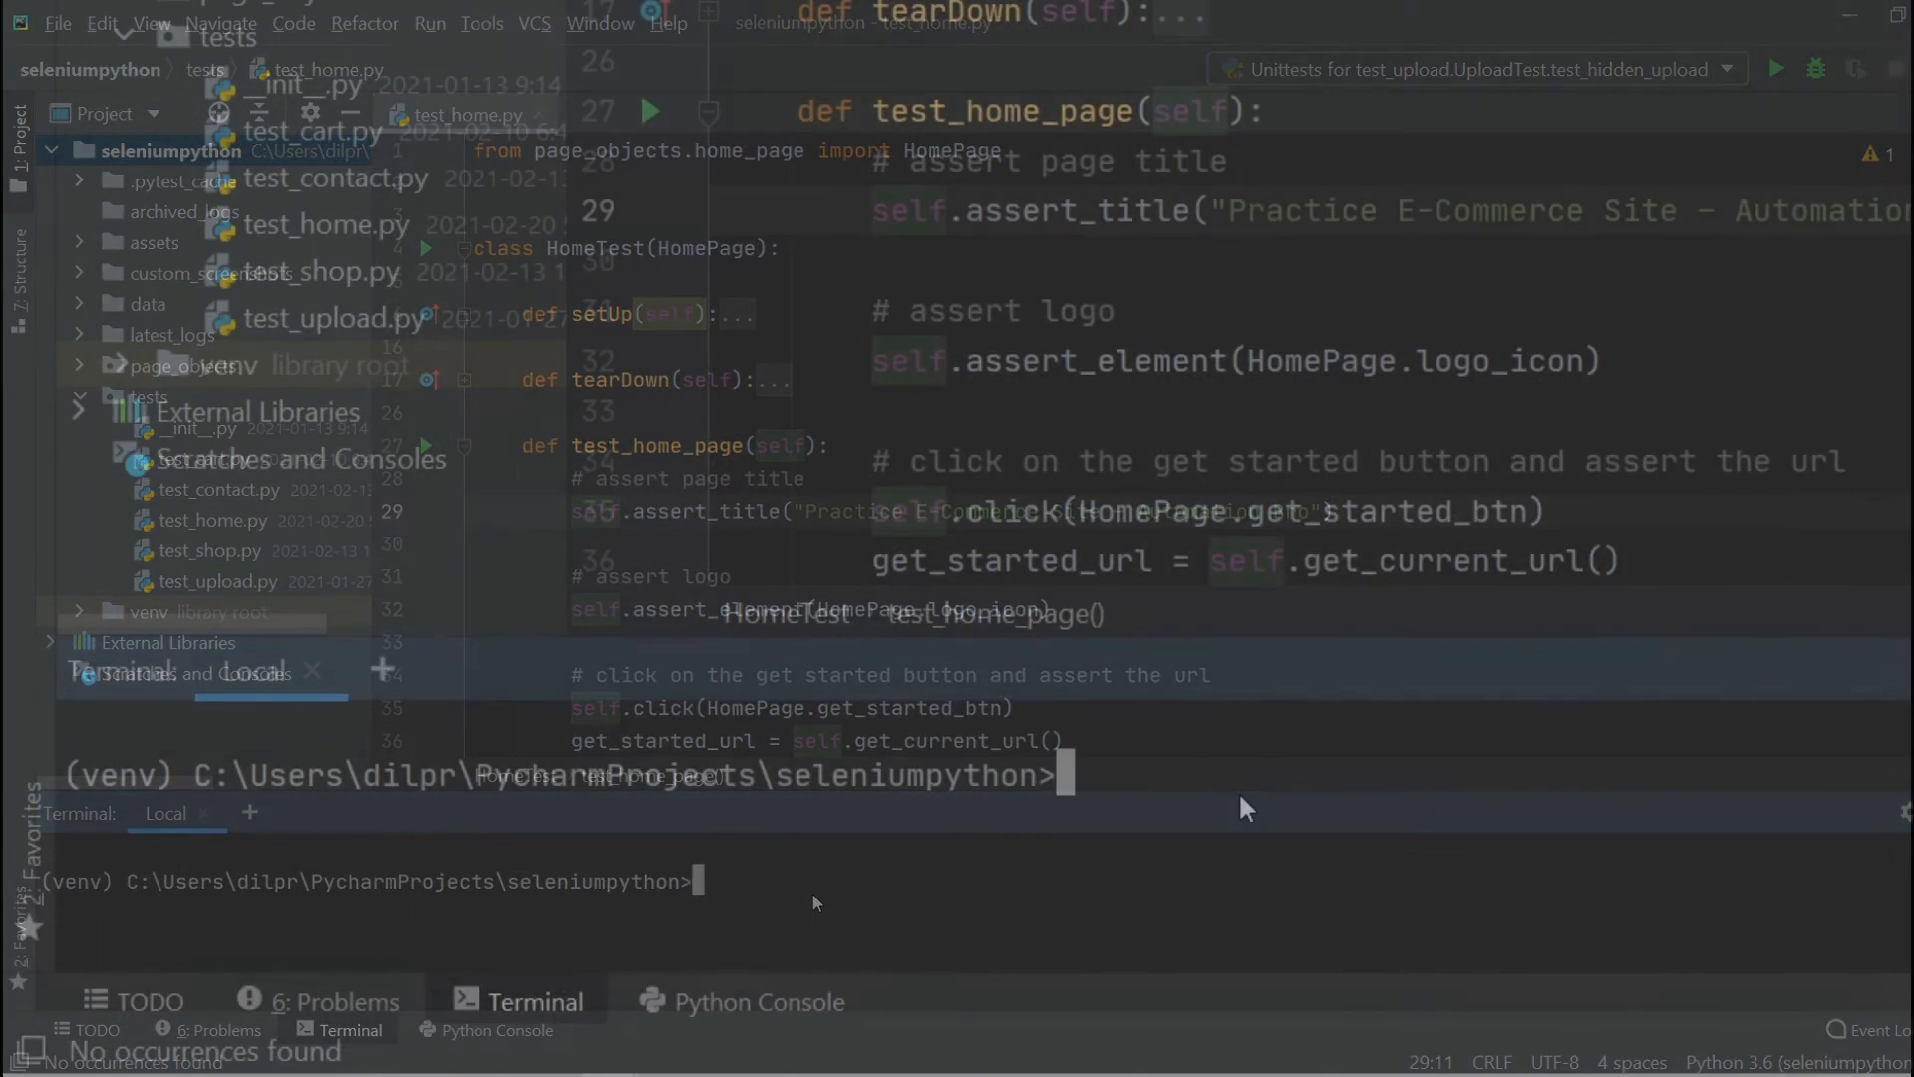
Enter the command 'pytest -k ShopTest --dashboard' in the terminal.
{"action": "type", "text": "p"}
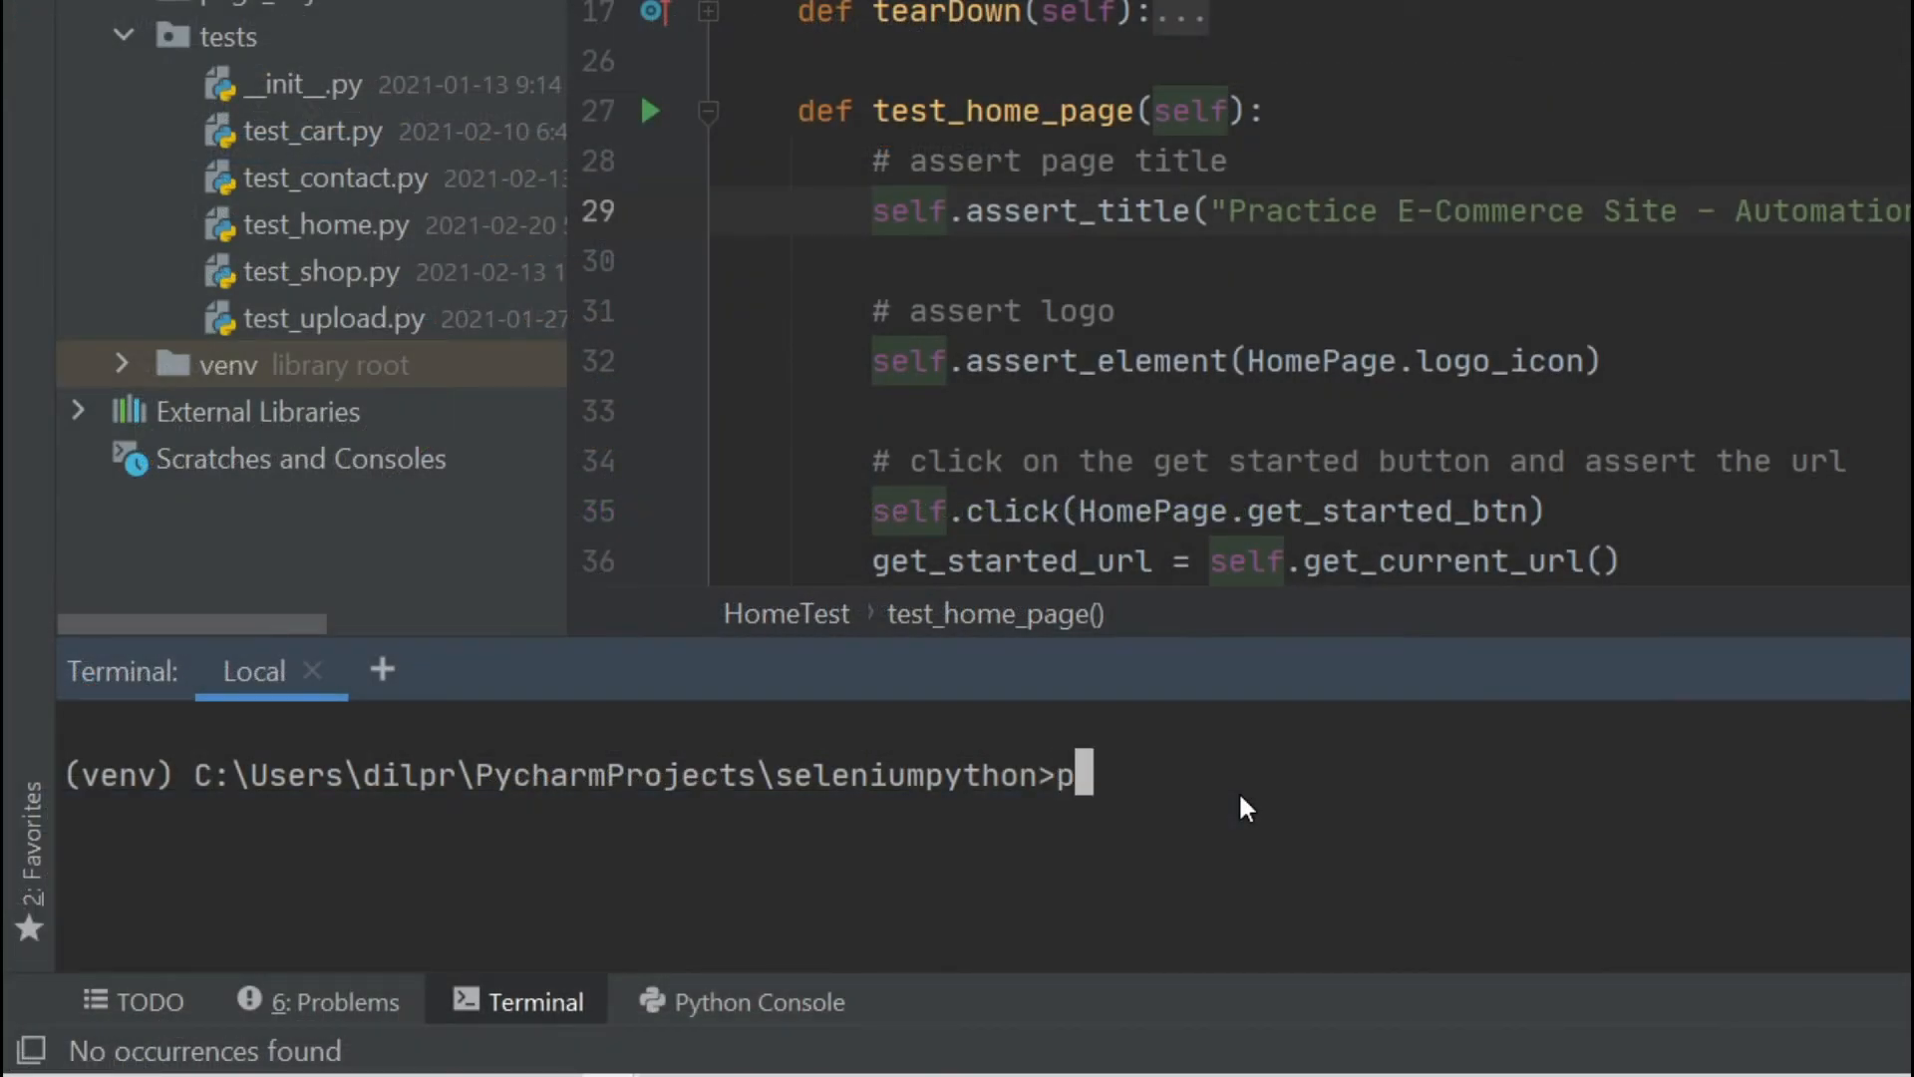
{"action": "type", "text": "ytest"}
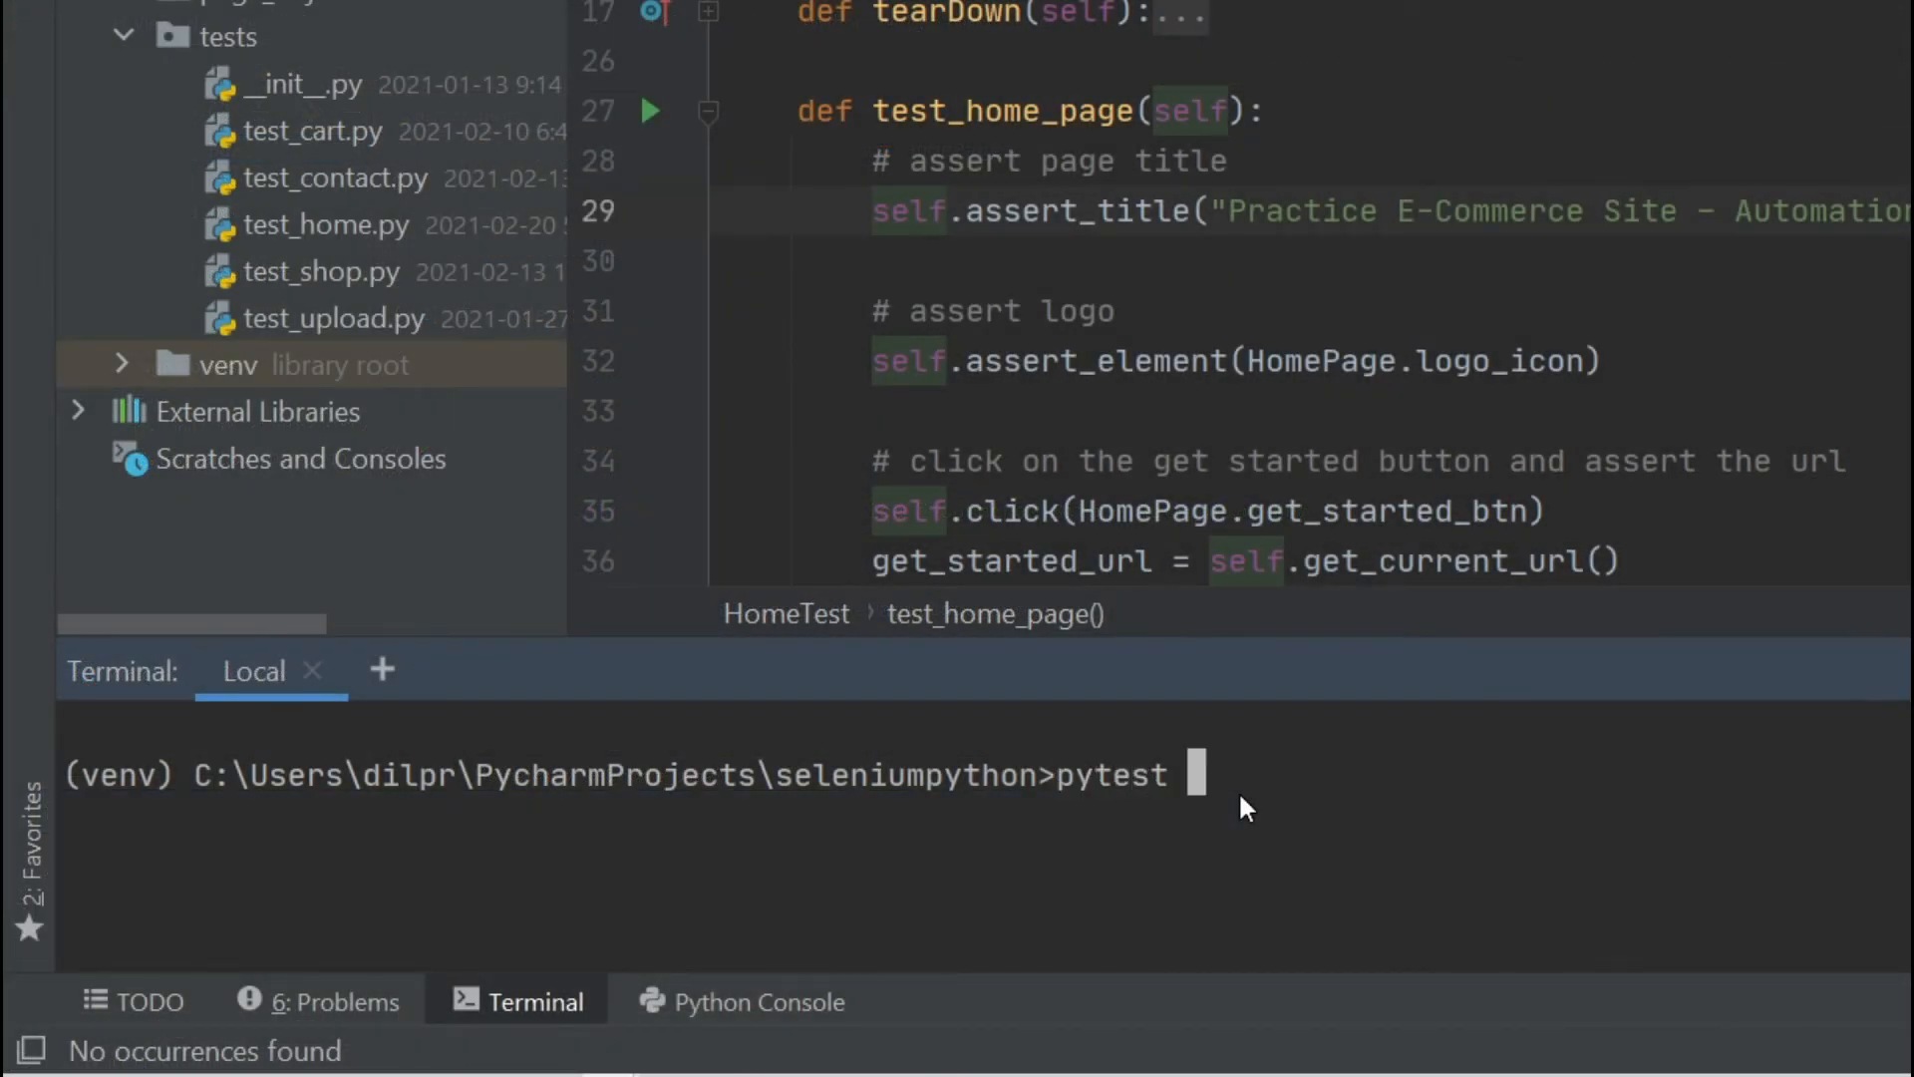
{"action": "type", "text": "-jk"}
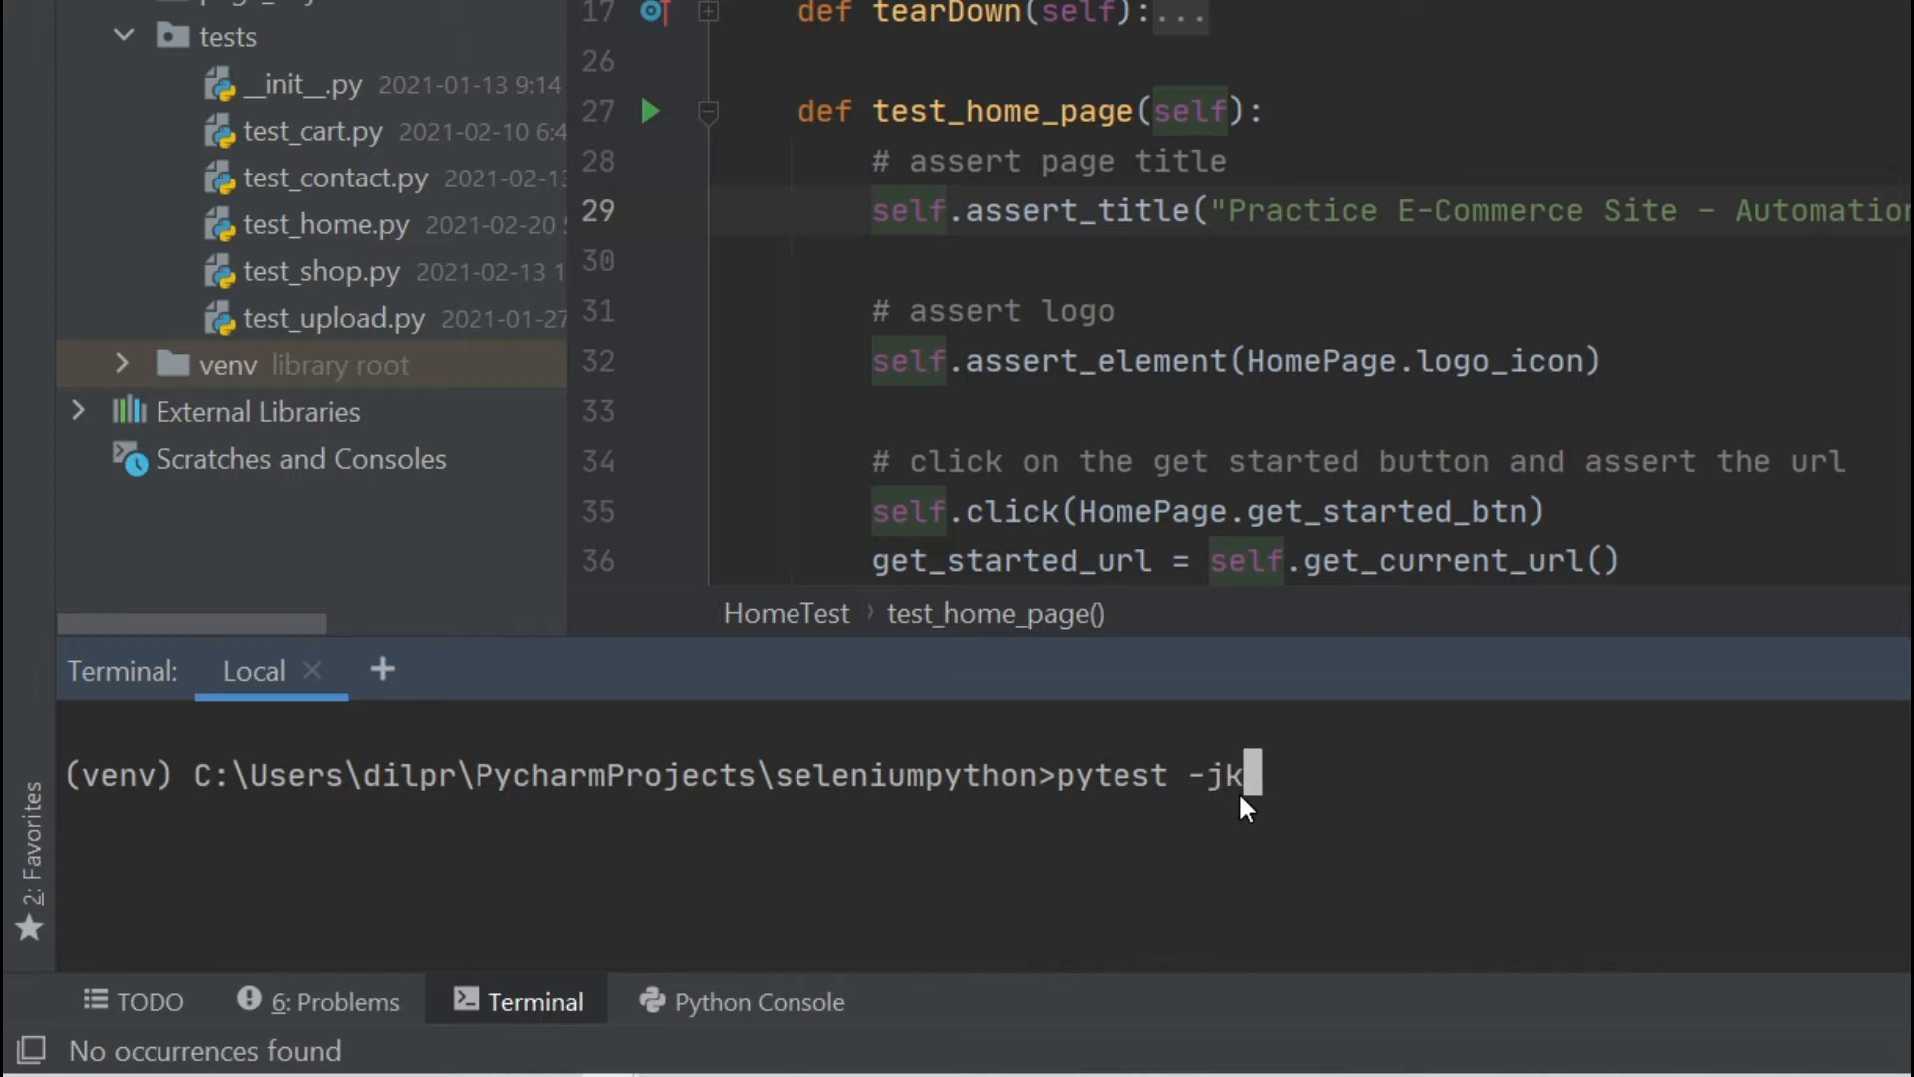
{"action": "type", "text": "S"}
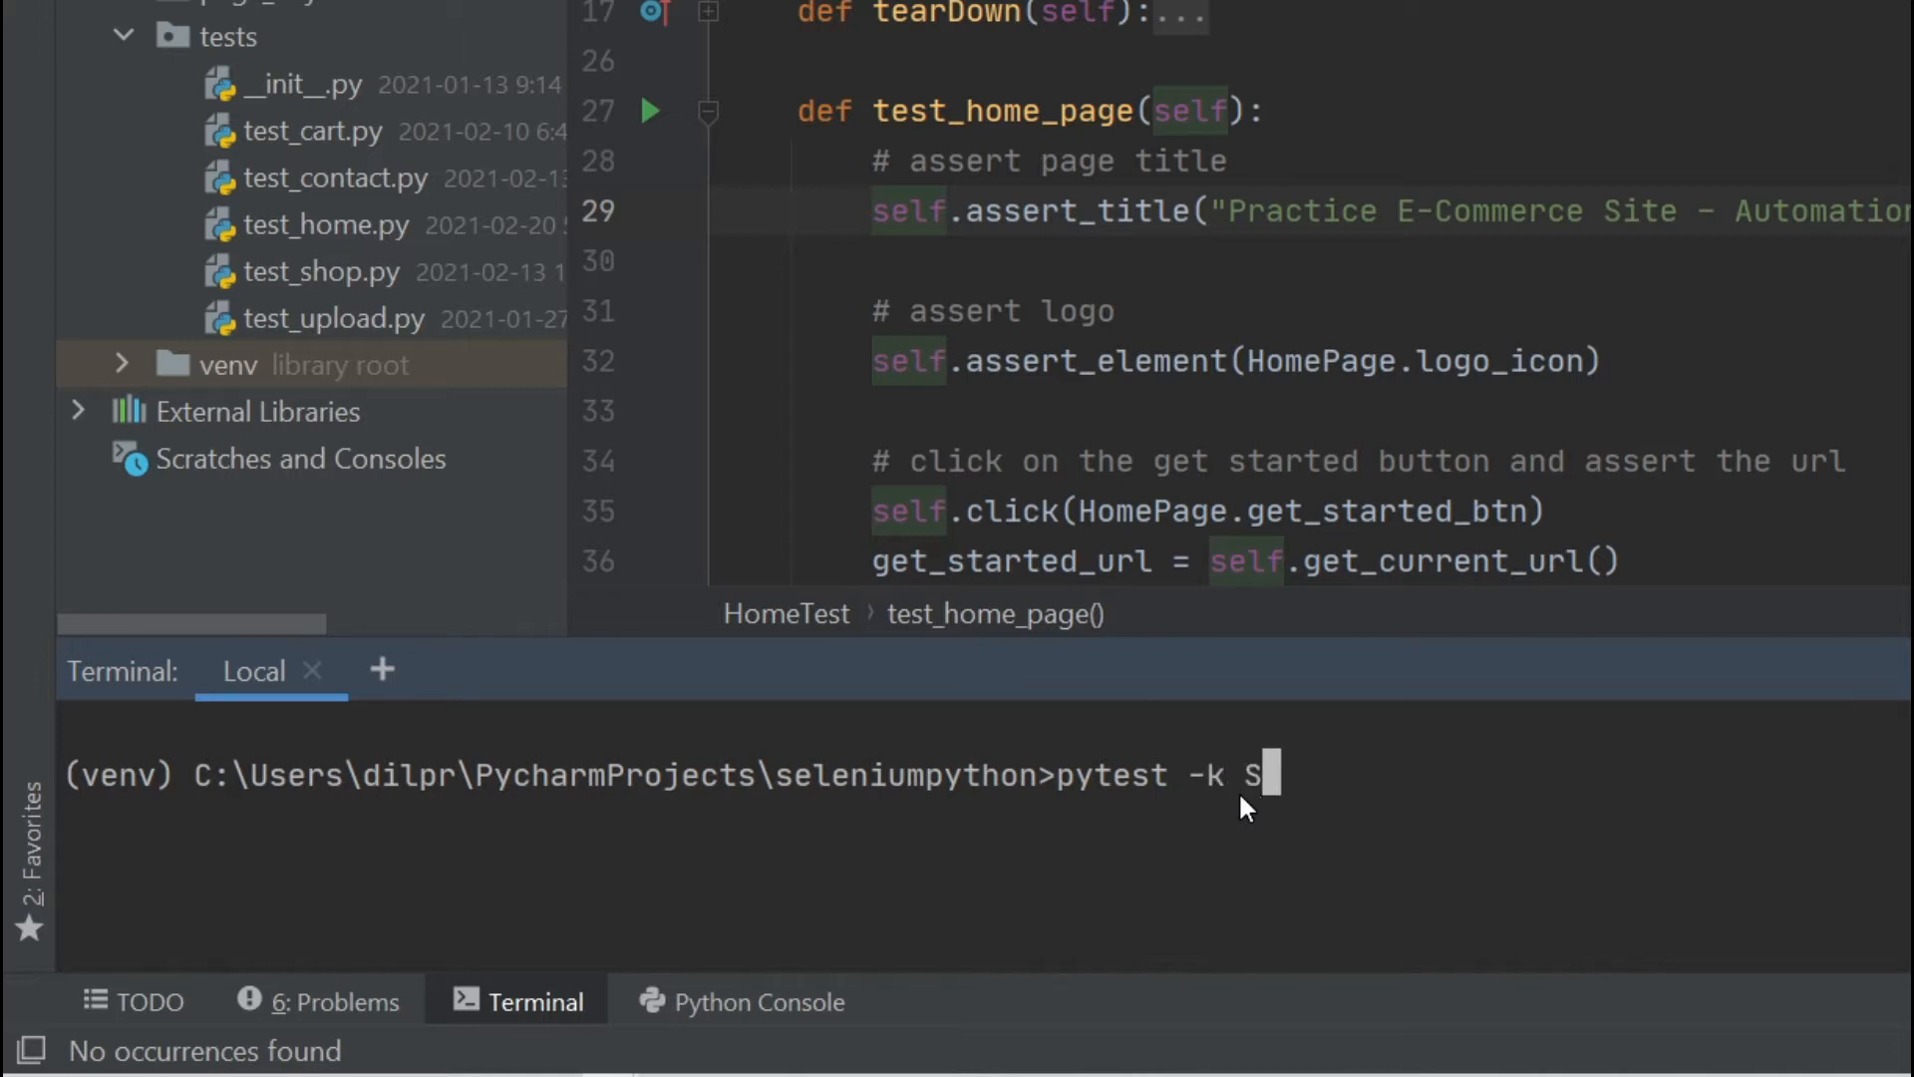
{"action": "type", "text": "hopTest"}
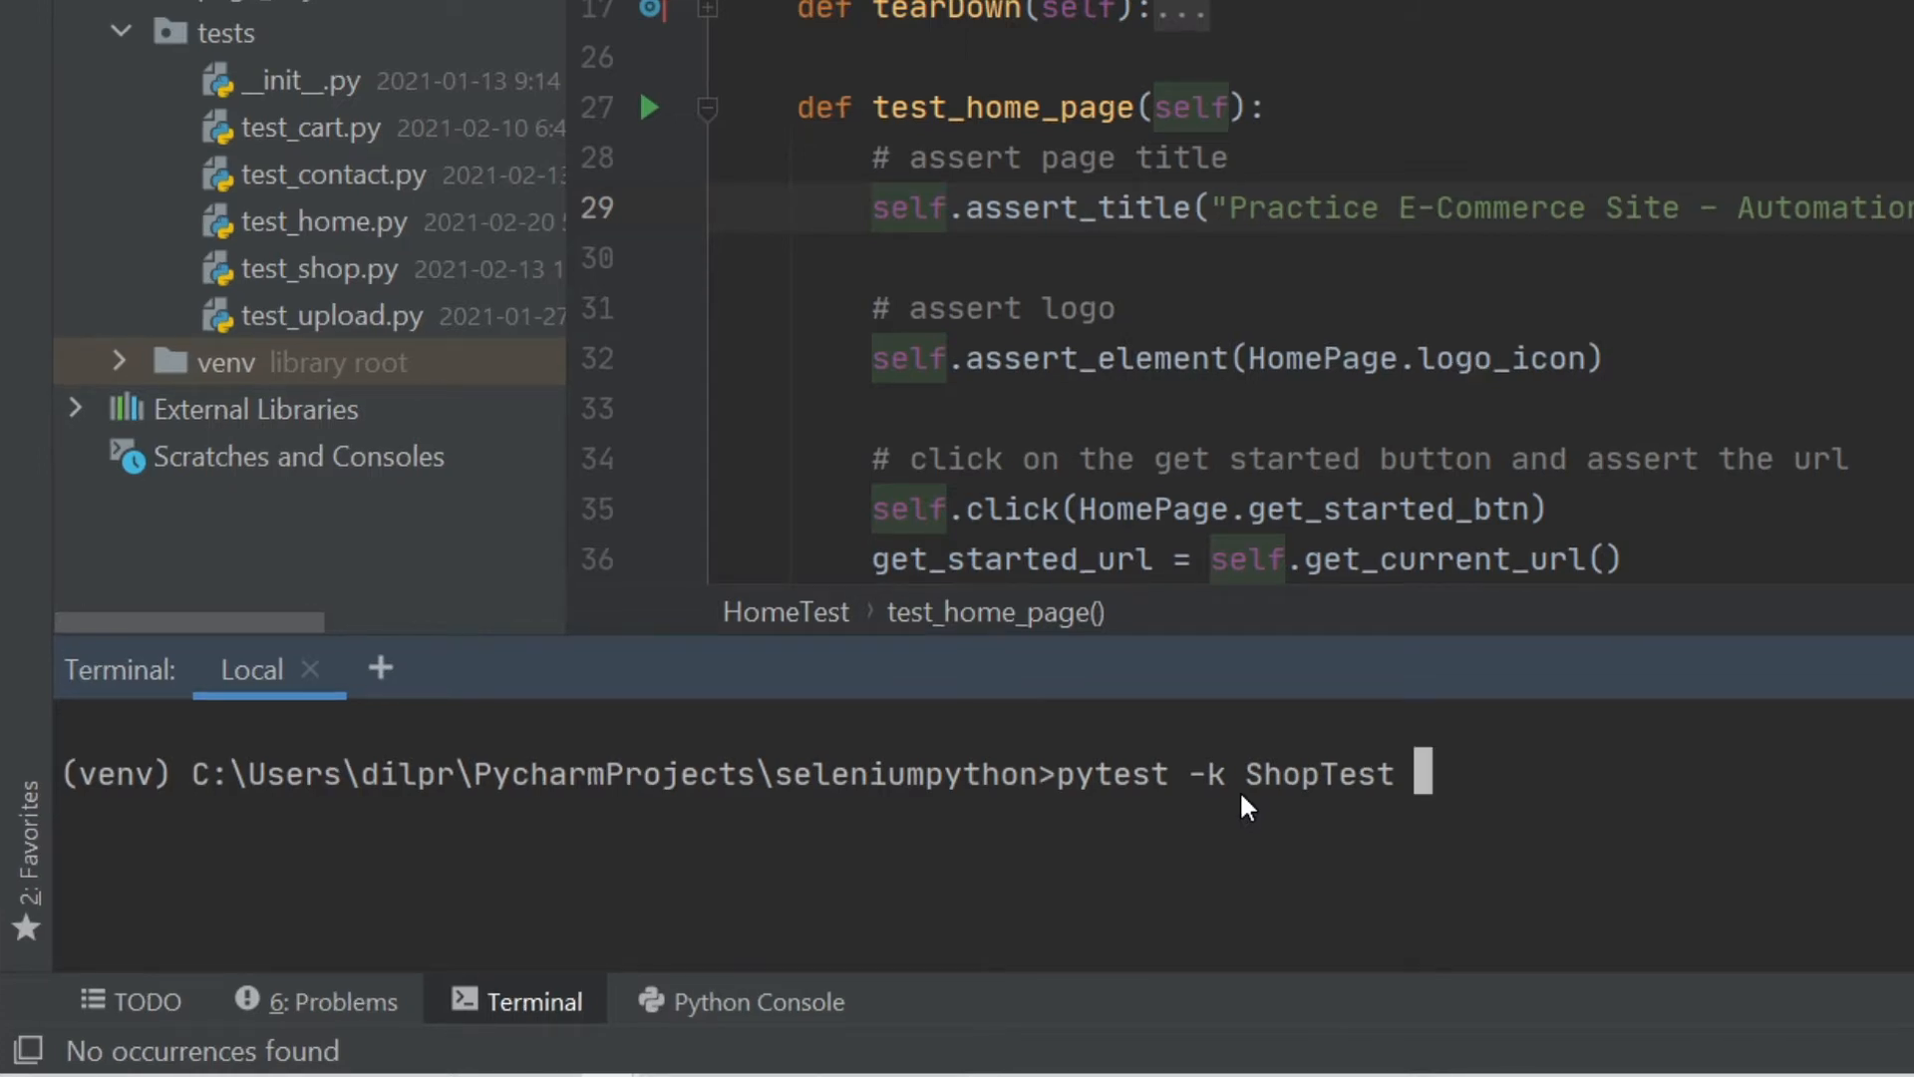
{"action": "type", "text": "--"}
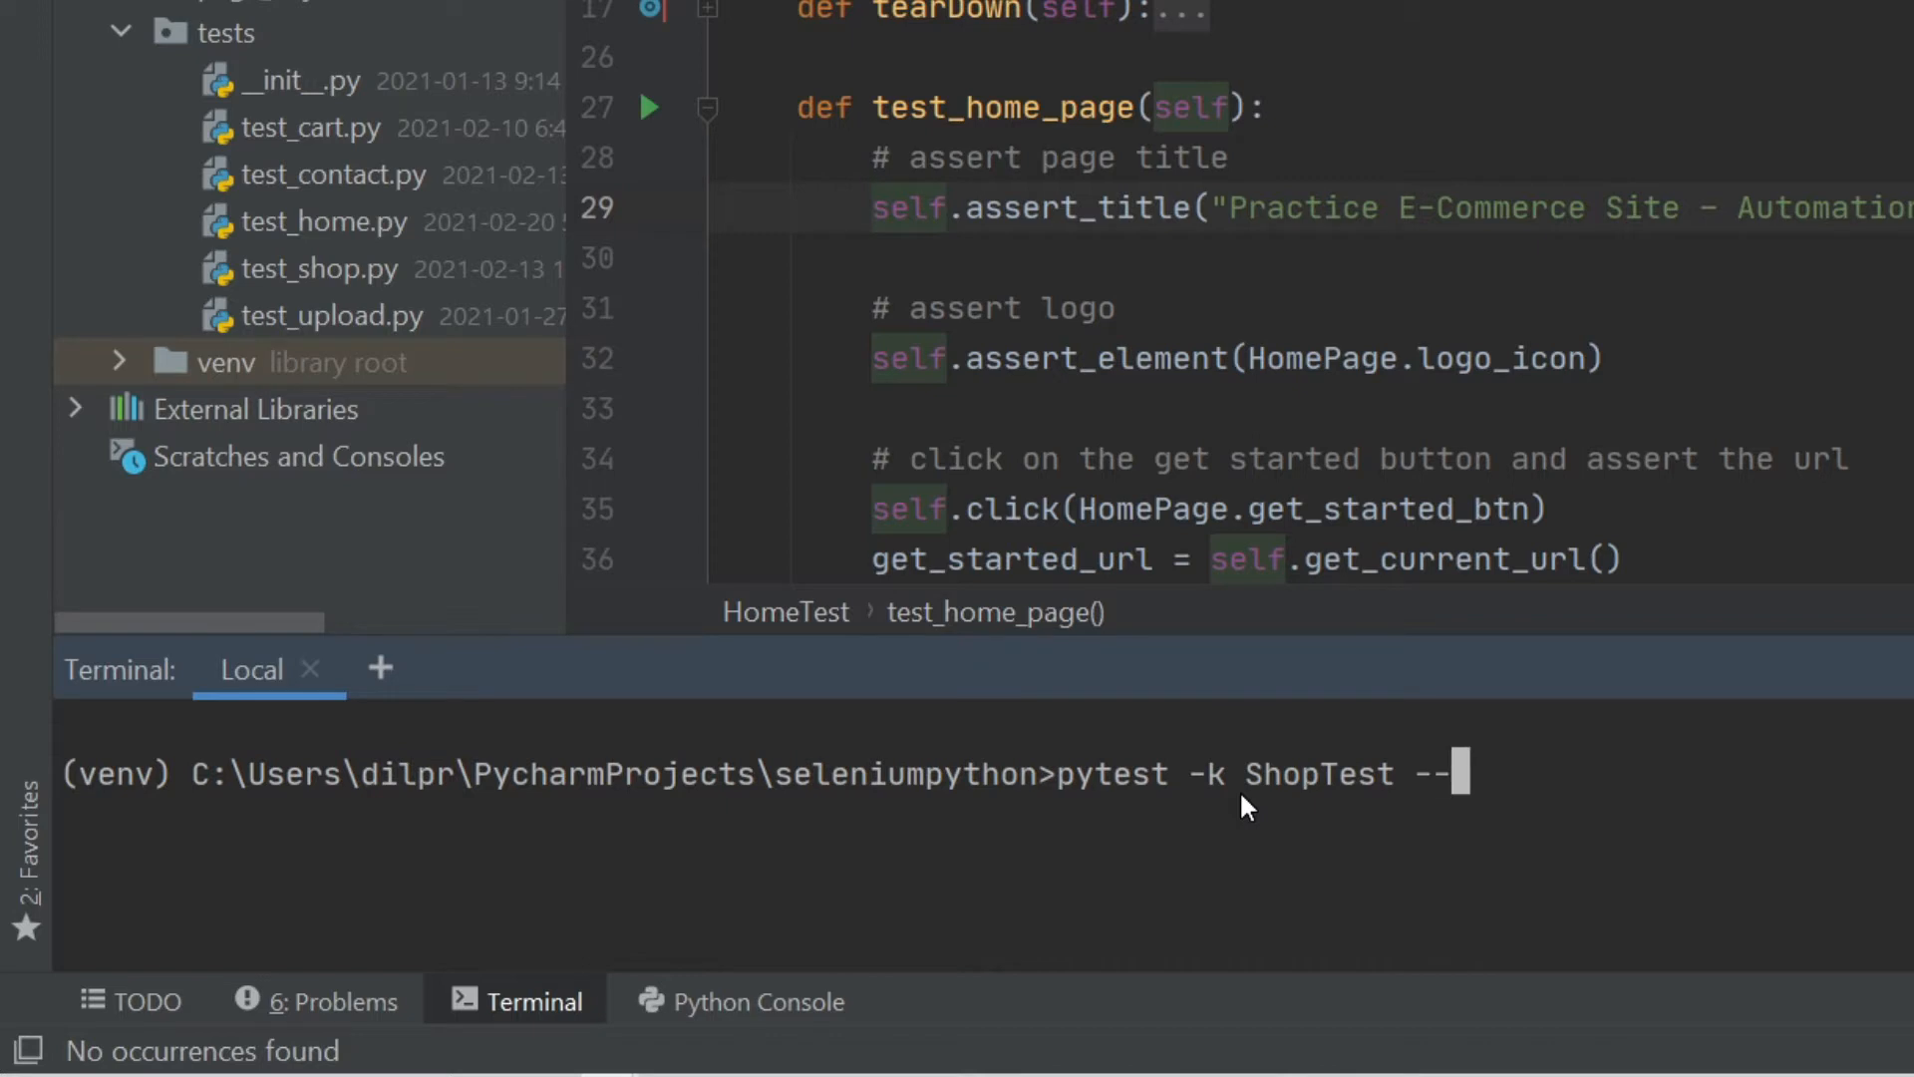
{"action": "type", "text": "dashboar"}
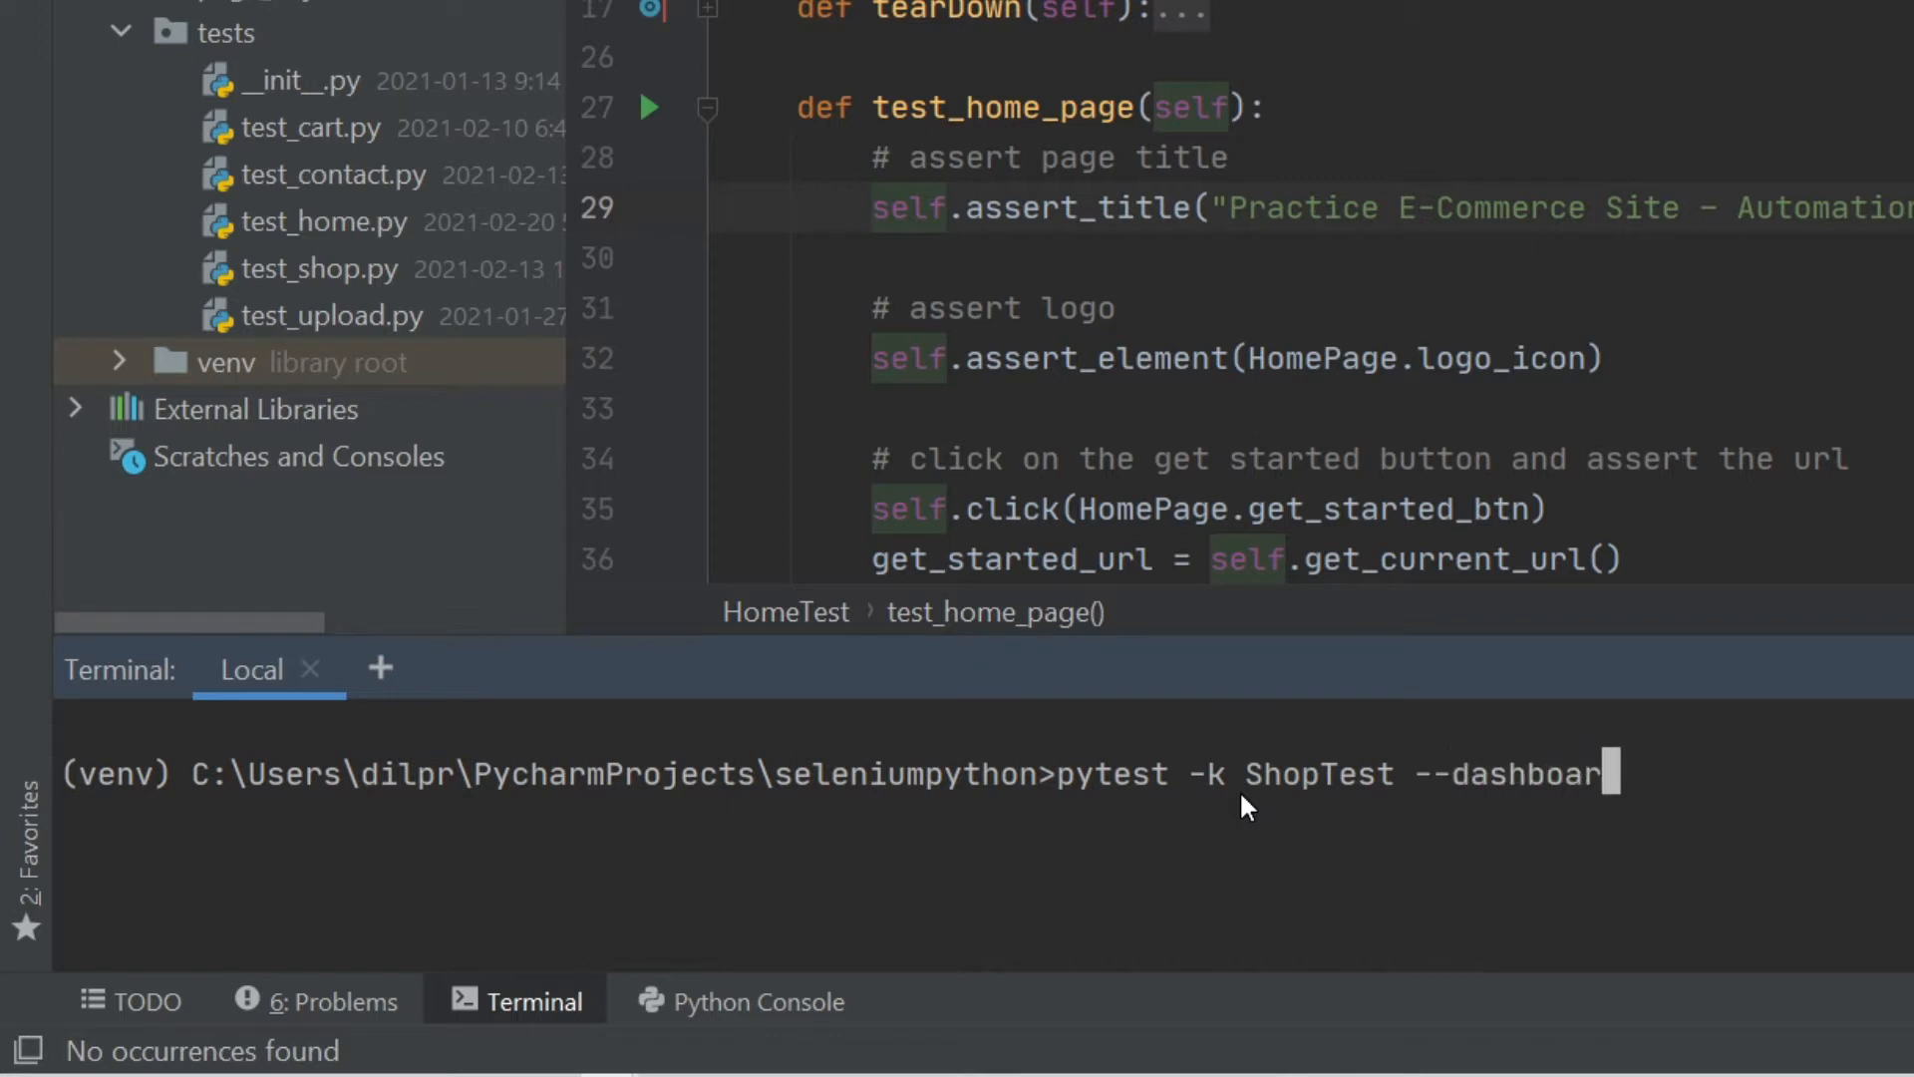
{"action": "type", "text": "d"}
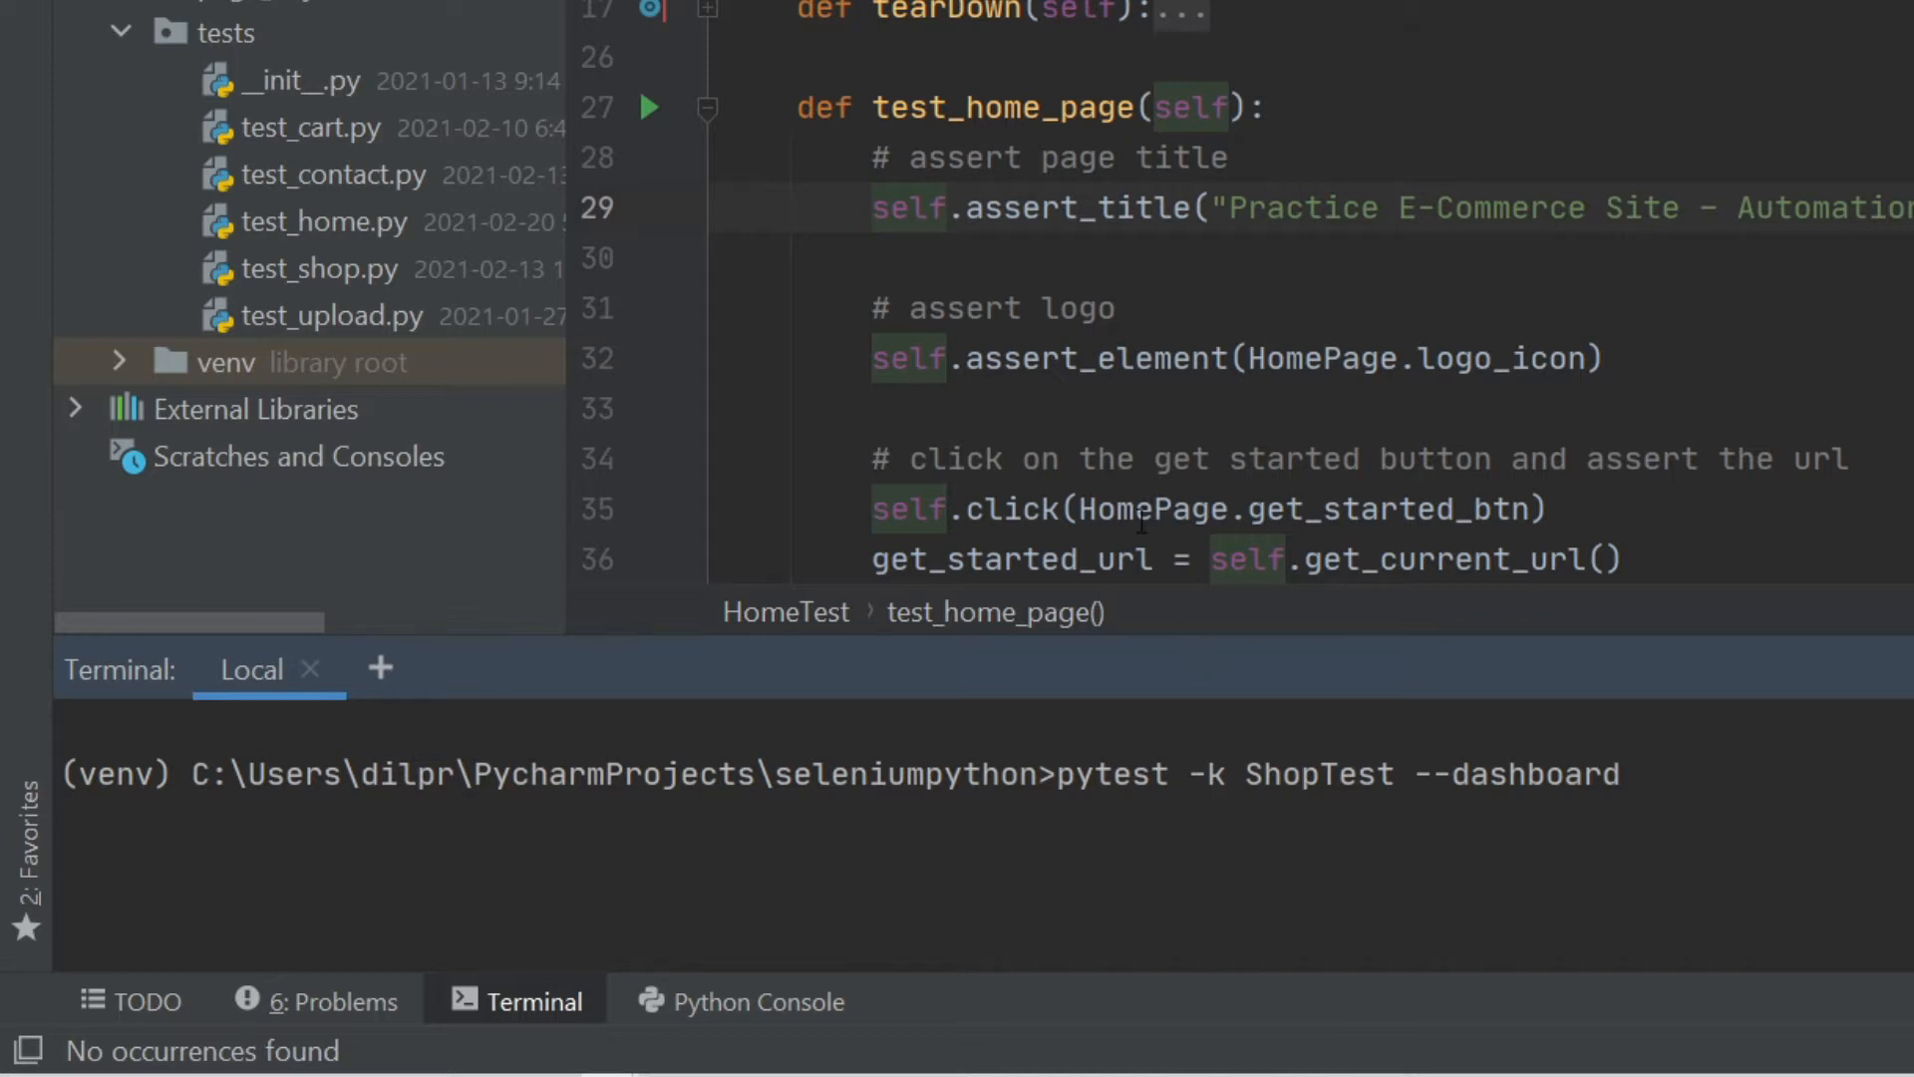
{"action": "mouse_move", "coordinate": [1861, 846]}
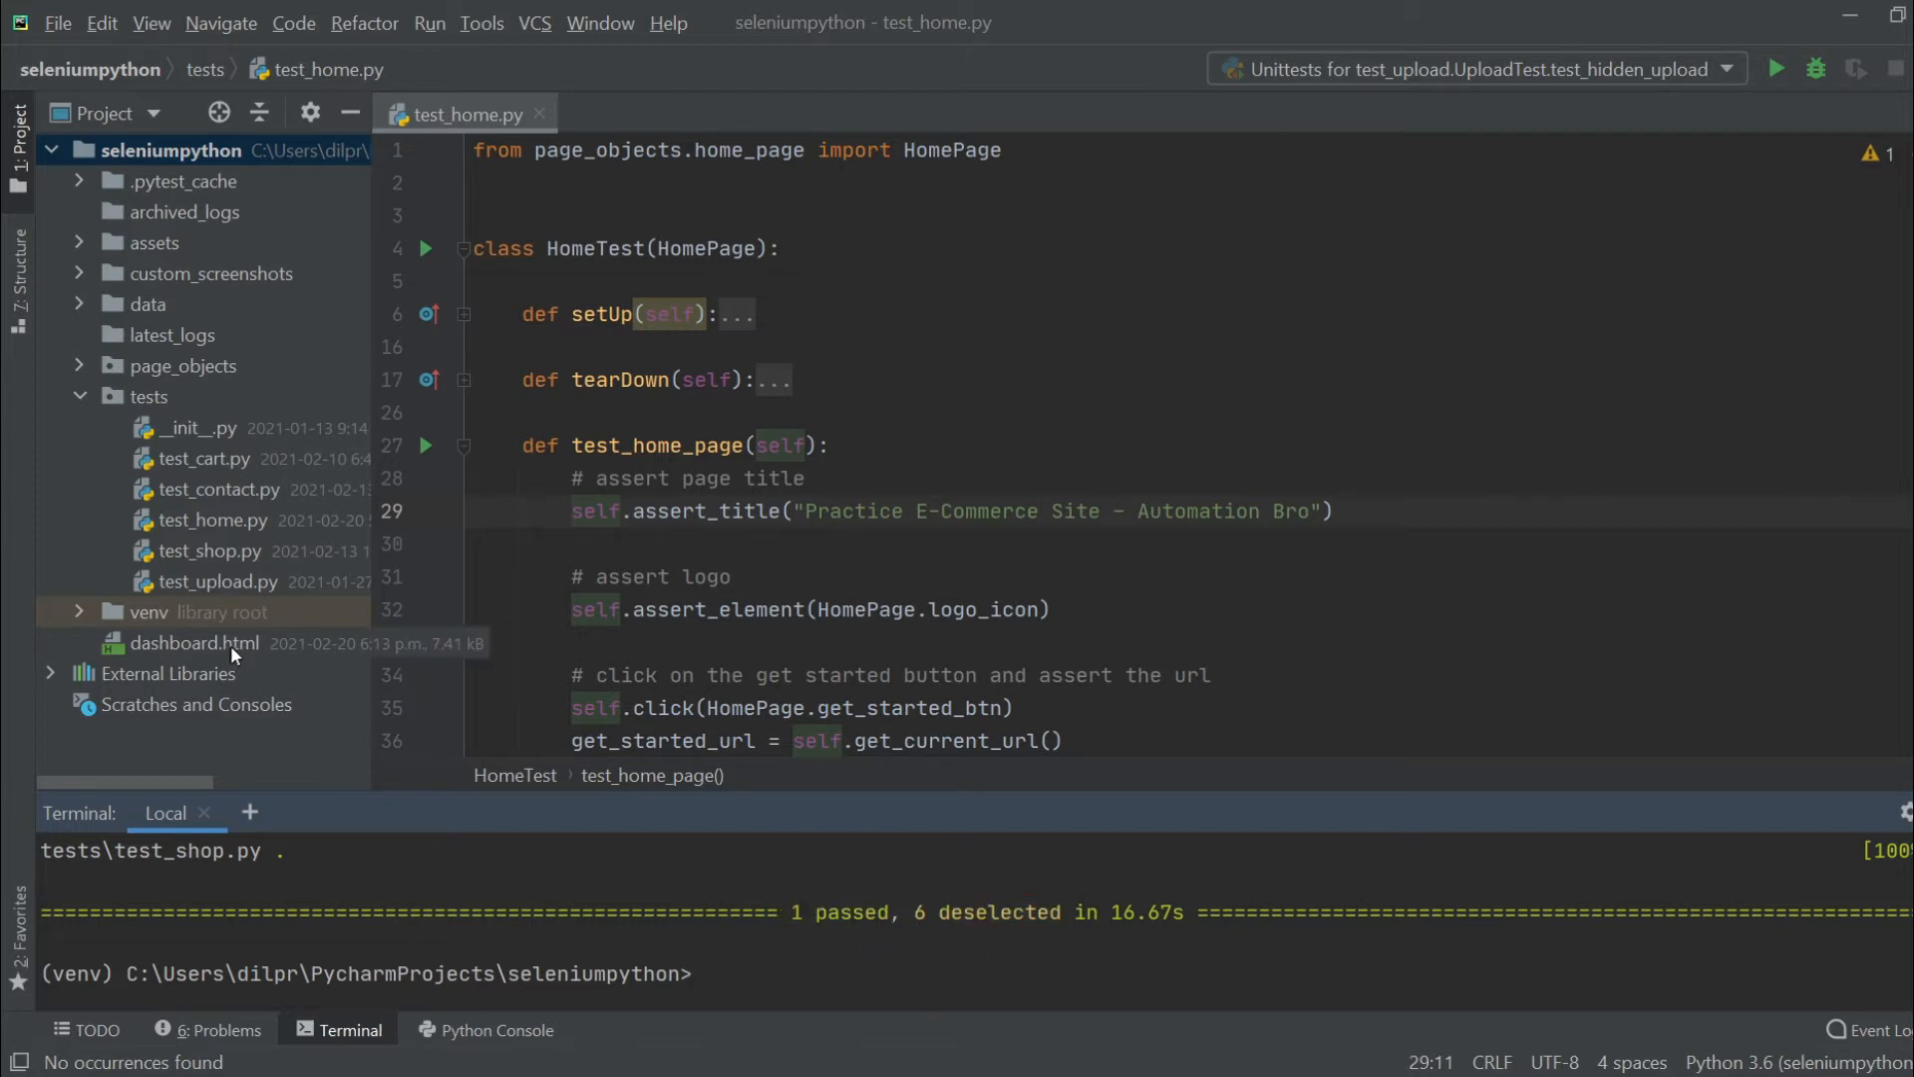
Select dashboard.html in the Project tree and bring up its context menu.
{"action": "left_click", "coordinate": [189, 643]}
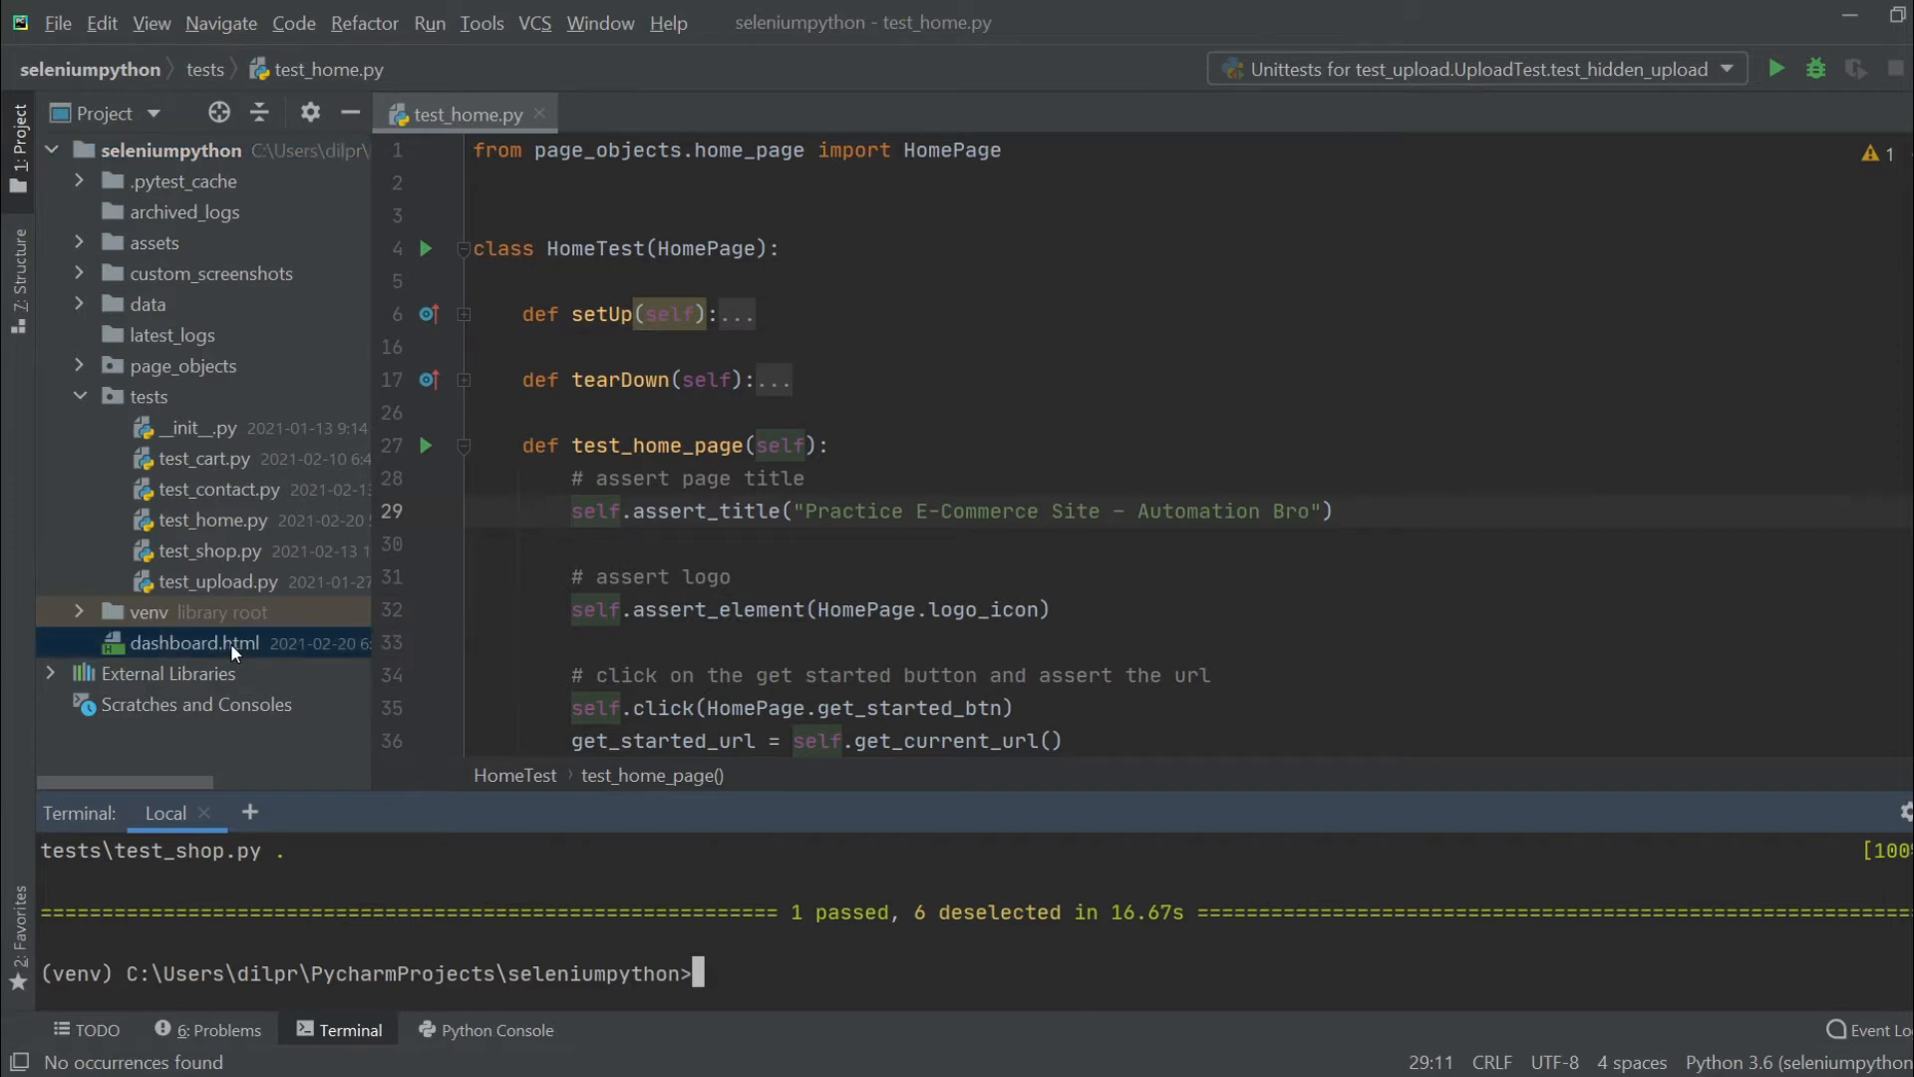
{"action": "right_click", "coordinate": [190, 642]}
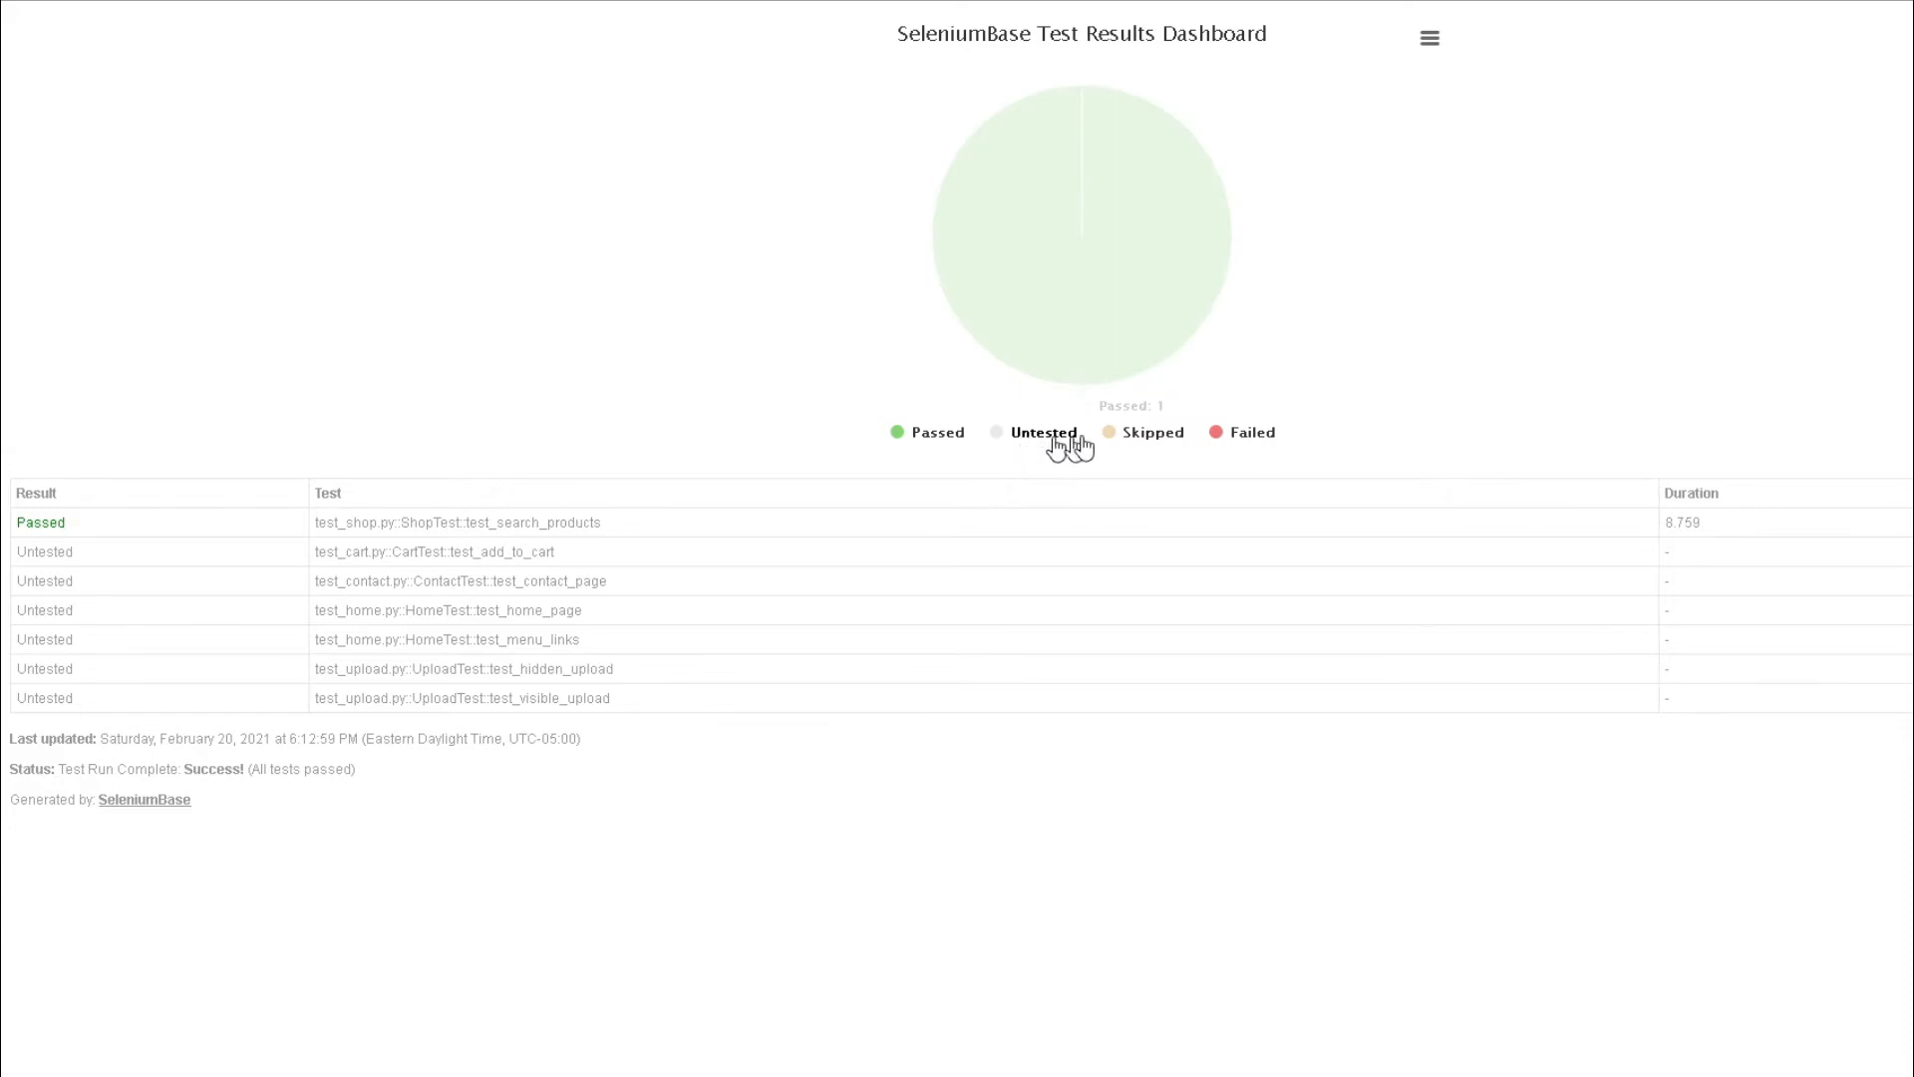
{"action": "mouse_move", "coordinate": [1252, 432]}
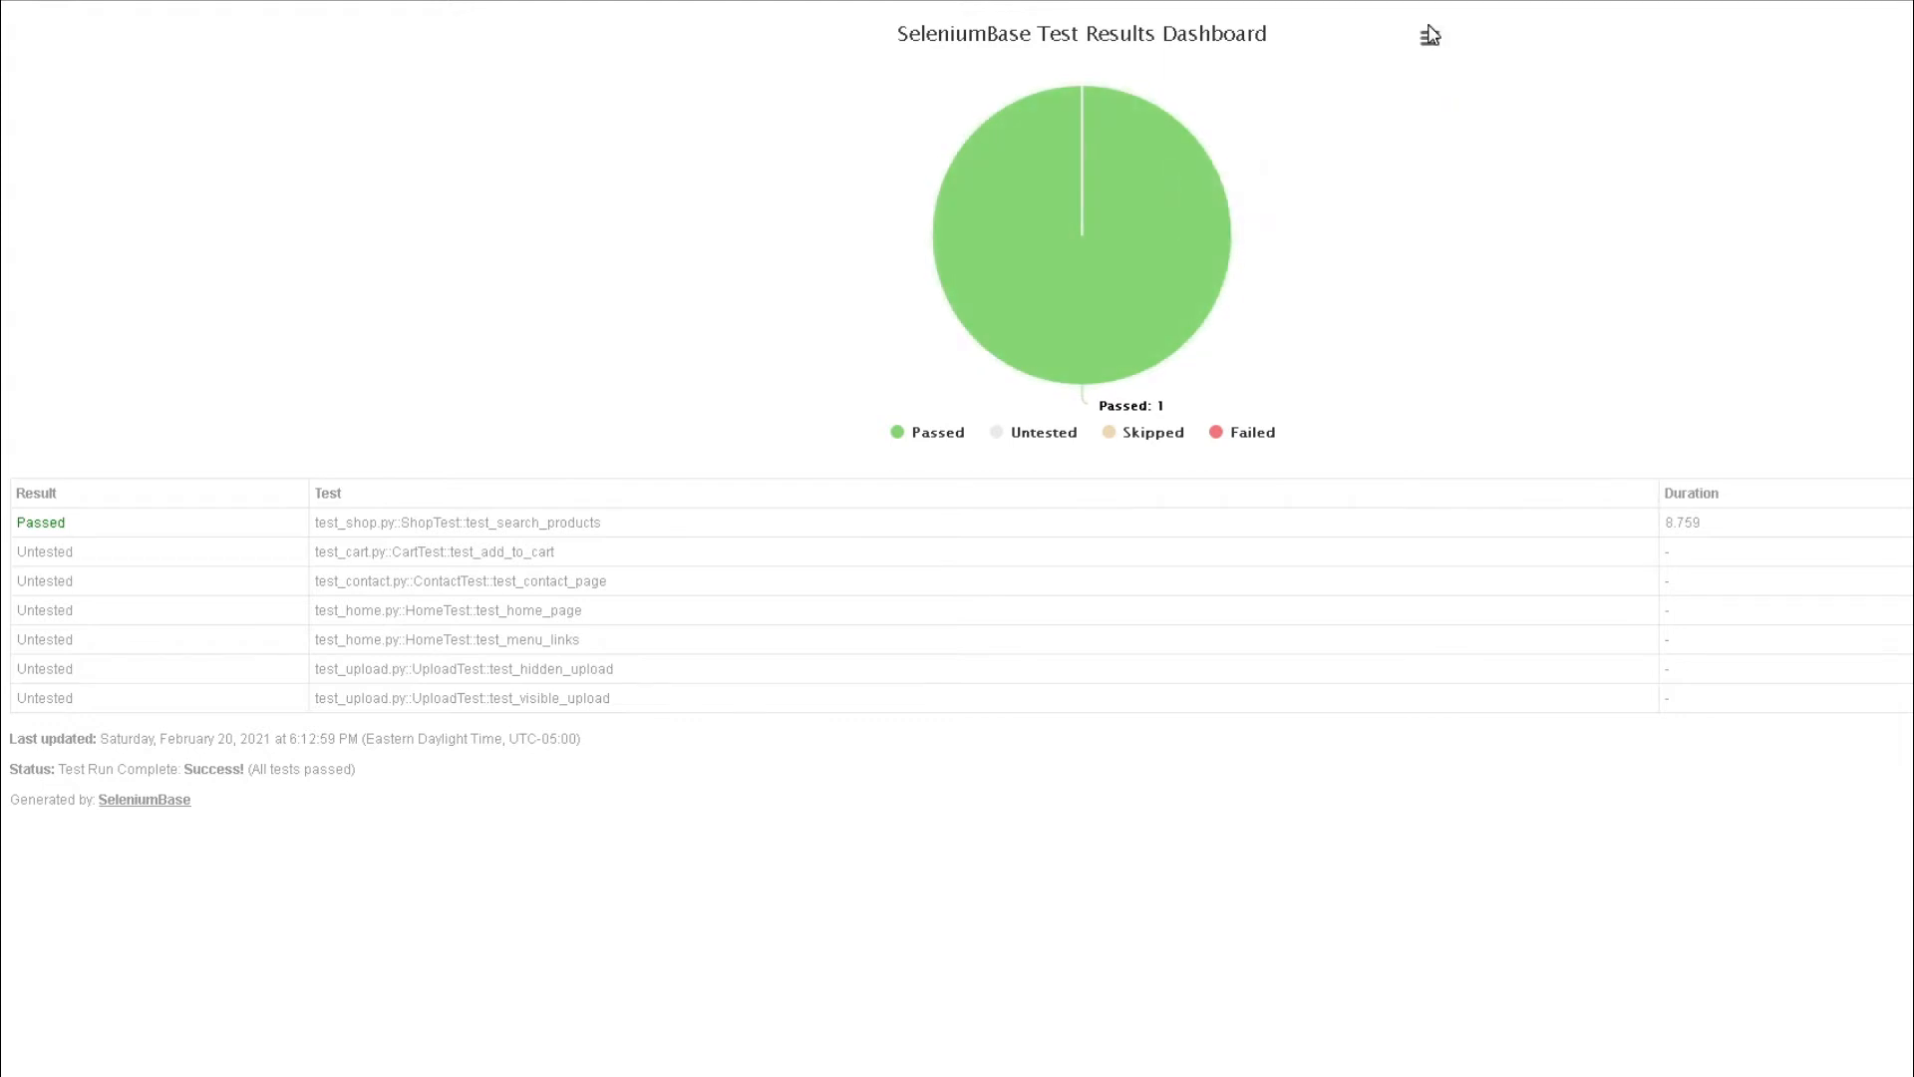
{"action": "left_click", "coordinate": [1429, 36]}
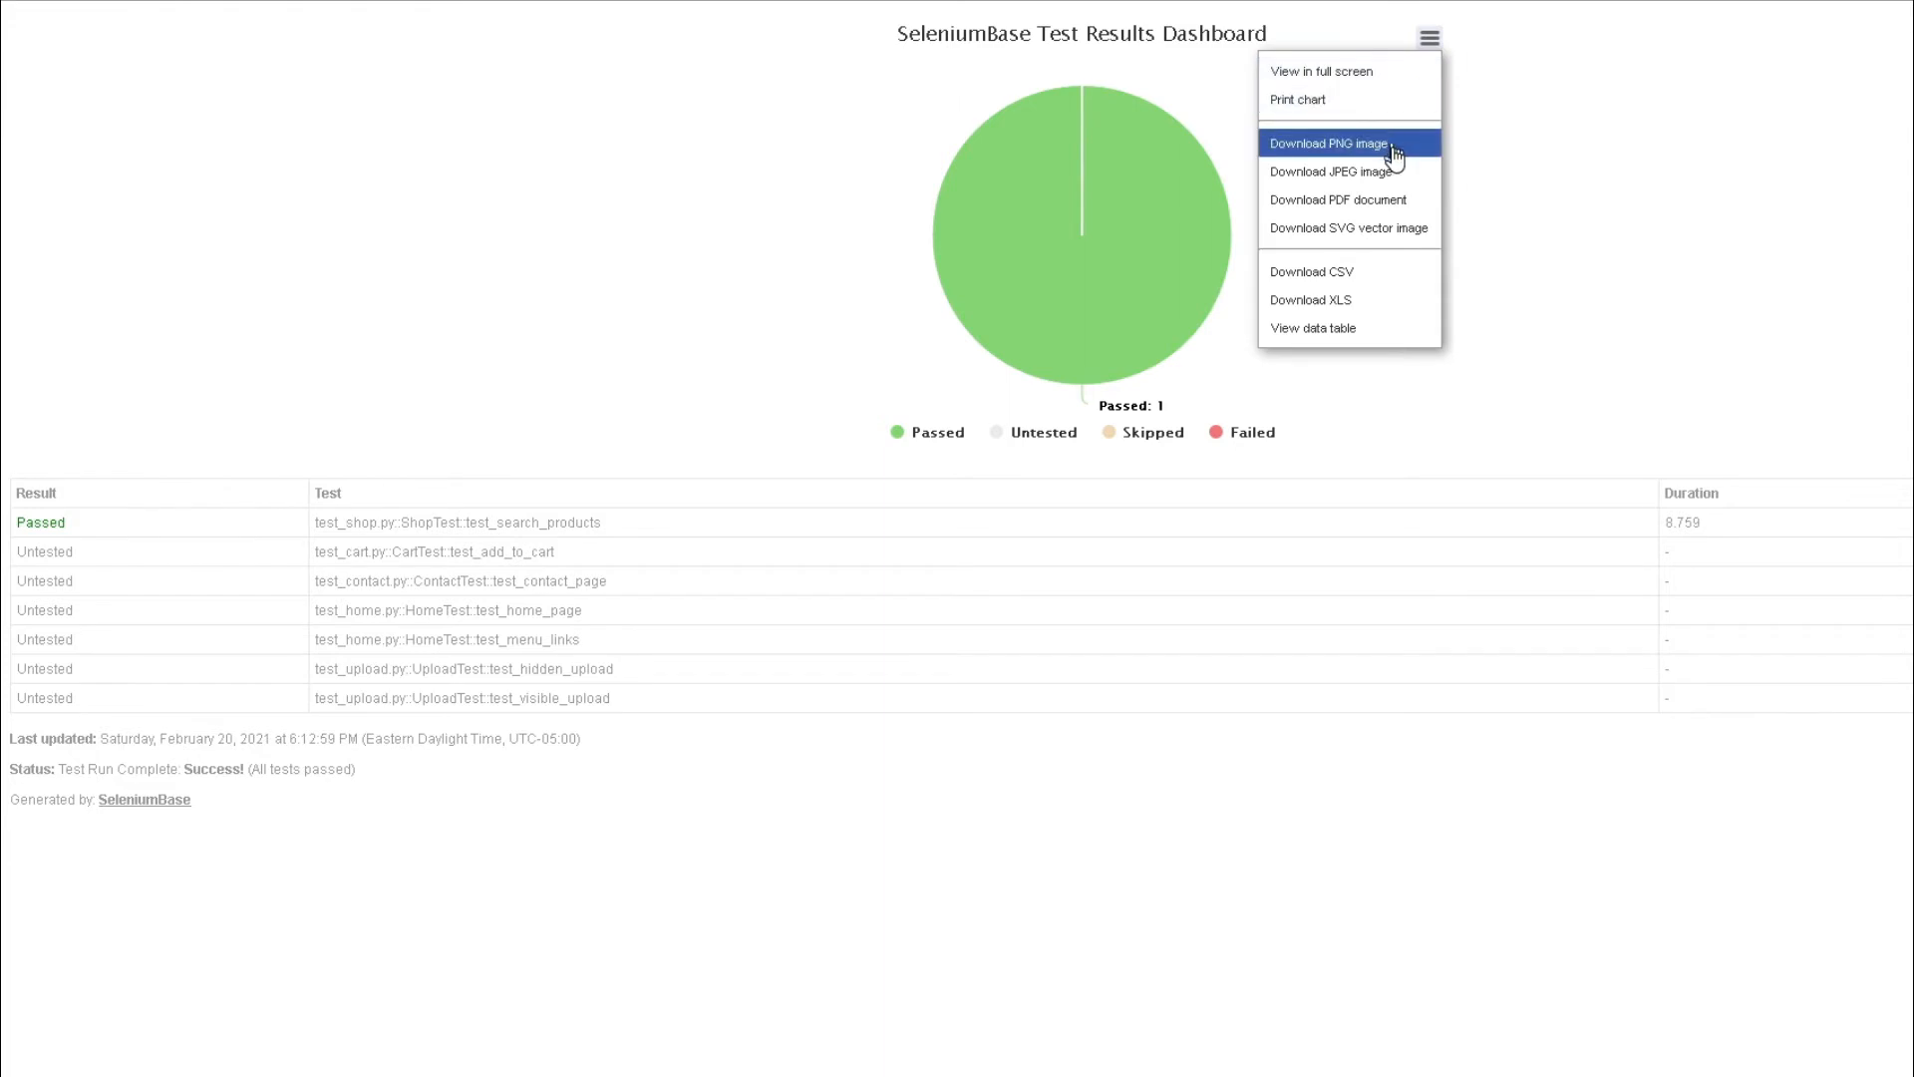
{"action": "mouse_move", "coordinate": [1348, 300]}
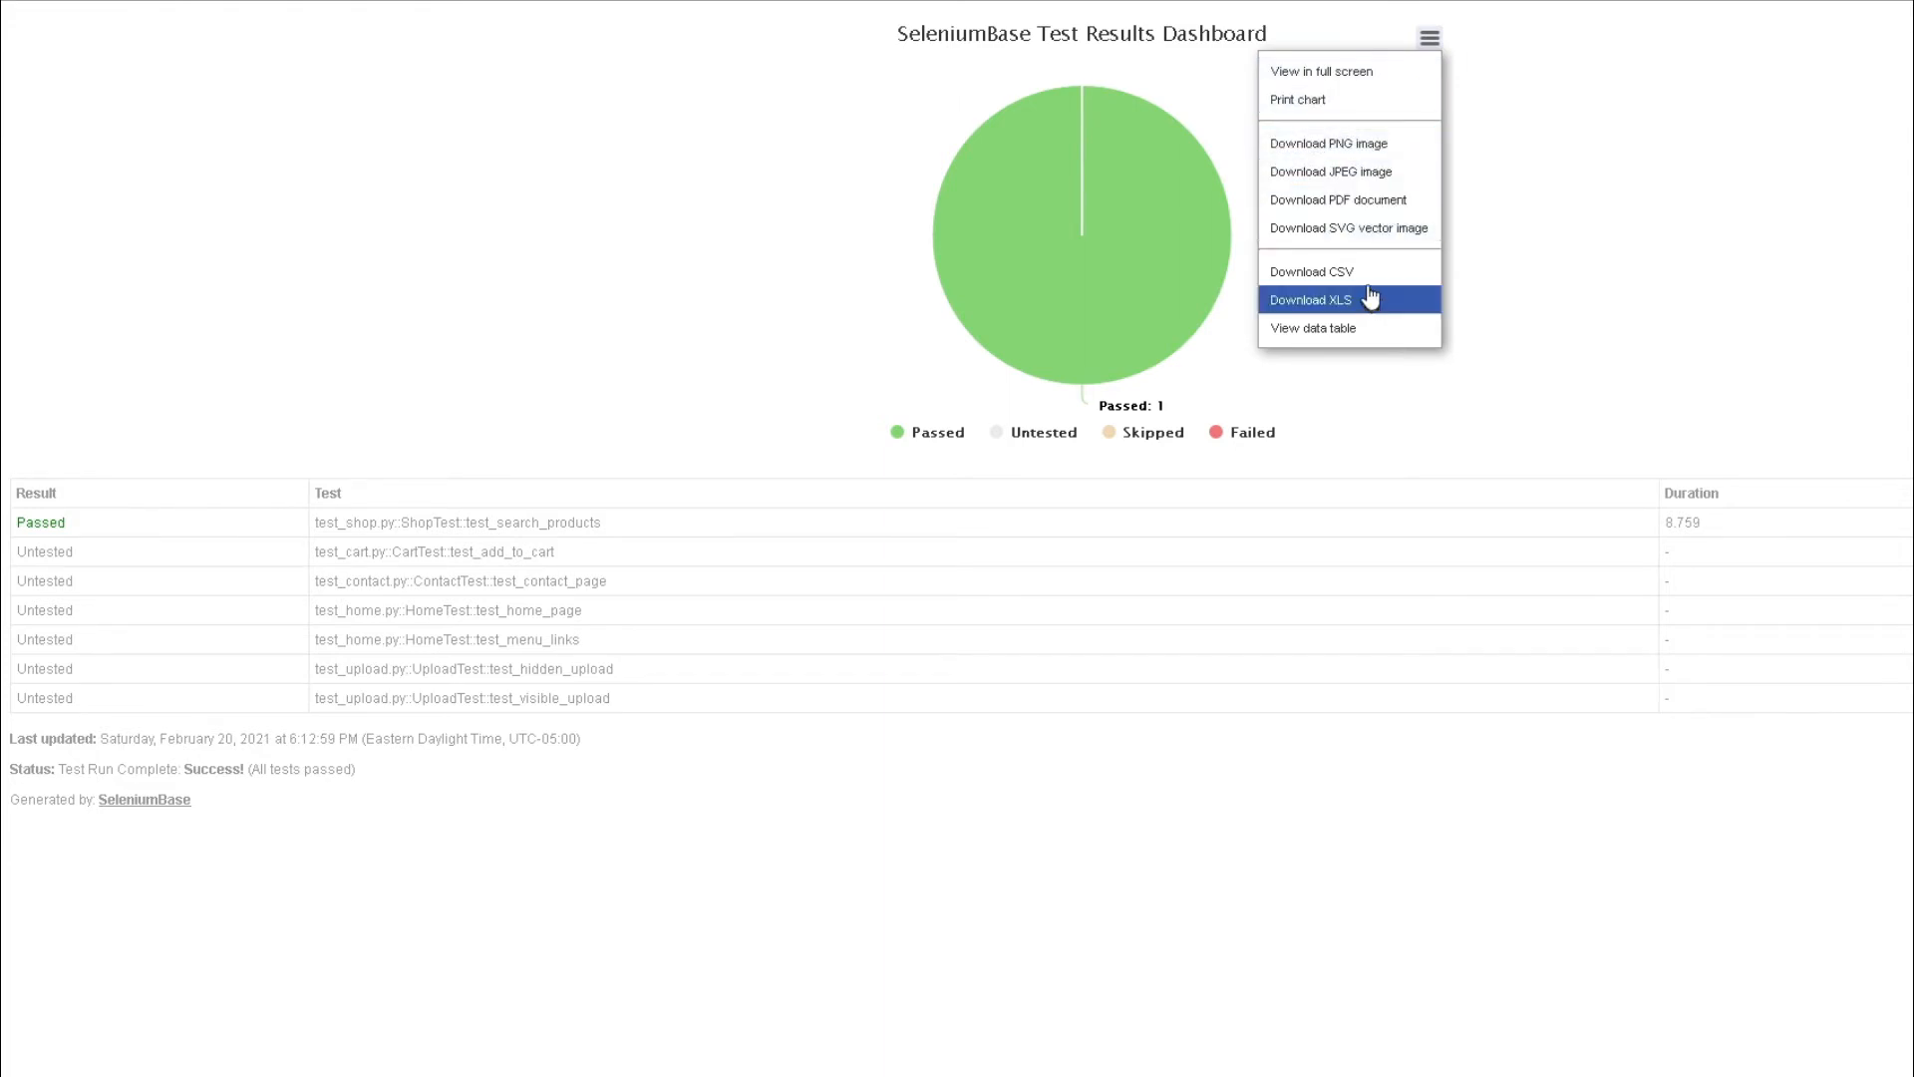
{"action": "mouse_move", "coordinate": [1361, 308]}
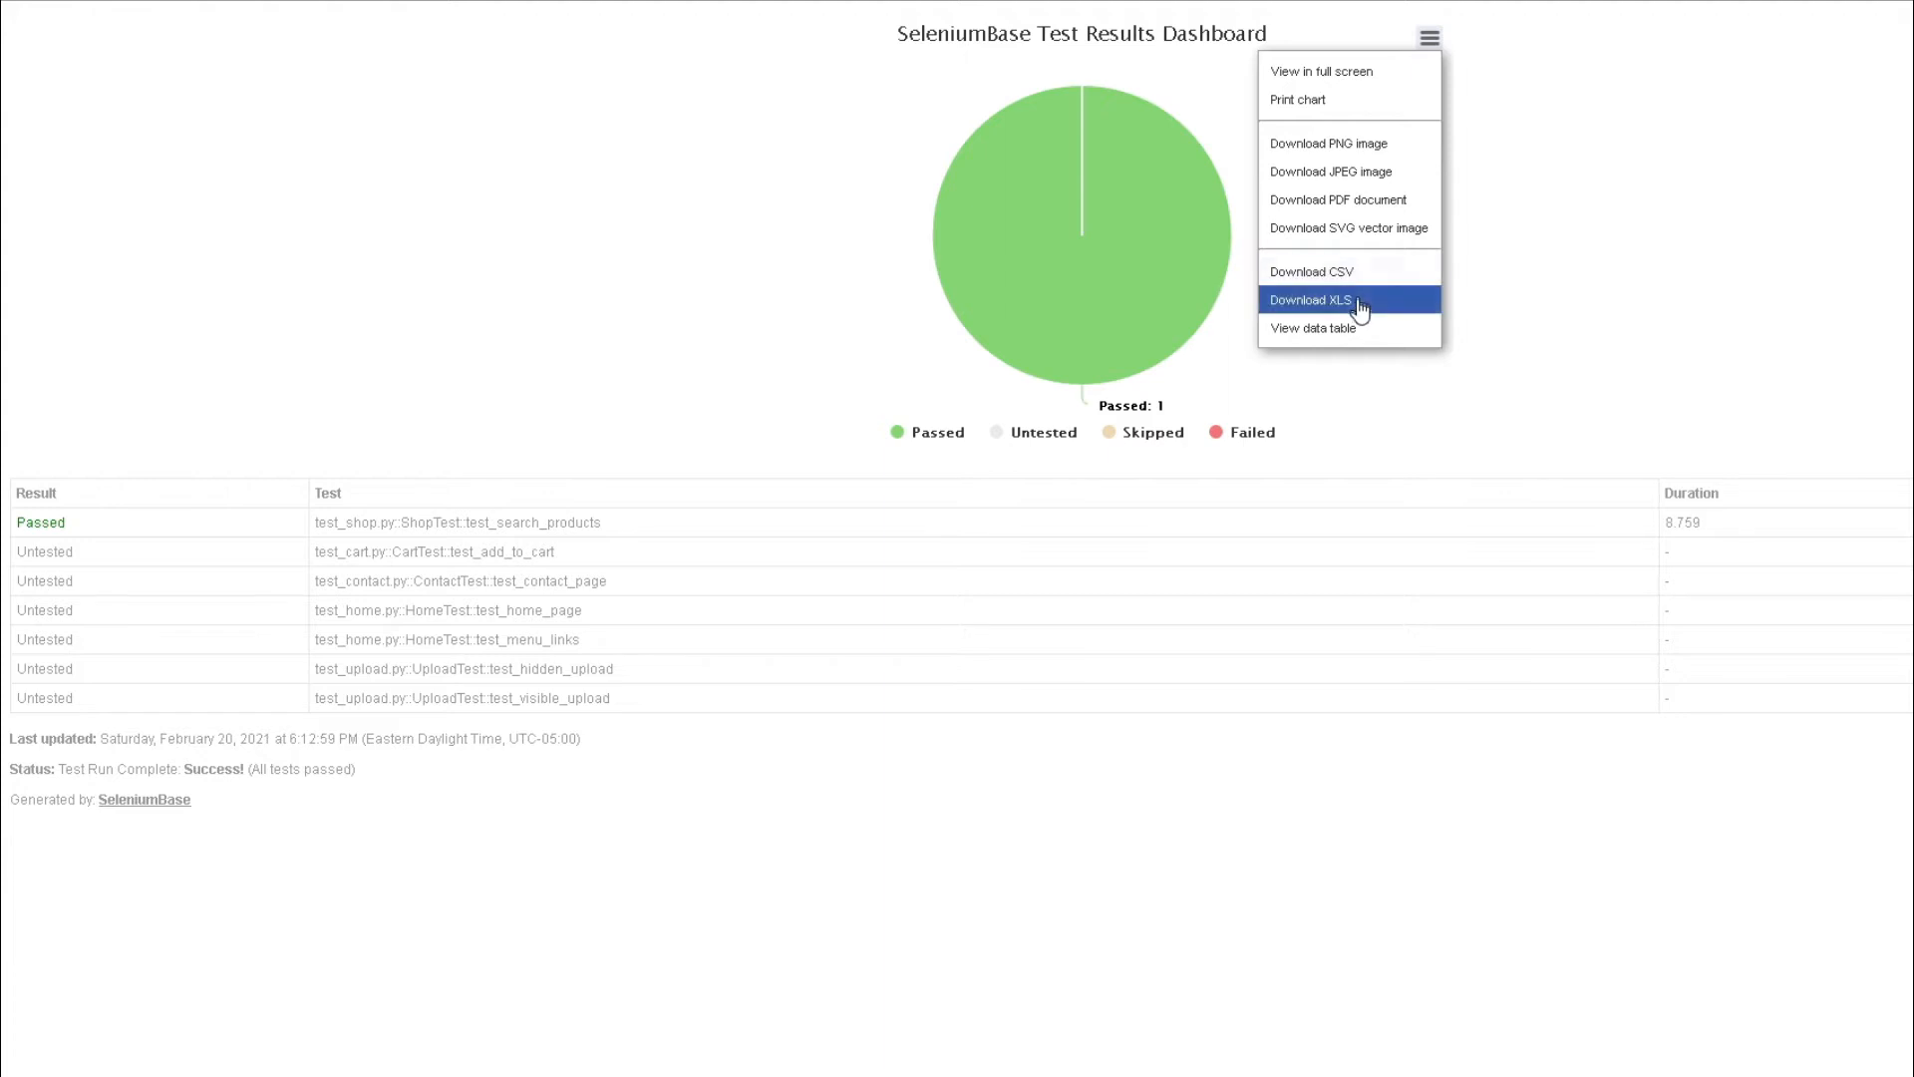
{"action": "left_click", "coordinate": [1309, 299]}
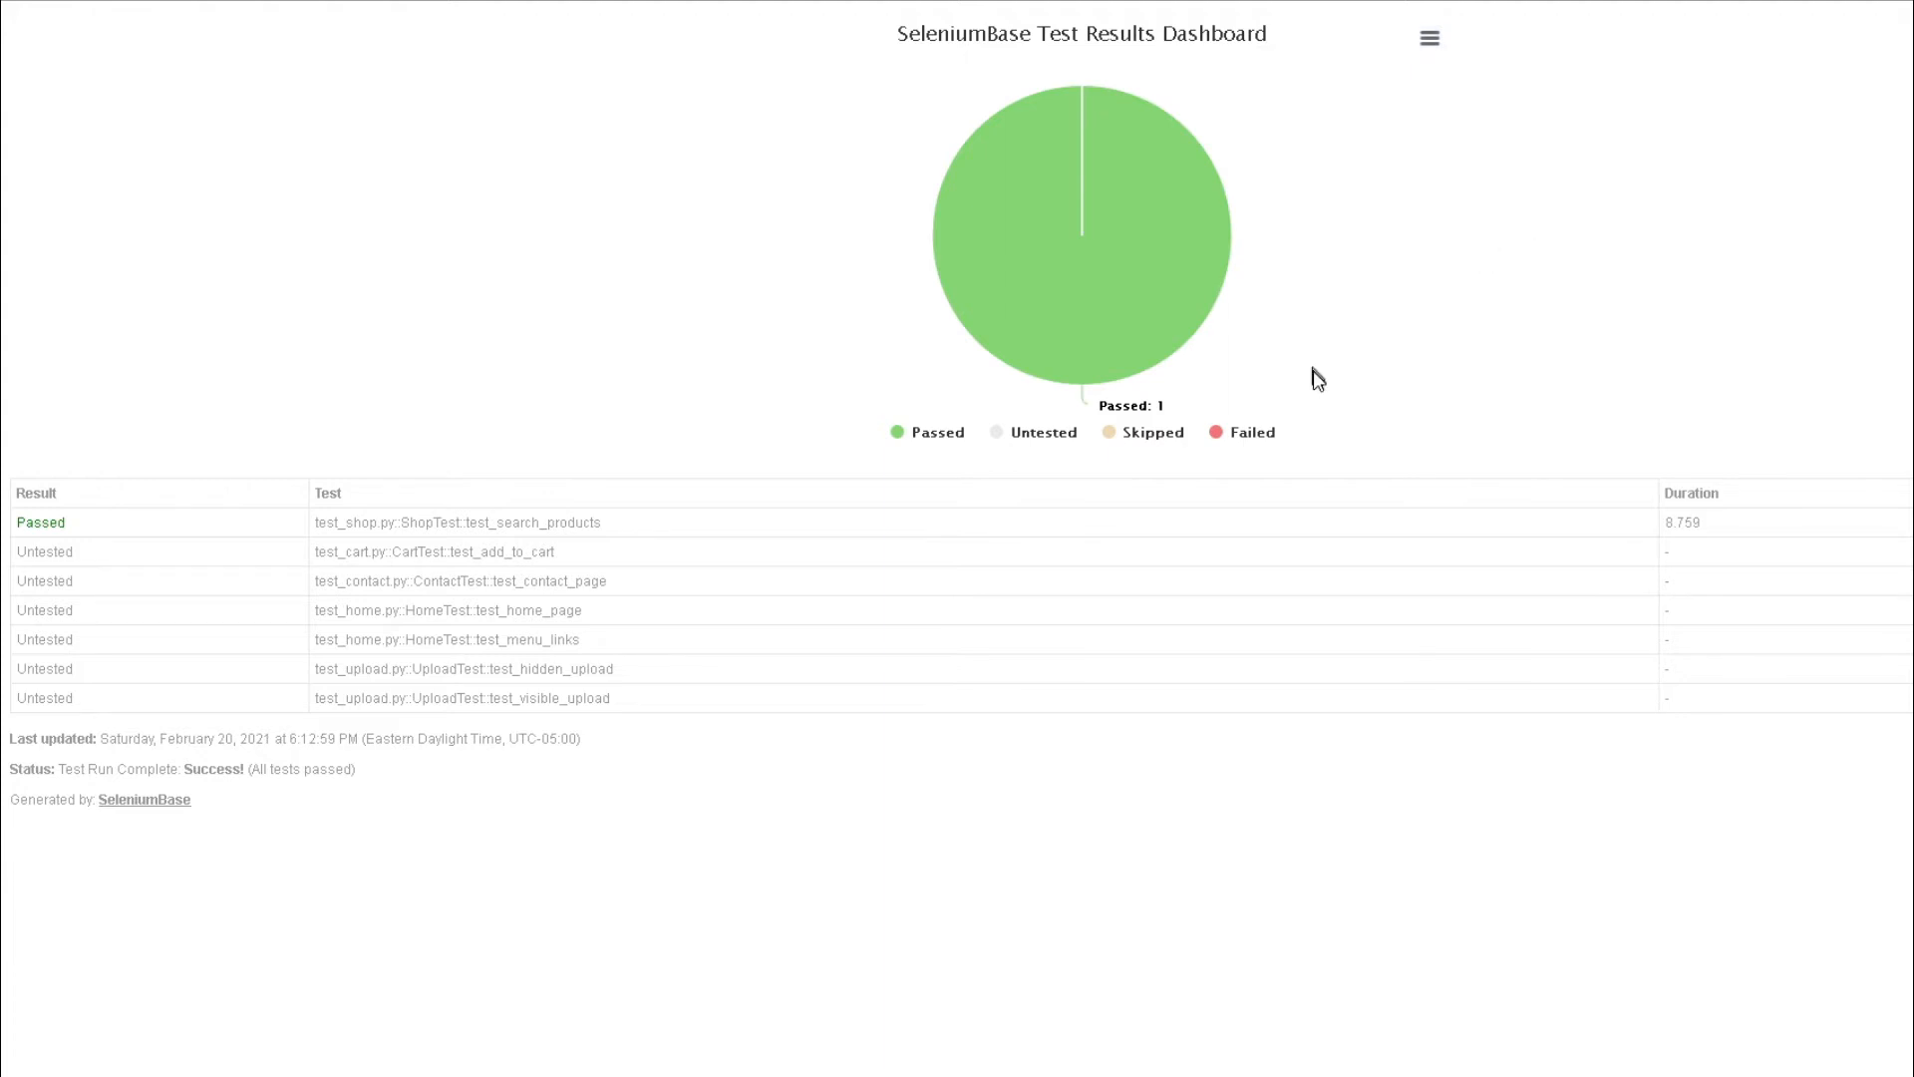
{"action": "mouse_move", "coordinate": [170, 574]}
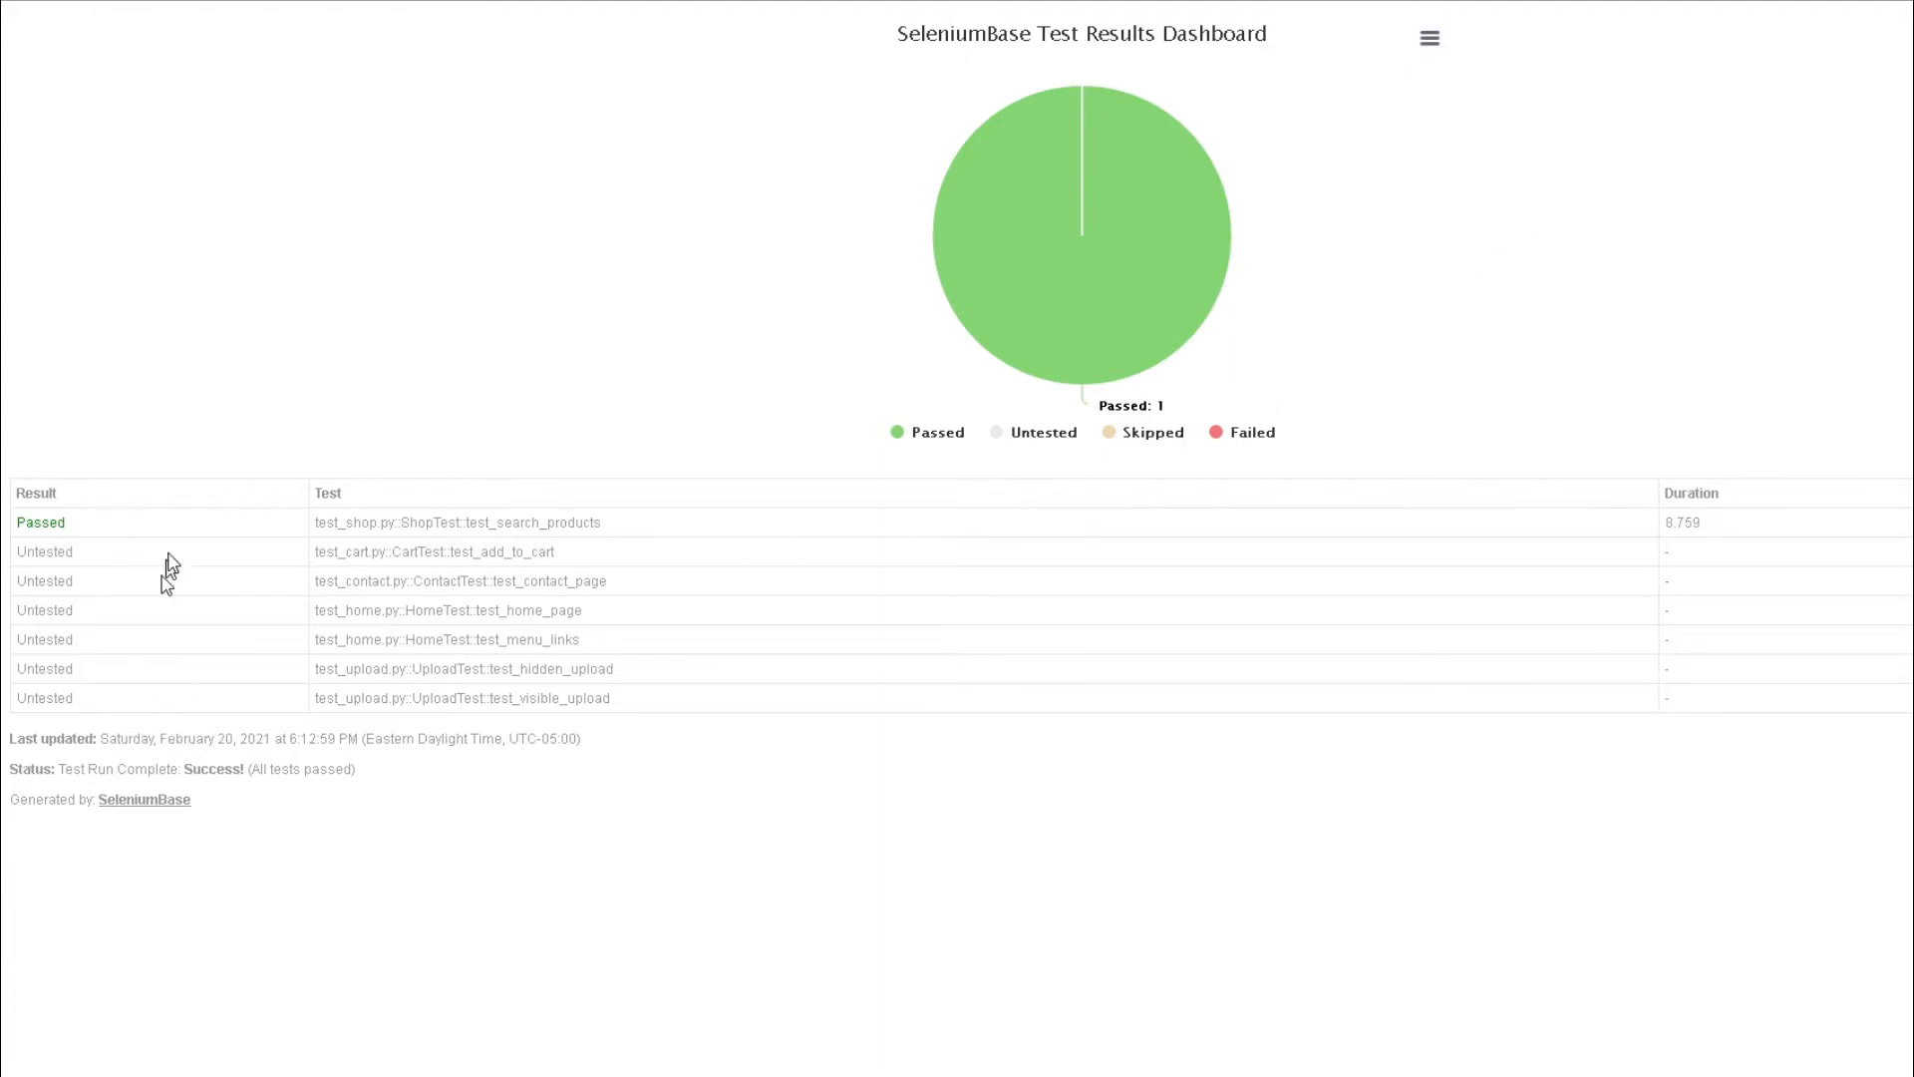
{"action": "mouse_move", "coordinate": [256, 631]}
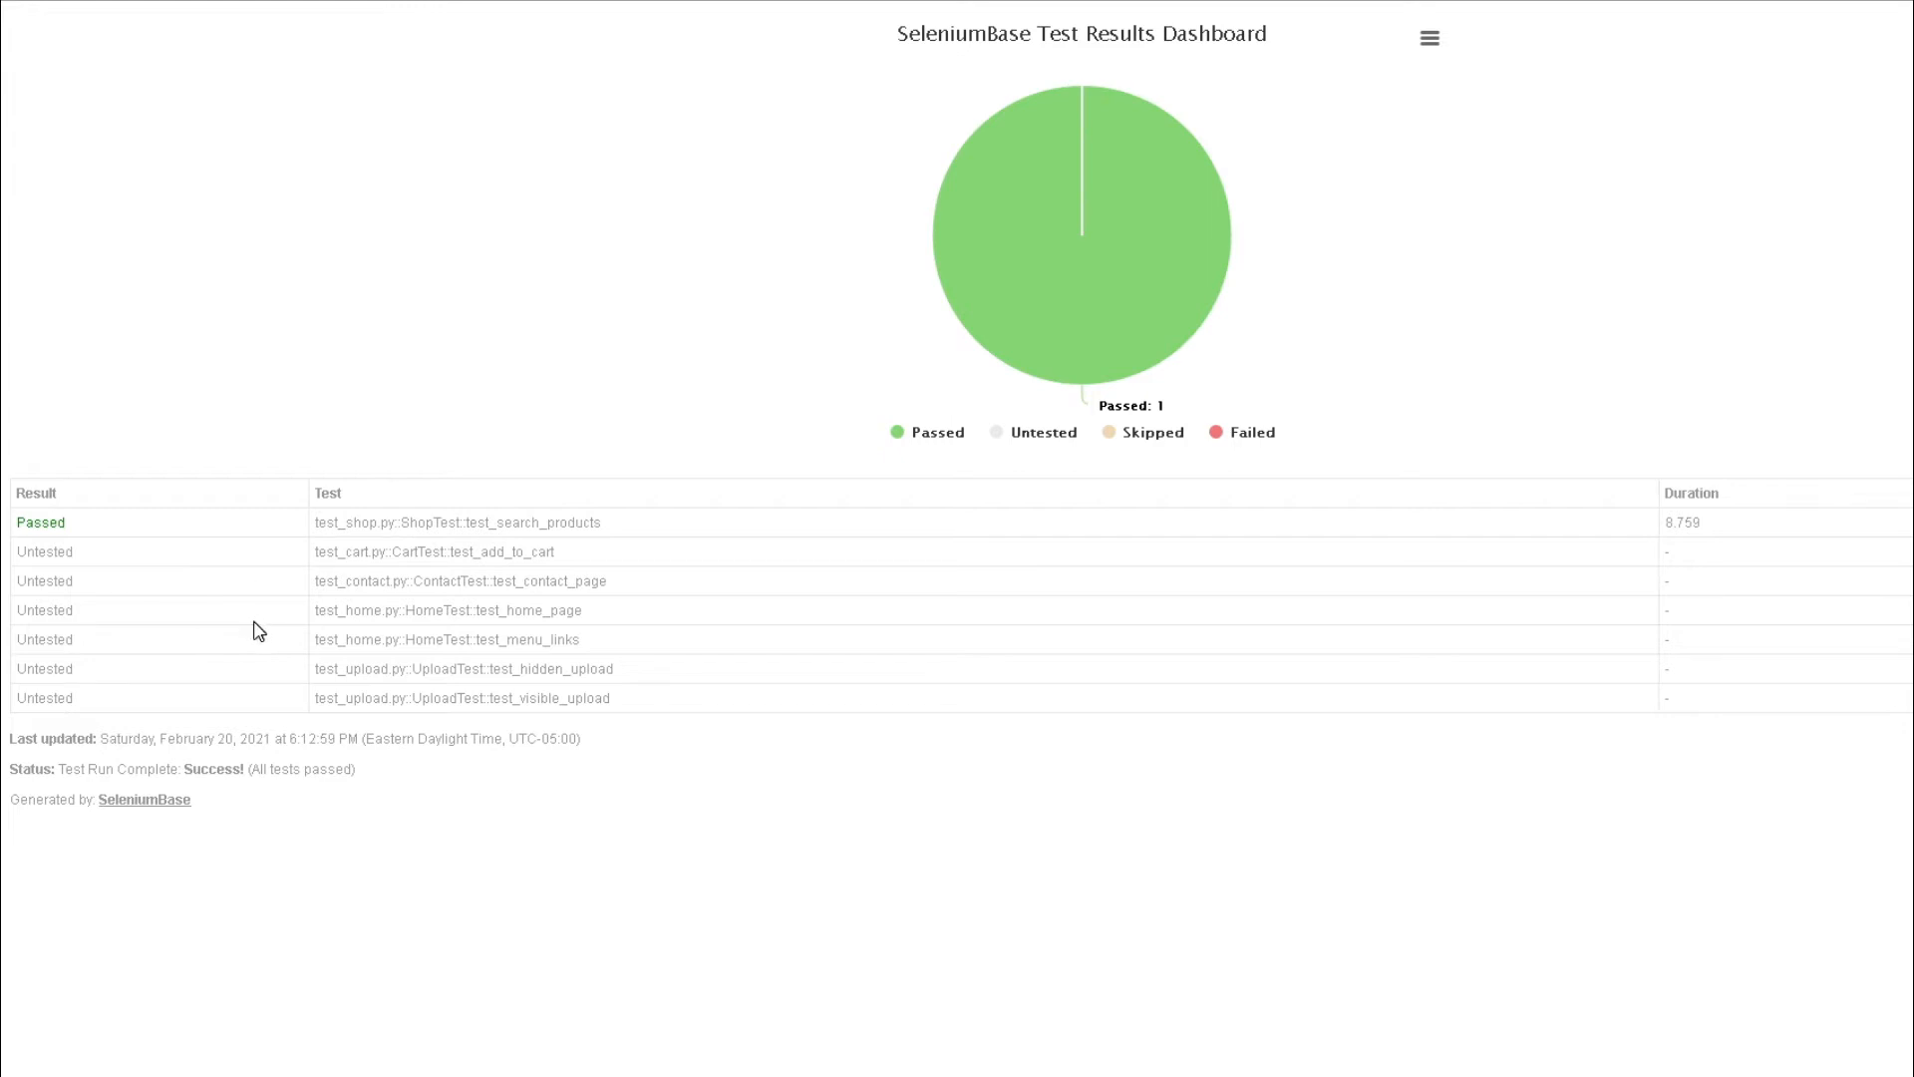
{"action": "mouse_move", "coordinate": [314, 541]}
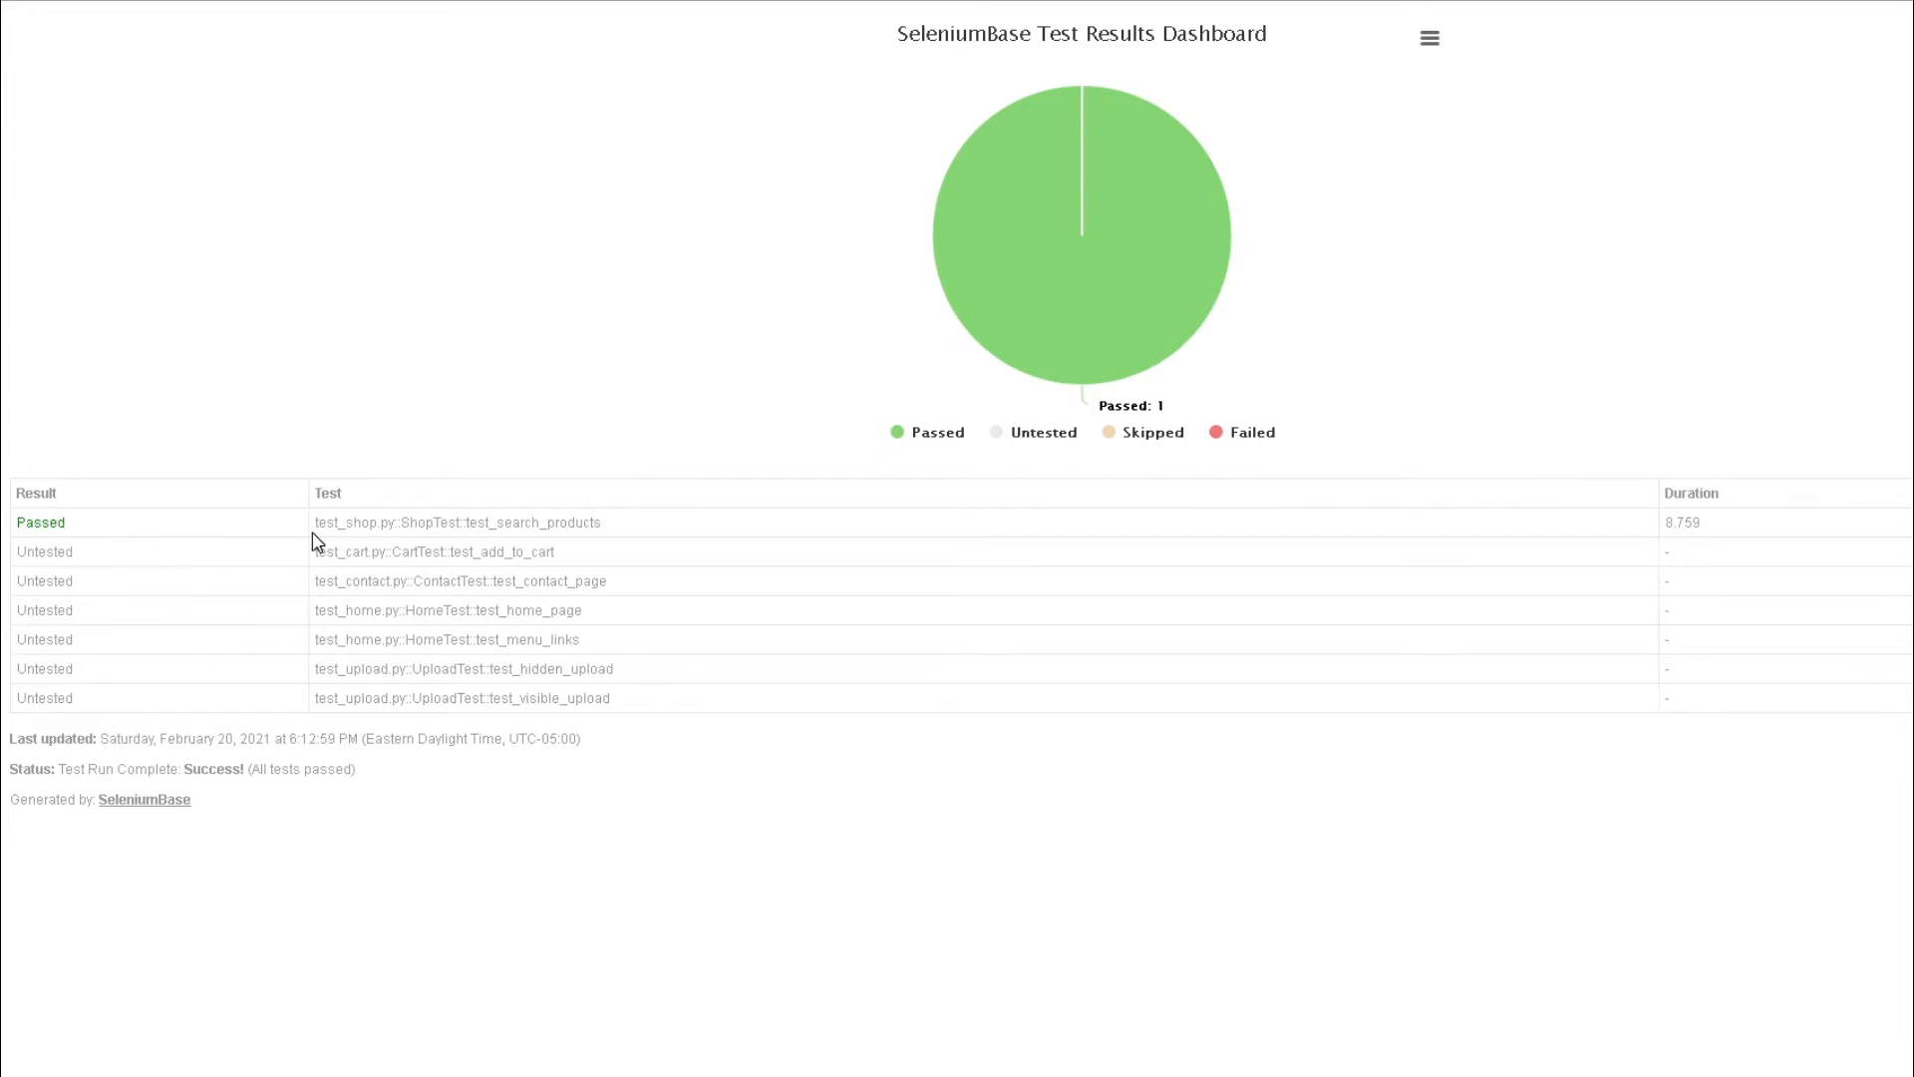
{"action": "mouse_move", "coordinate": [629, 553]}
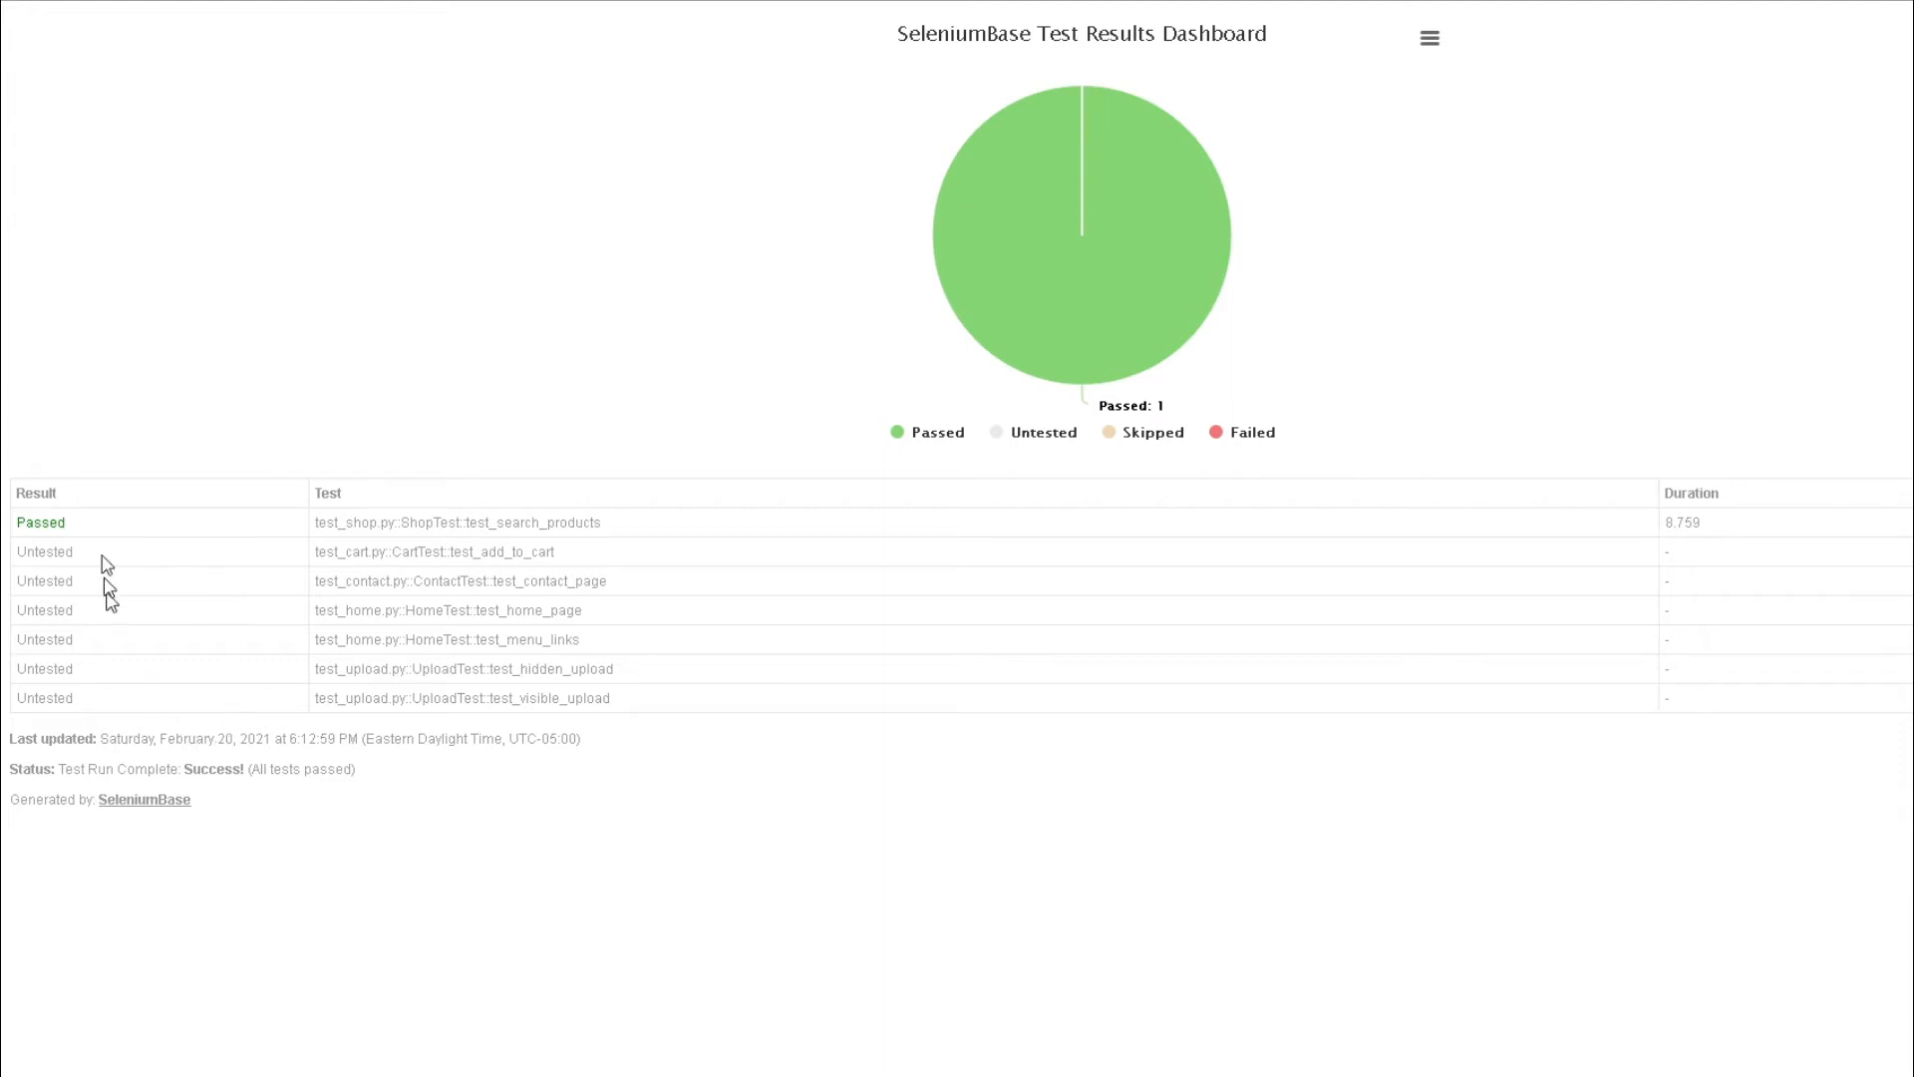
{"action": "mouse_move", "coordinate": [668, 354]}
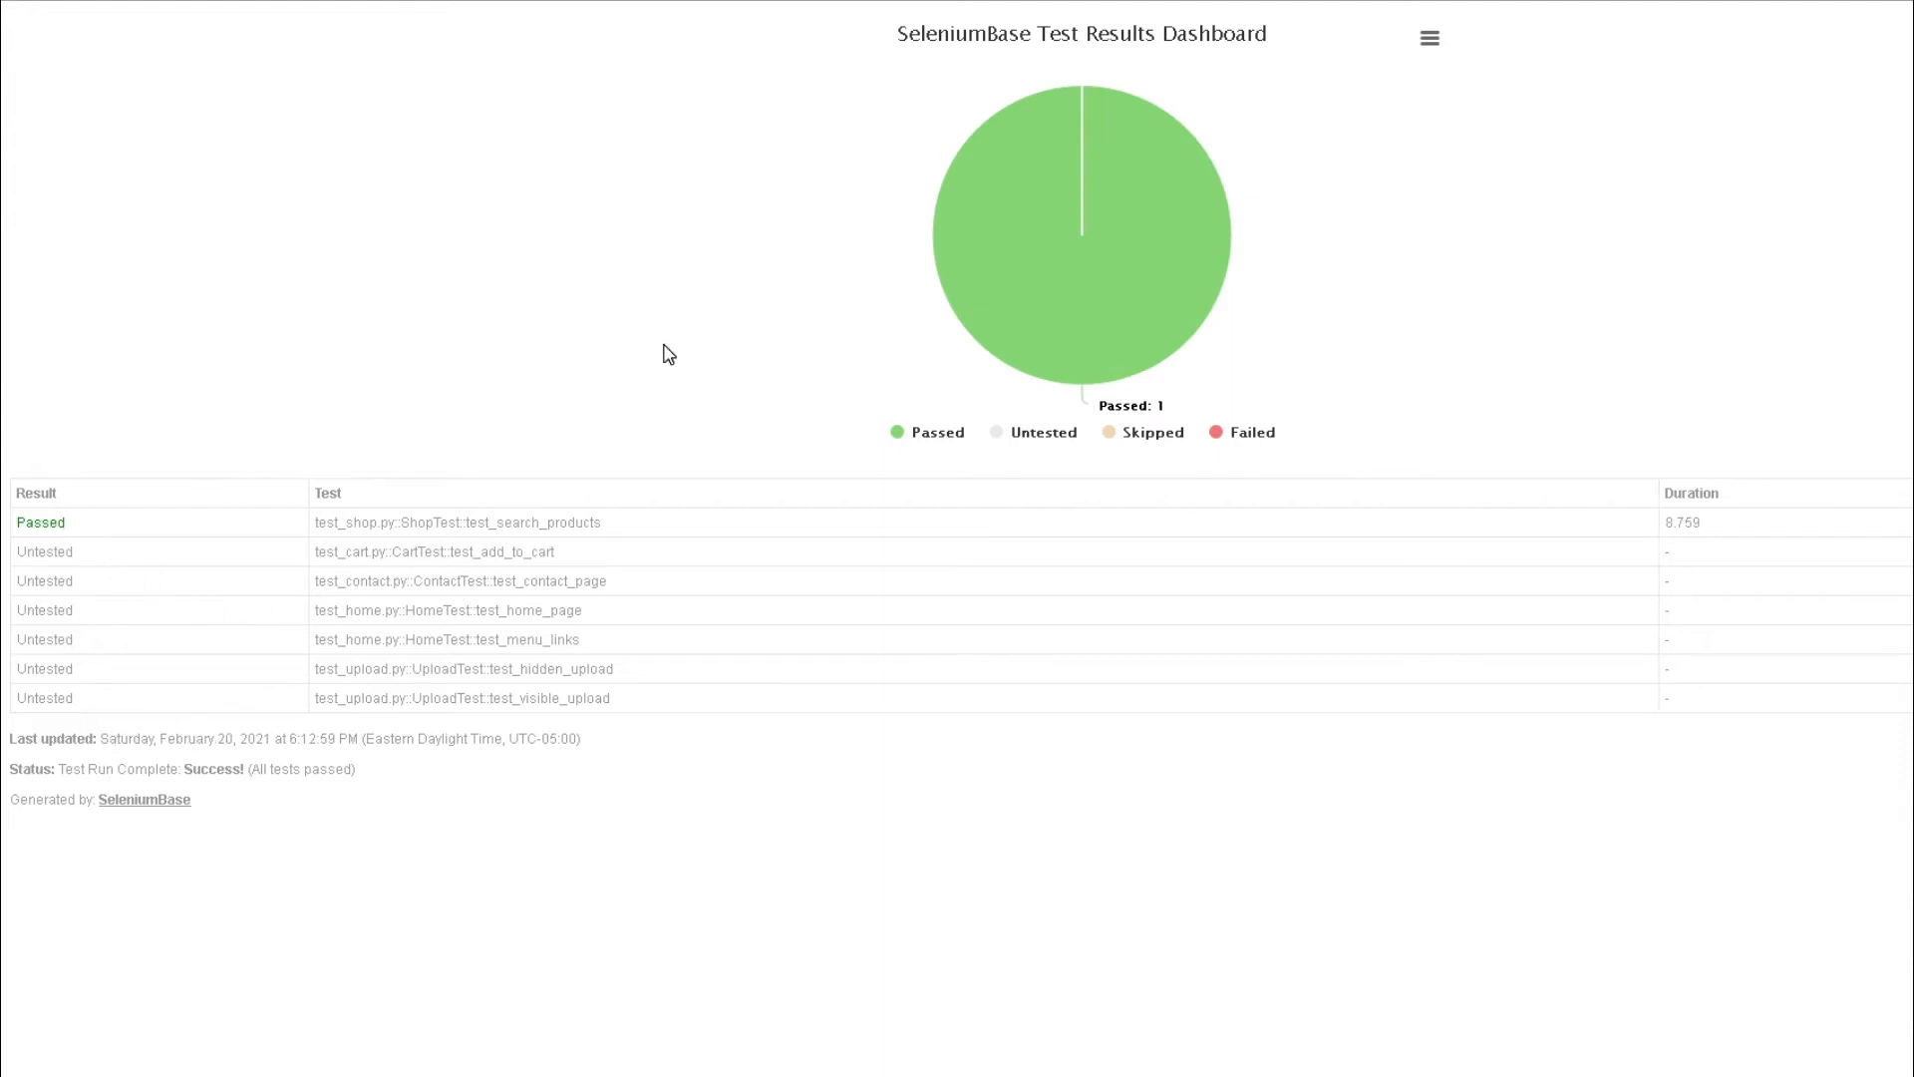
{"action": "mouse_move", "coordinate": [1090, 468]}
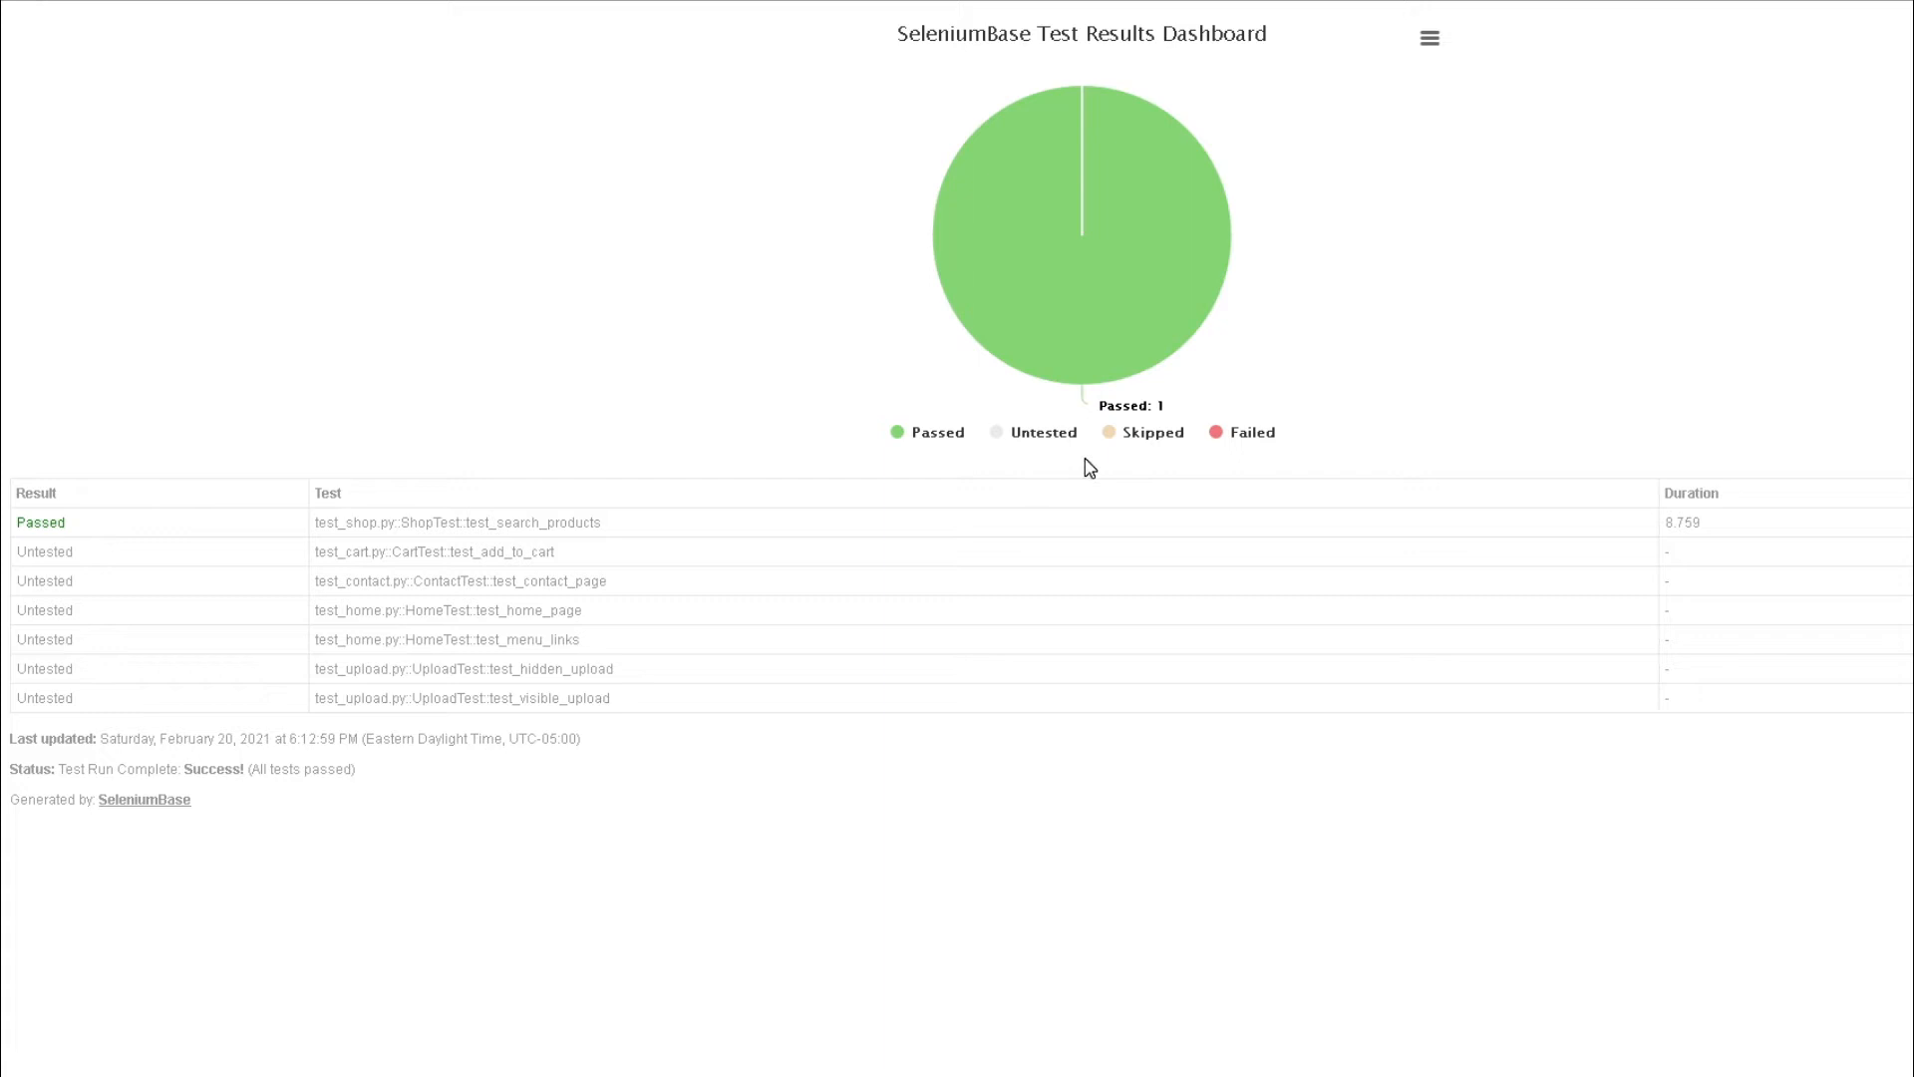
{"action": "mouse_move", "coordinate": [490, 383]}
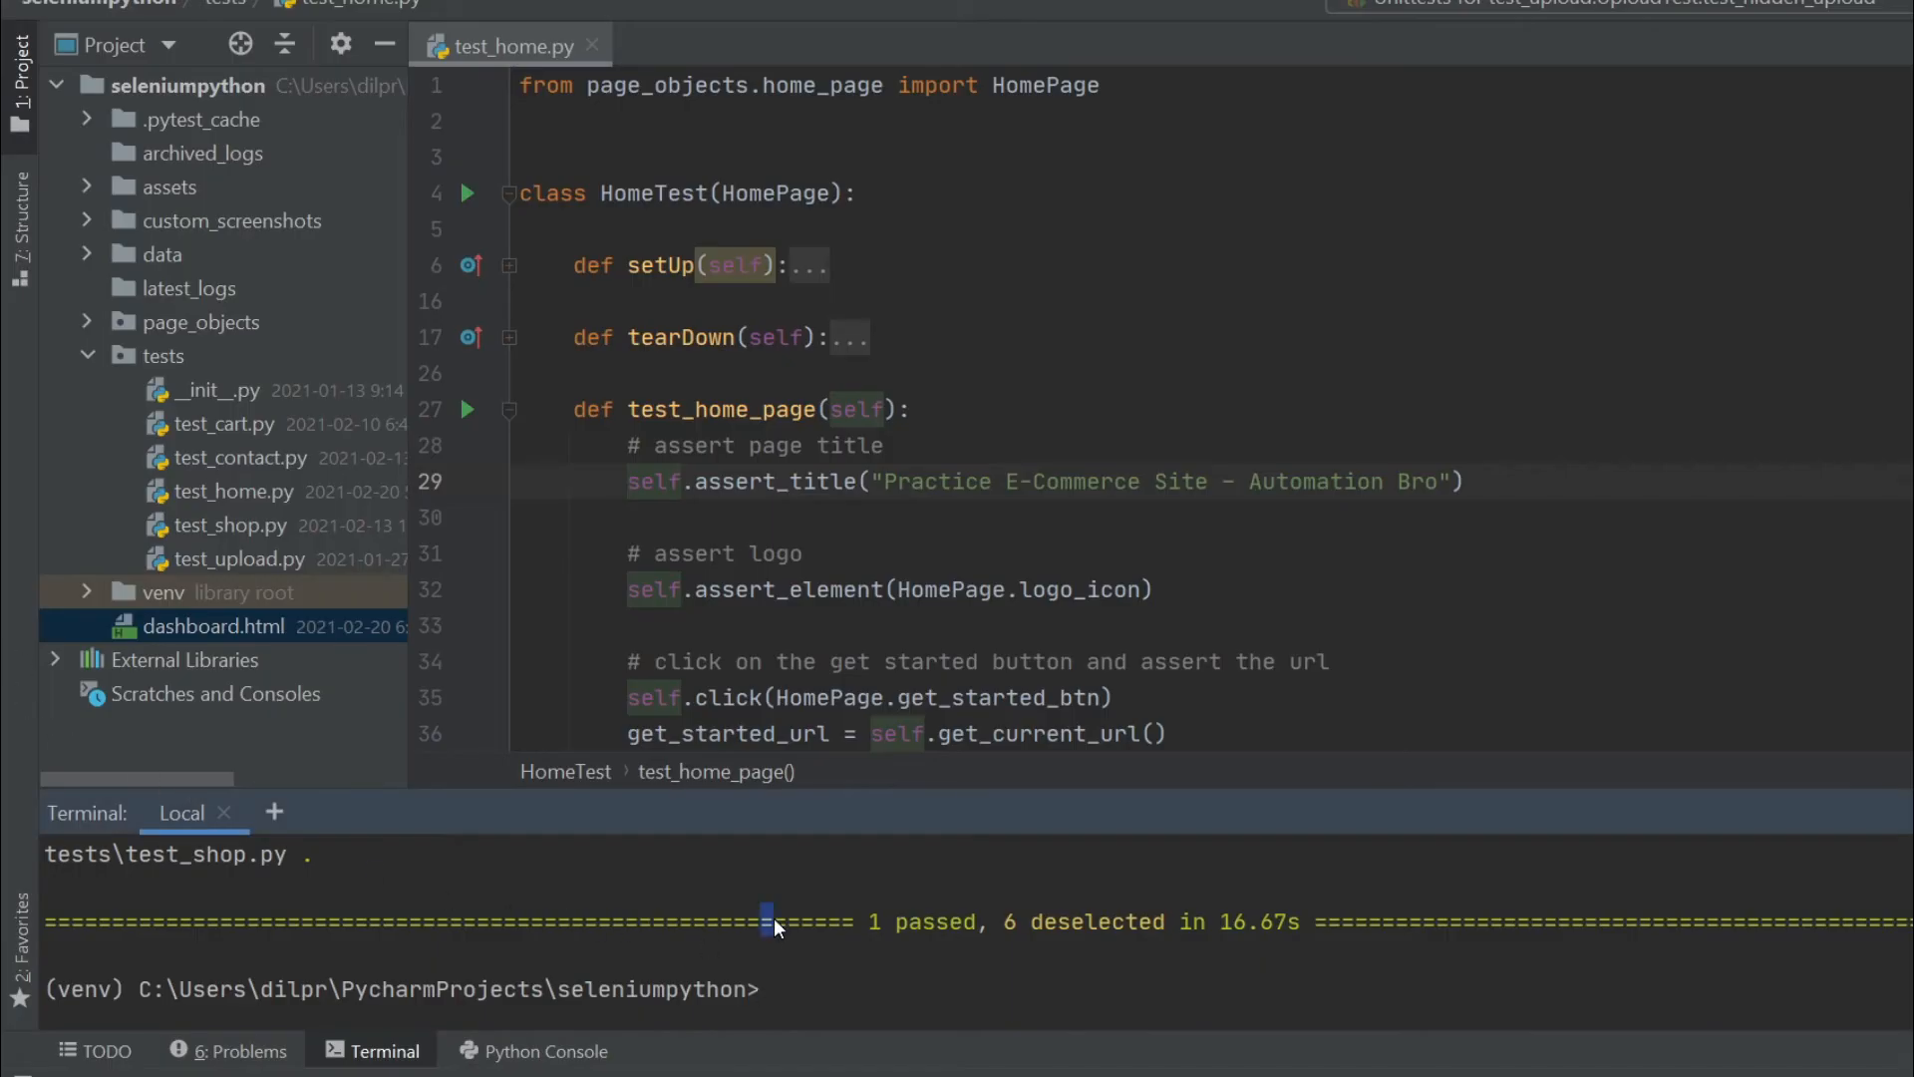
Run 'pytest --dashboard' in the terminal for the whole suite.
{"action": "type", "text": "pytest"}
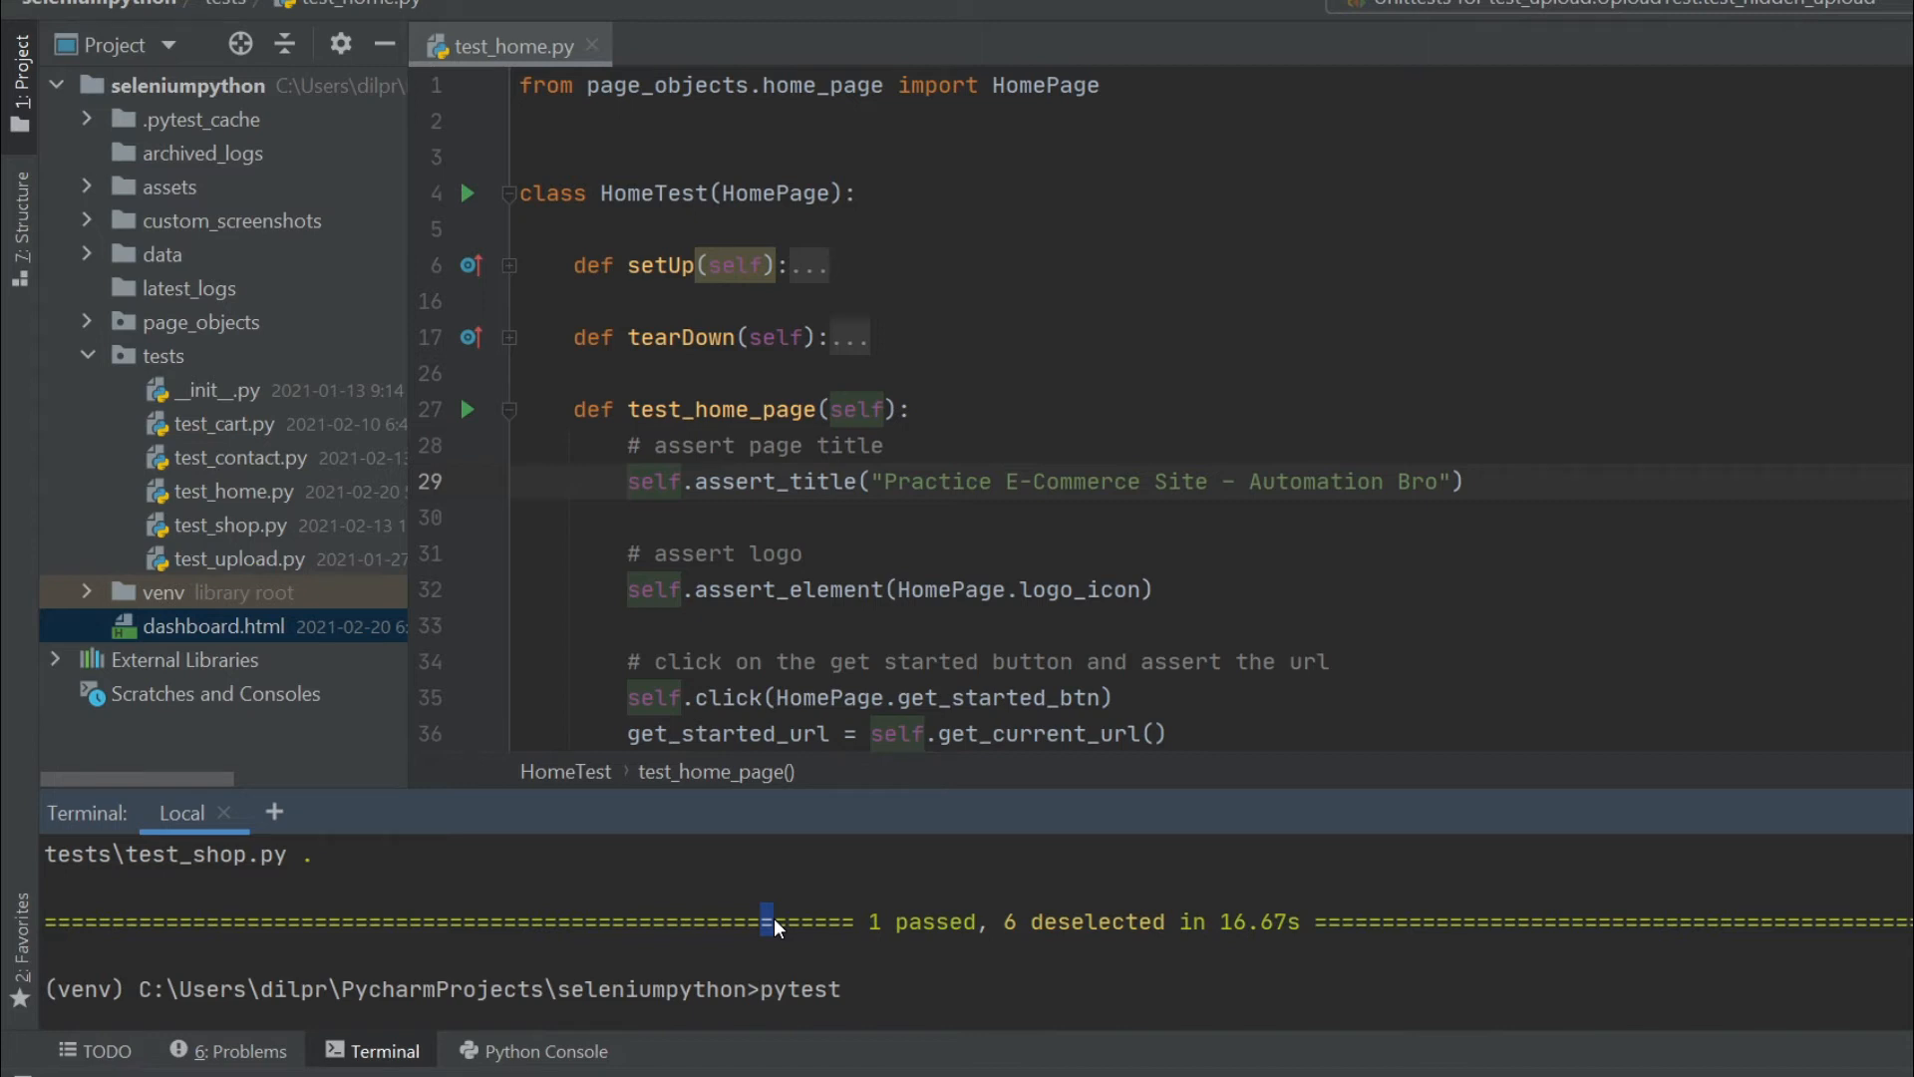
{"action": "type", "text": "--das"}
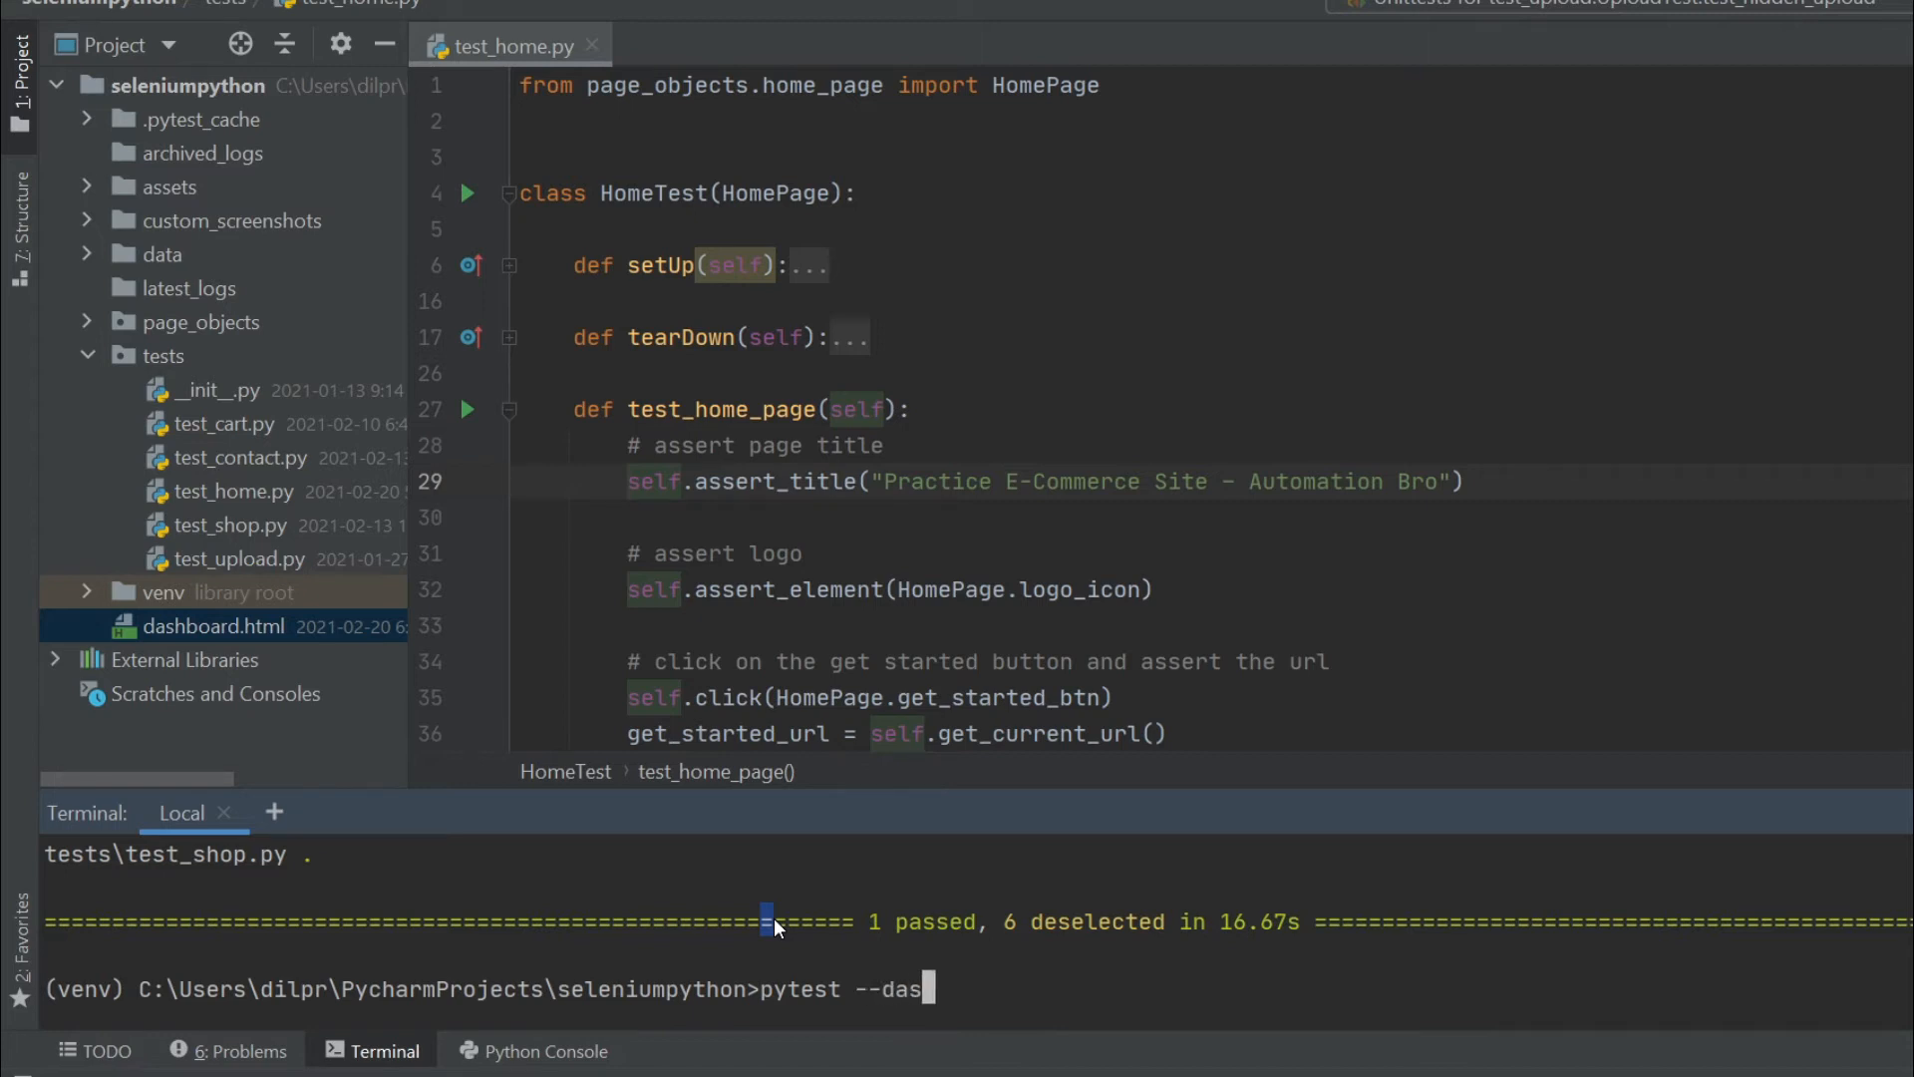
{"action": "type", "text": "hboard"}
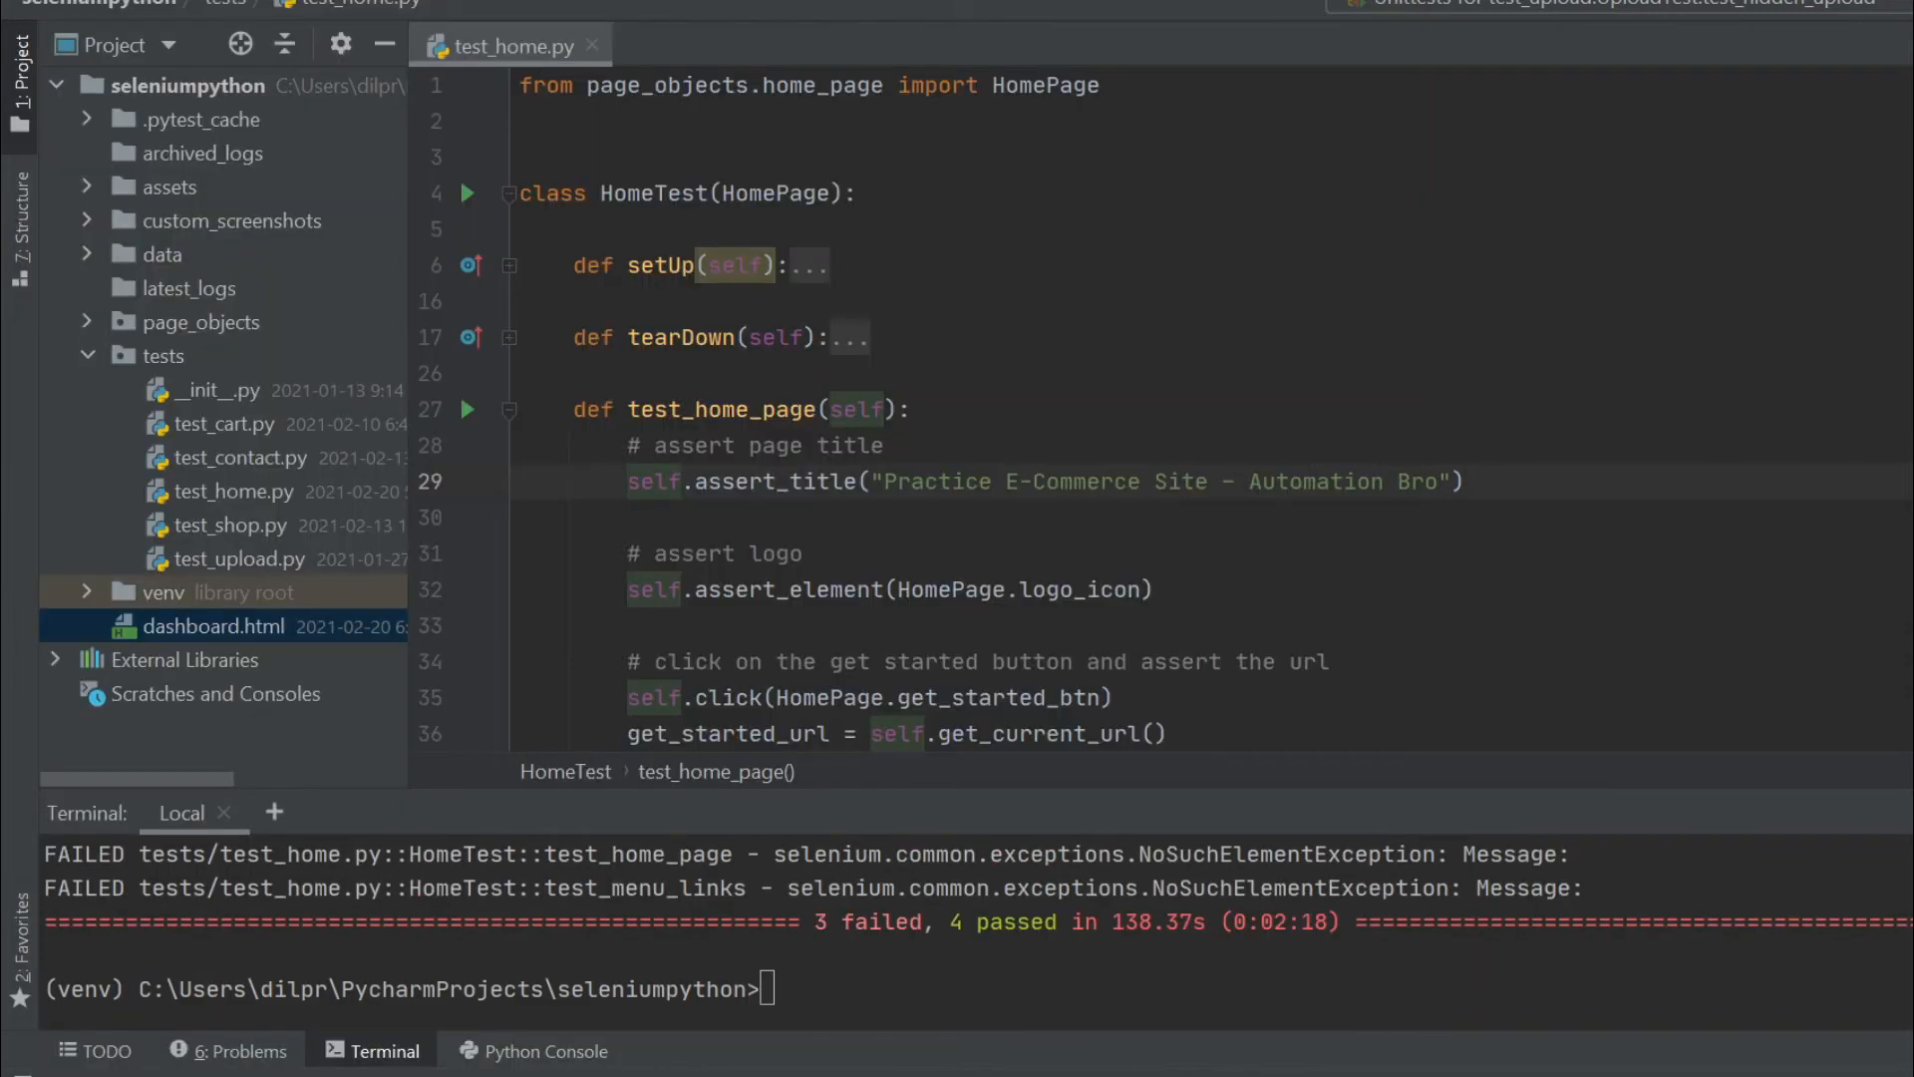
{"action": "mouse_move", "coordinate": [910, 866]}
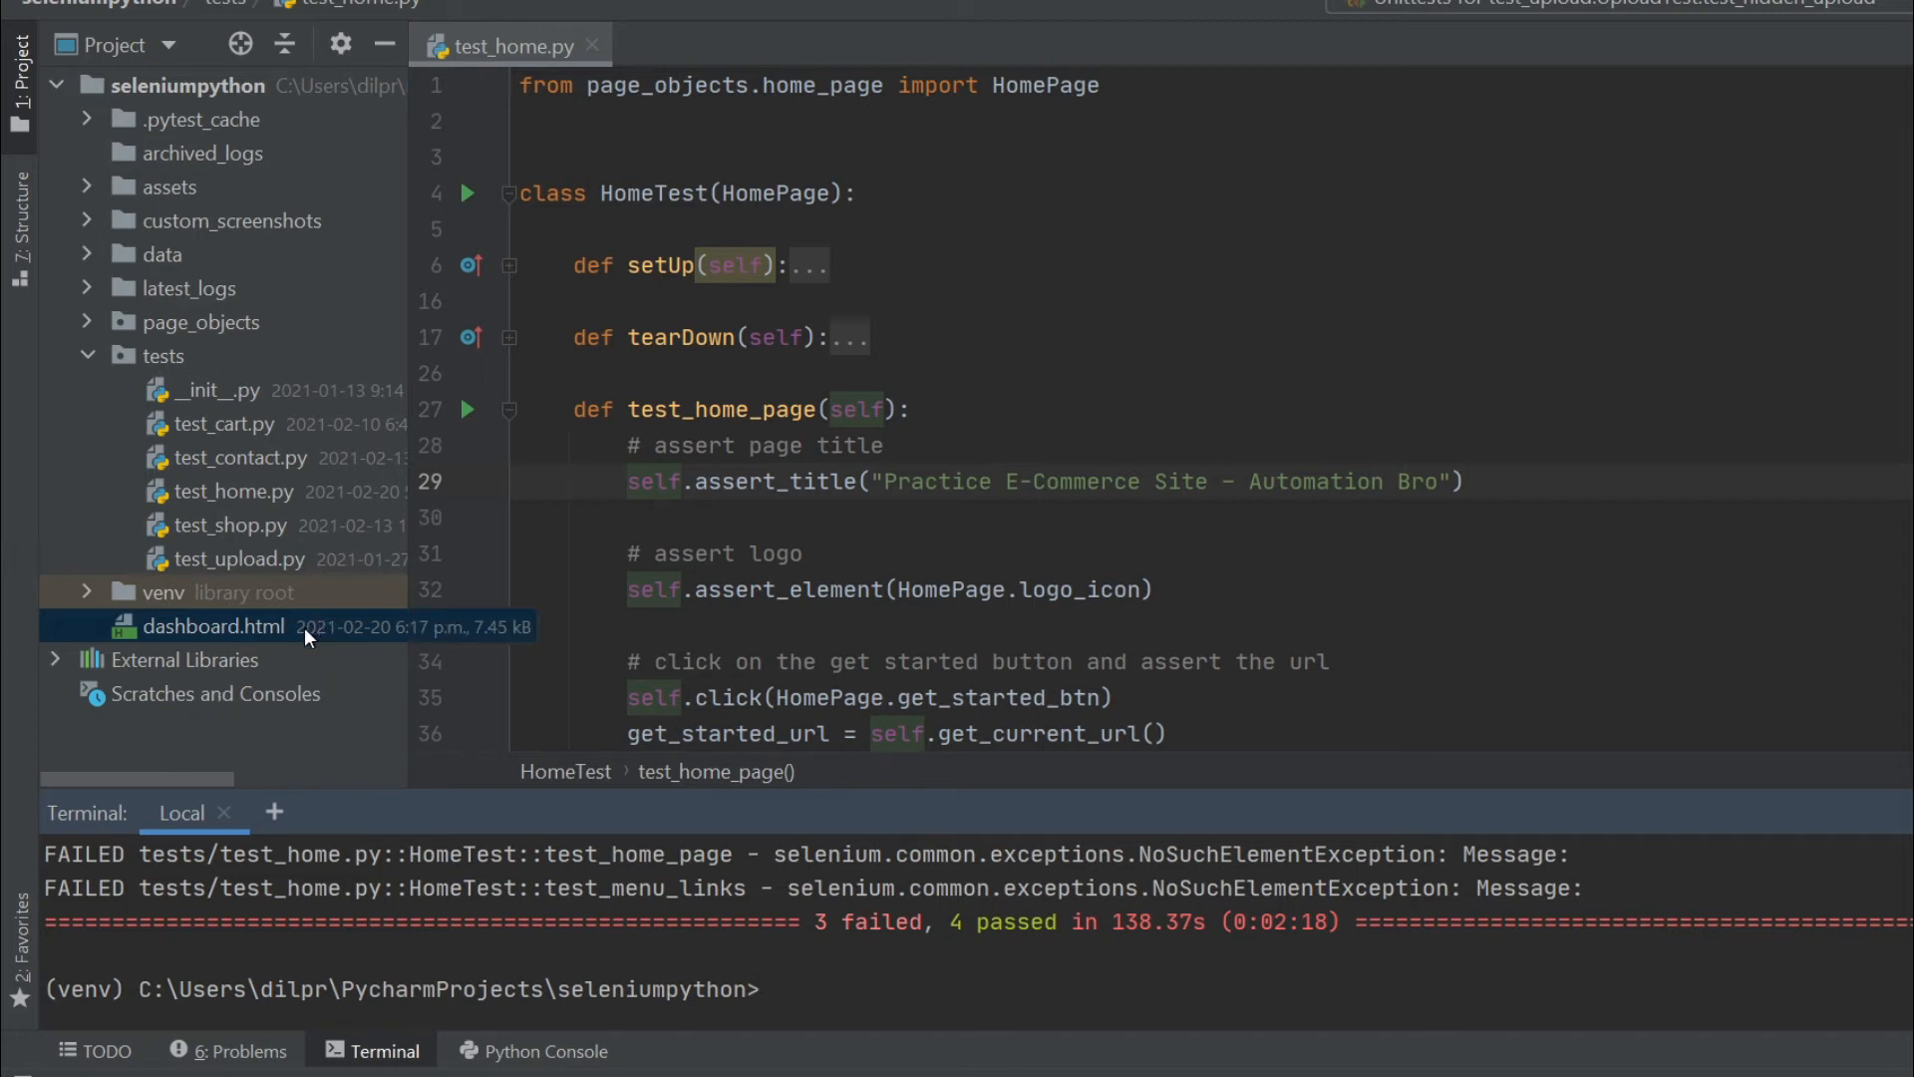
Right-click the regenerated dashboard.html in the Project tool window.
{"action": "right_click", "coordinate": [211, 626]}
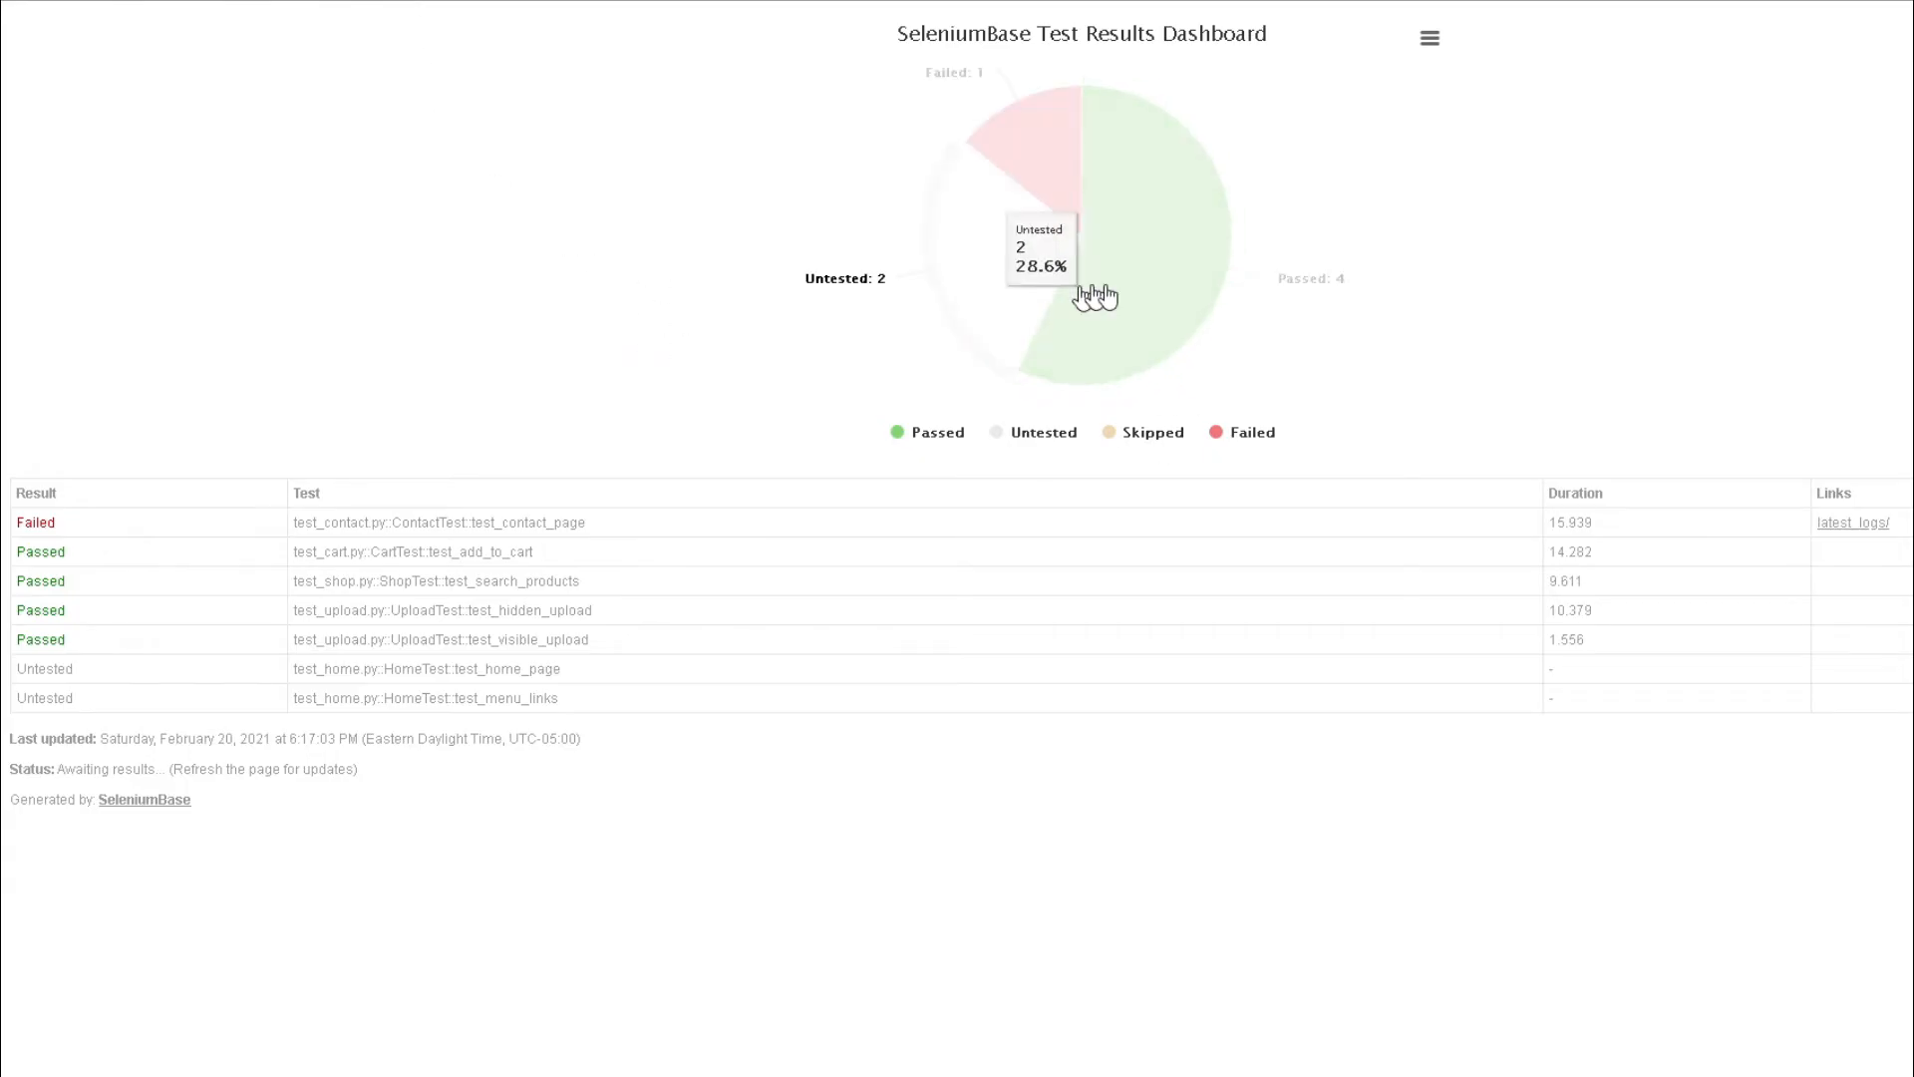
{"action": "mouse_move", "coordinate": [1013, 164]}
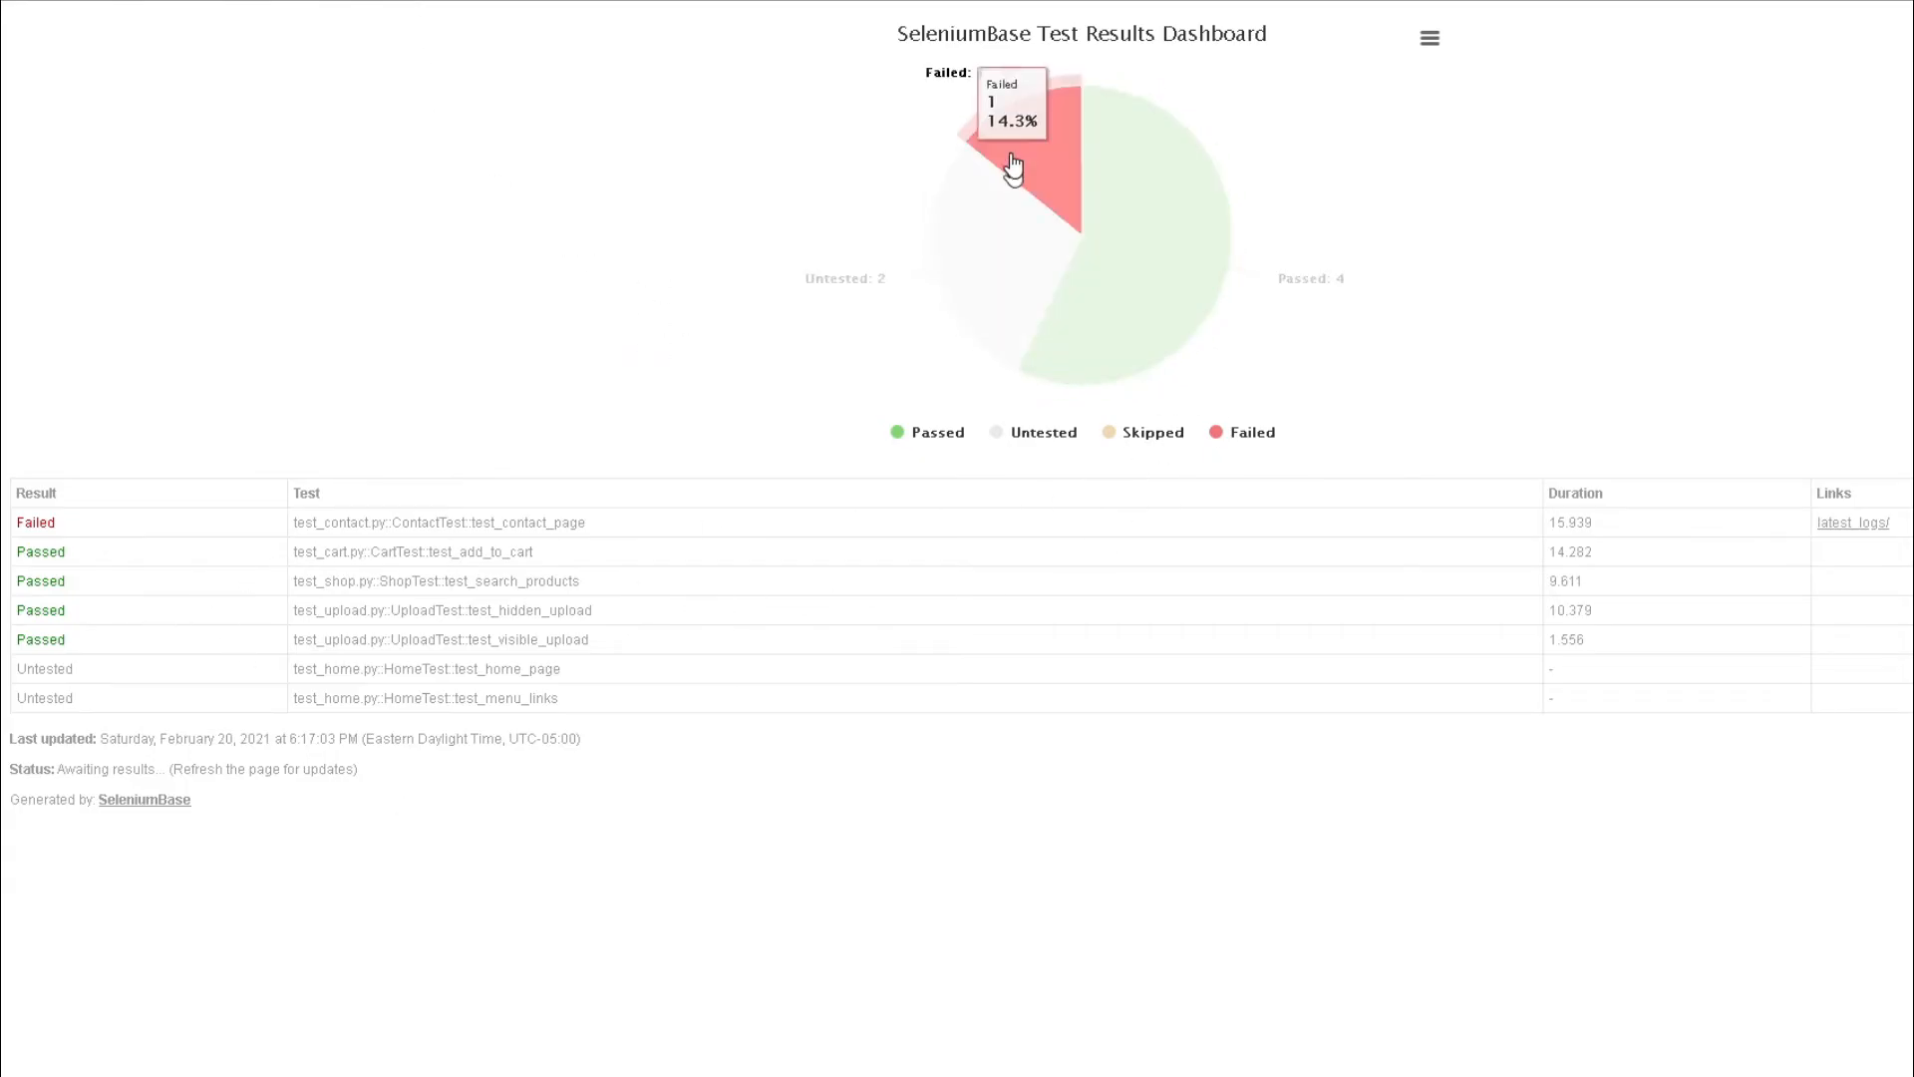
{"action": "mouse_move", "coordinate": [477, 527]}
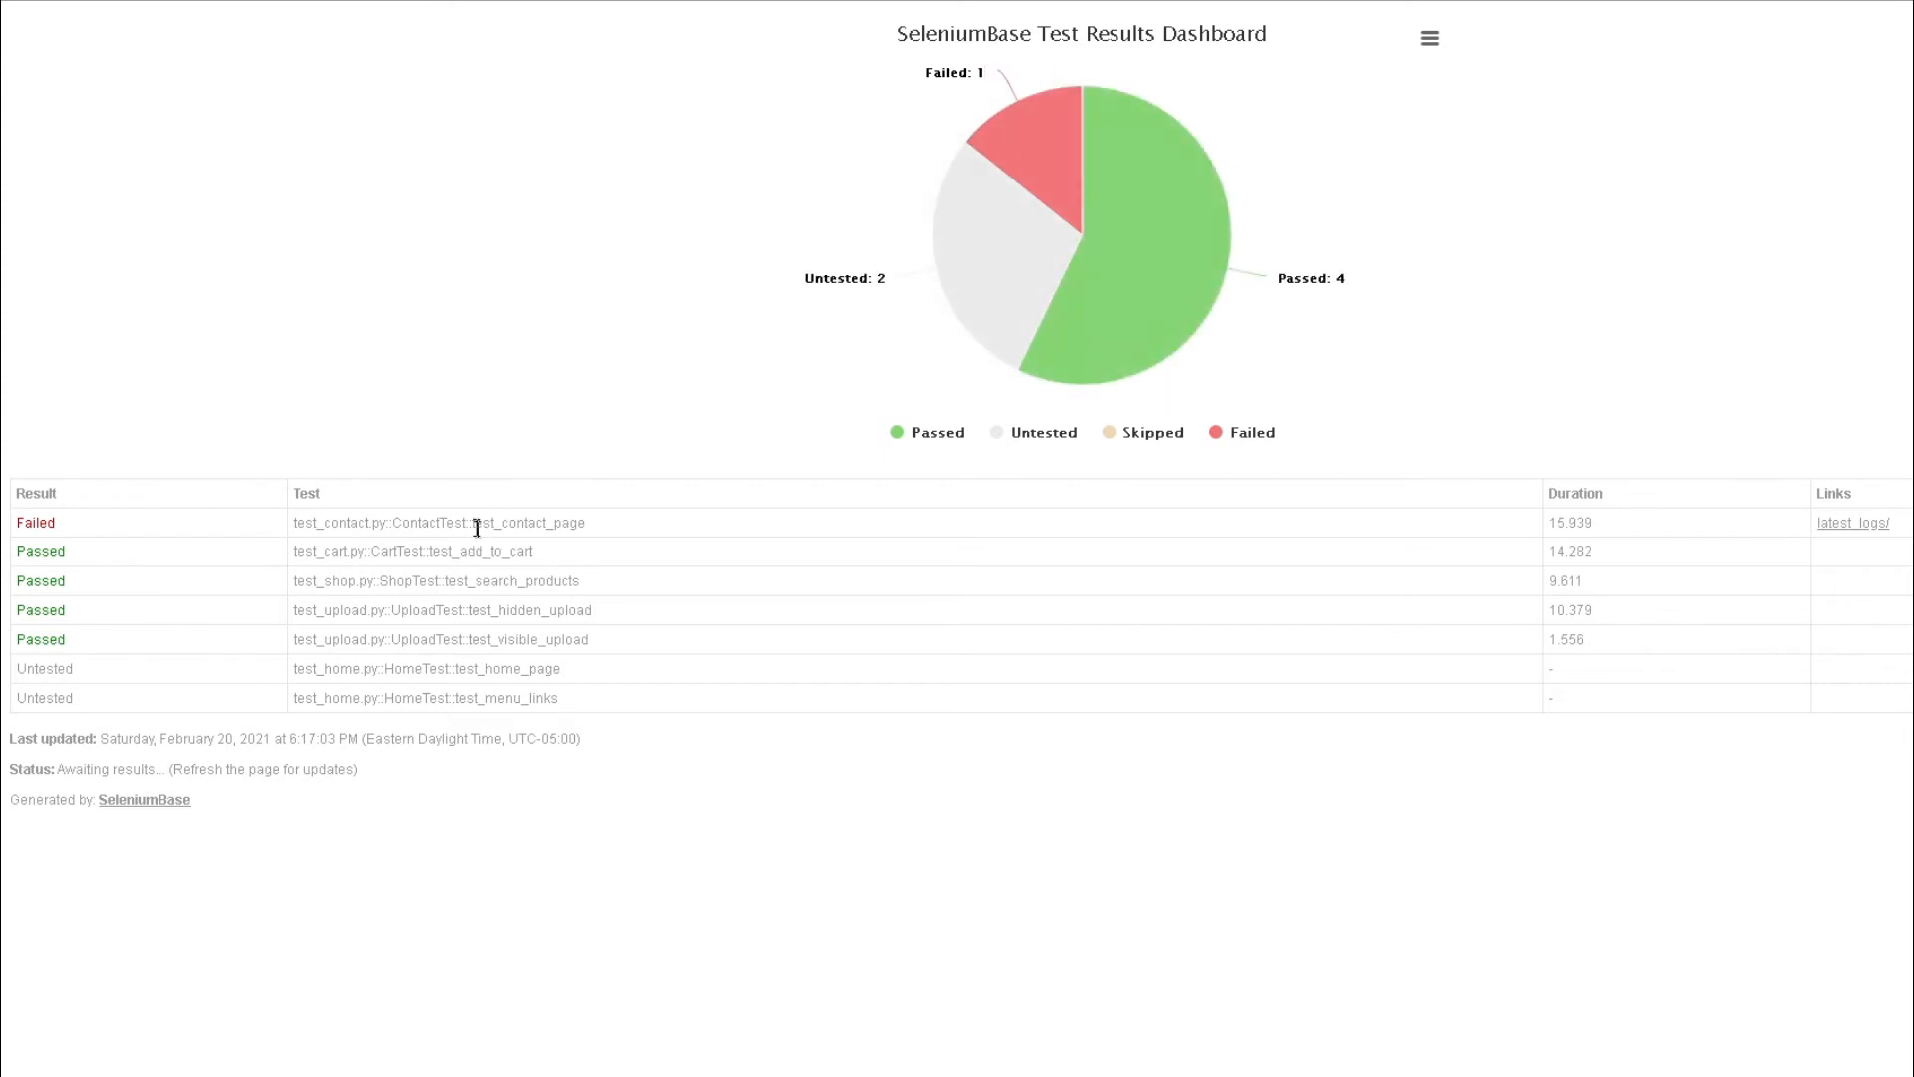
{"action": "mouse_move", "coordinate": [1231, 298]}
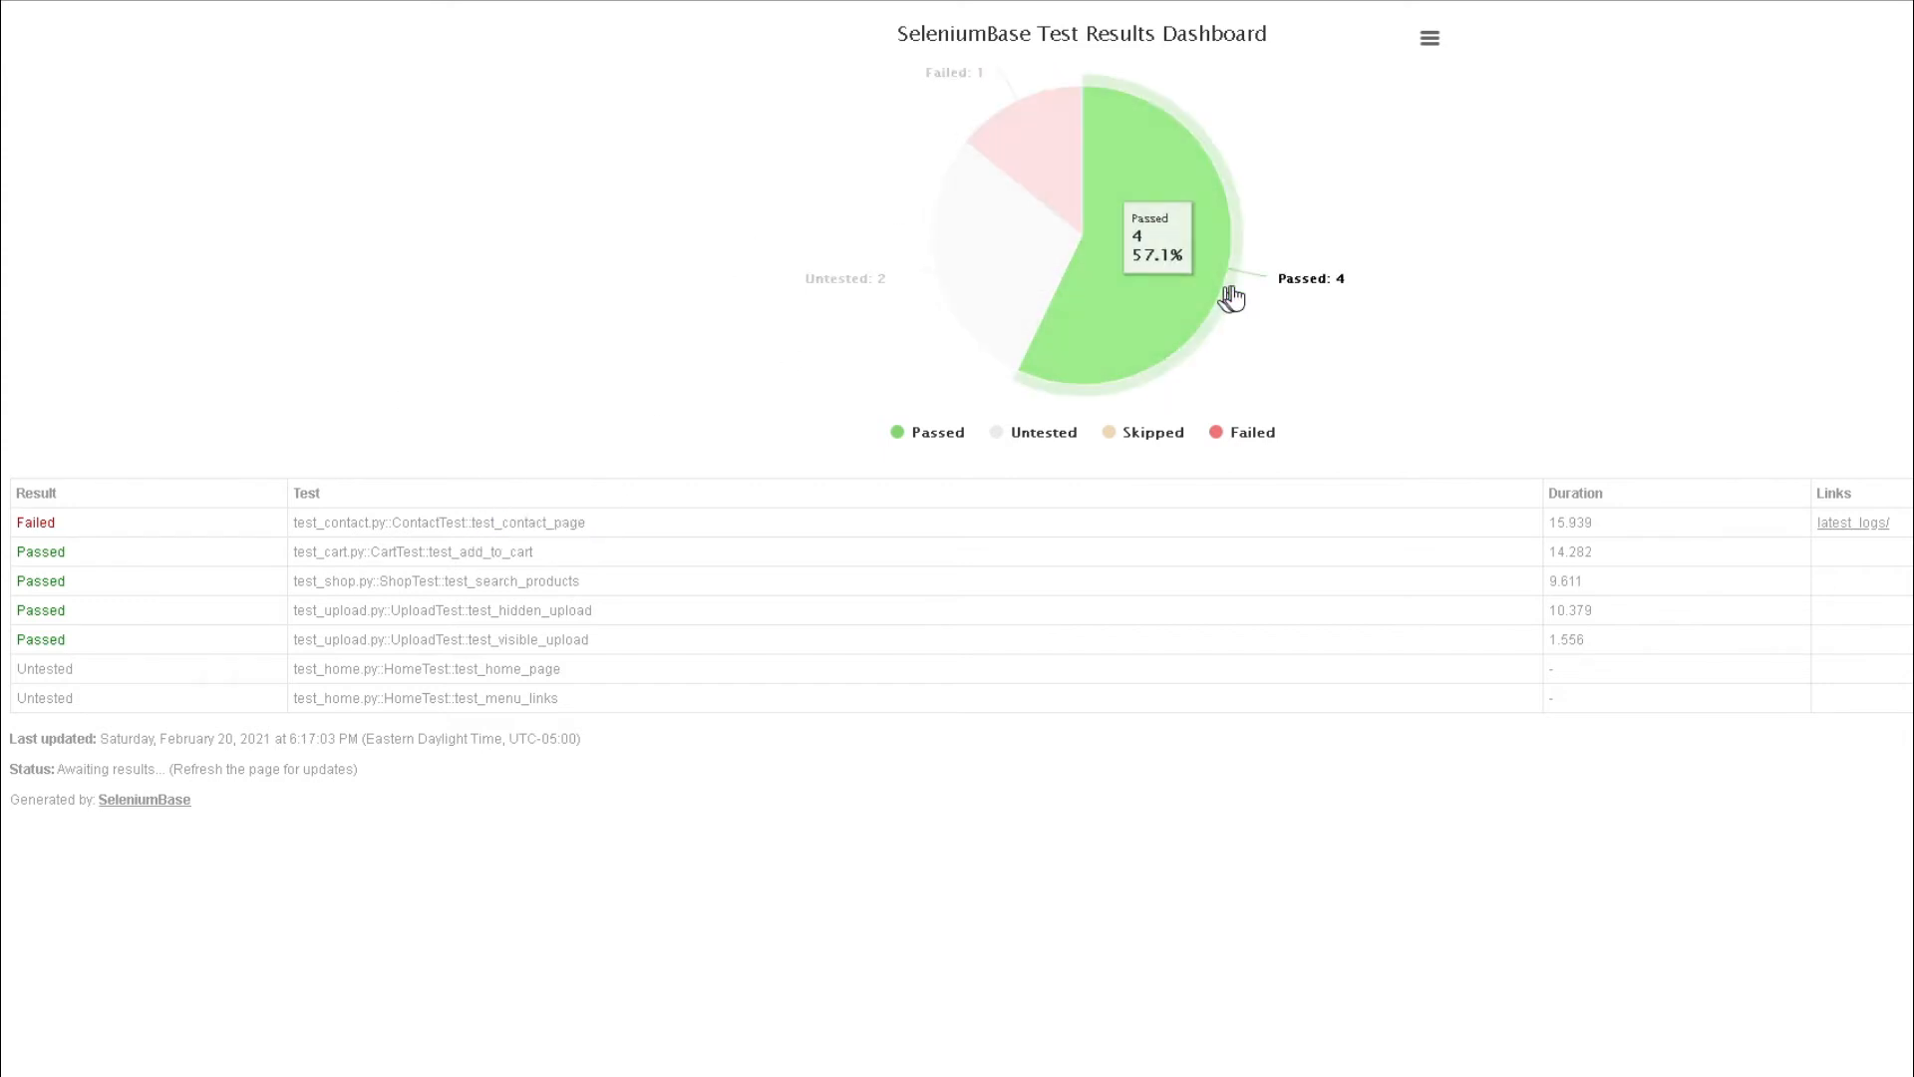
{"action": "mouse_move", "coordinate": [958, 311]}
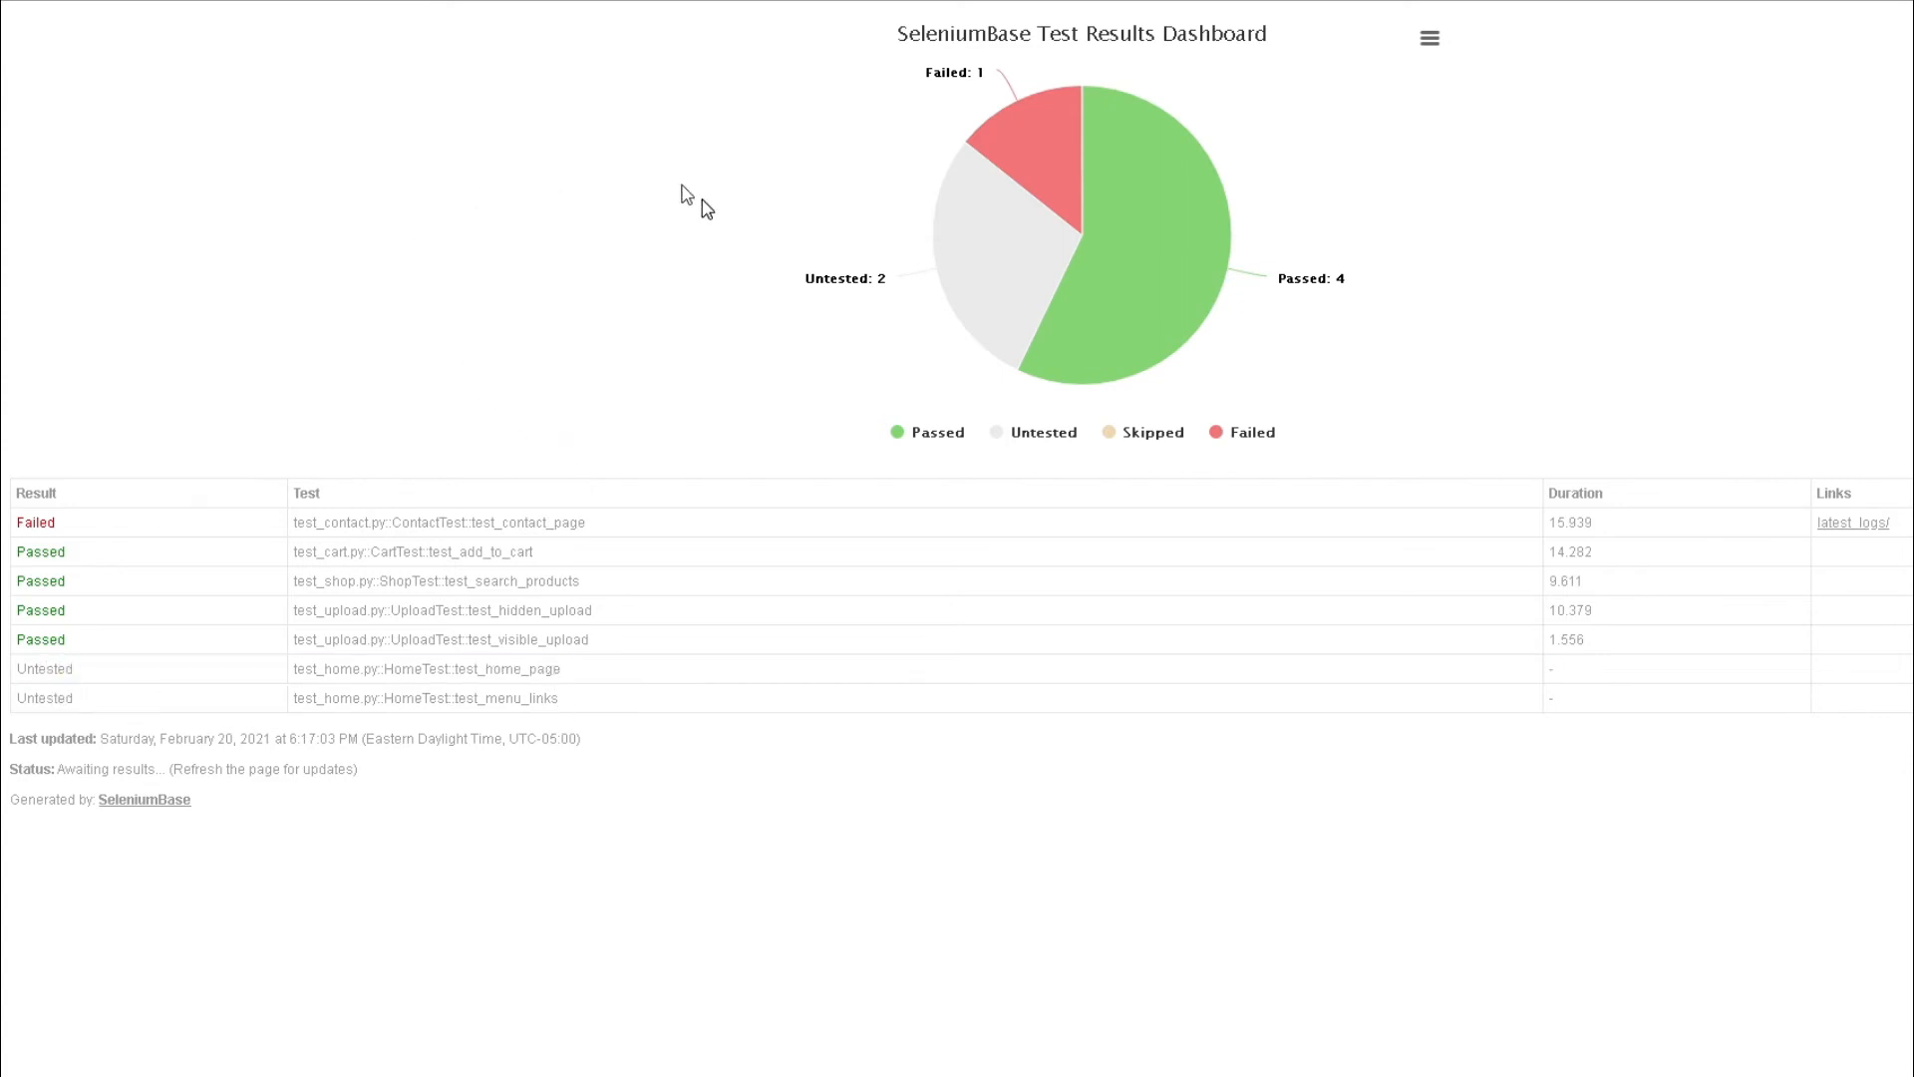
{"action": "mouse_move", "coordinate": [462, 296]}
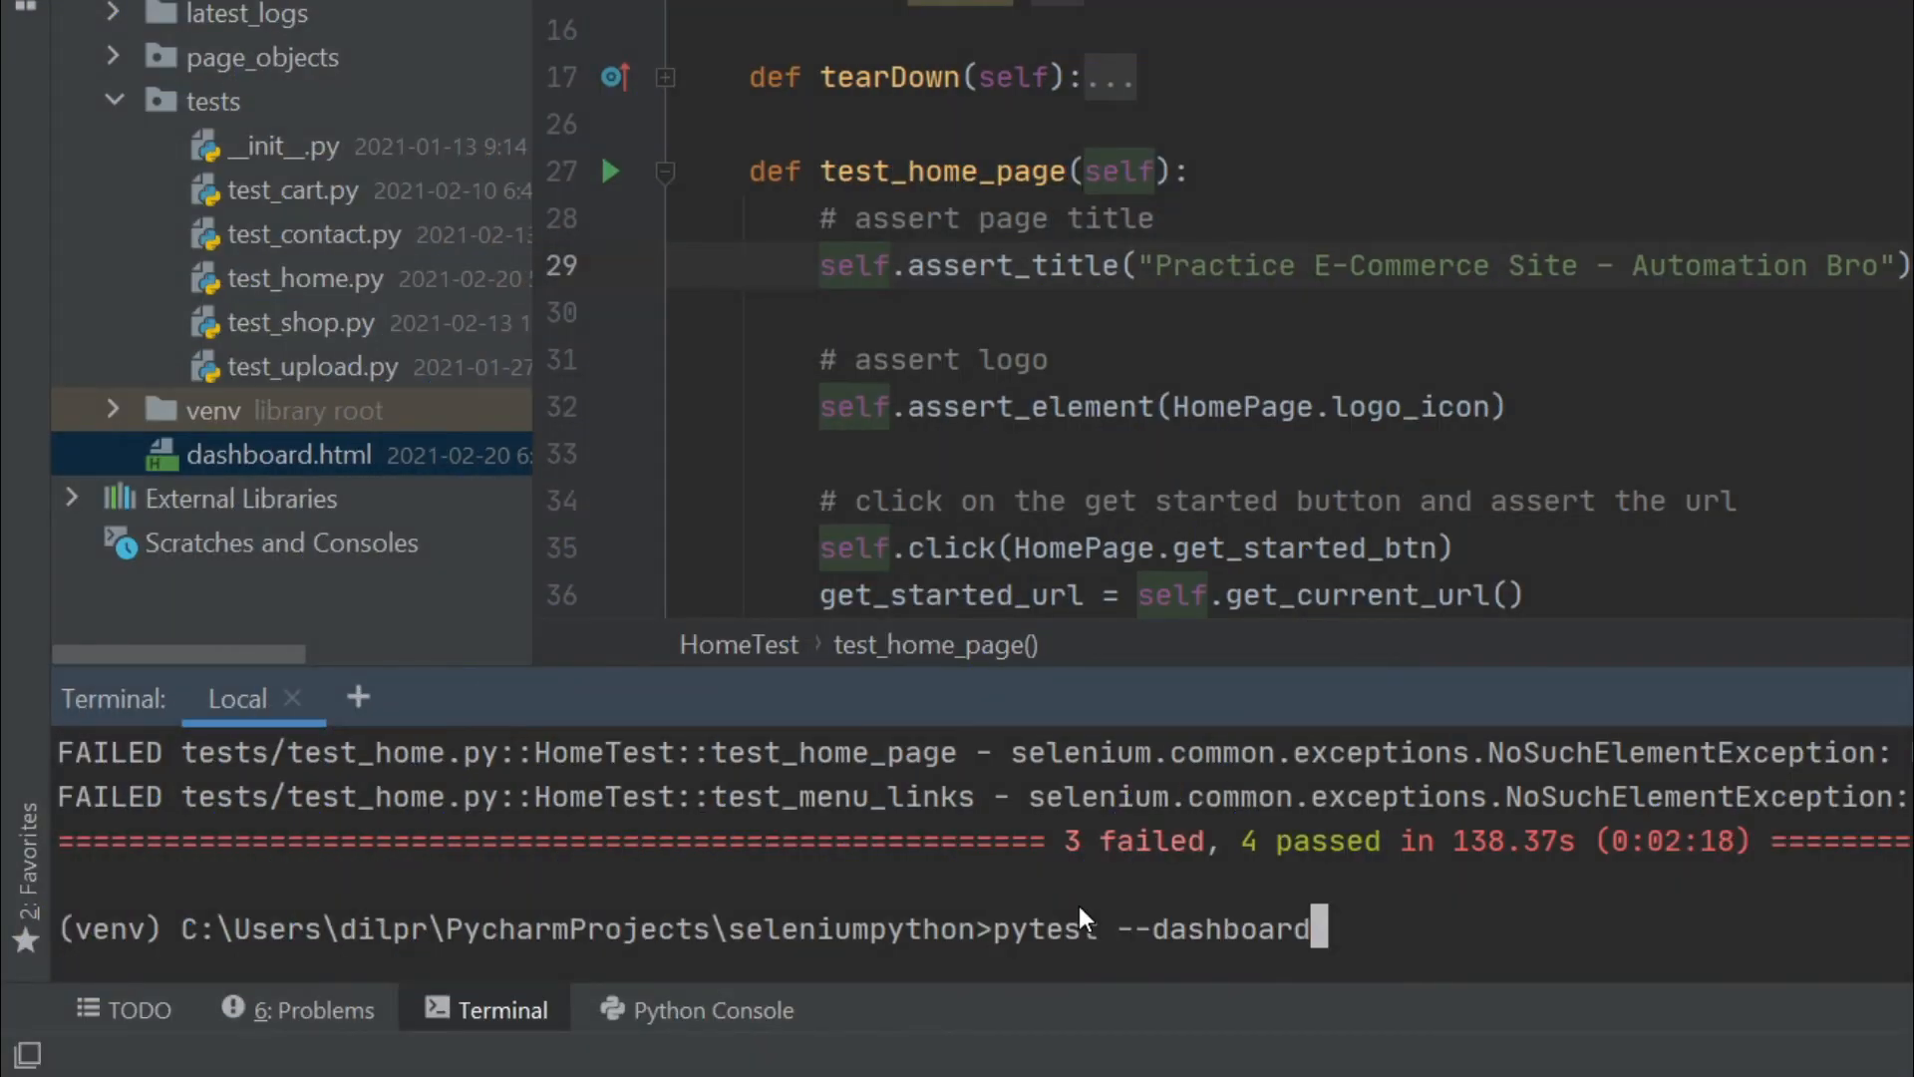
Swap the --dashboard flag for --html=report.html in the pytest command.
{"action": "key", "text": "Backspace"}
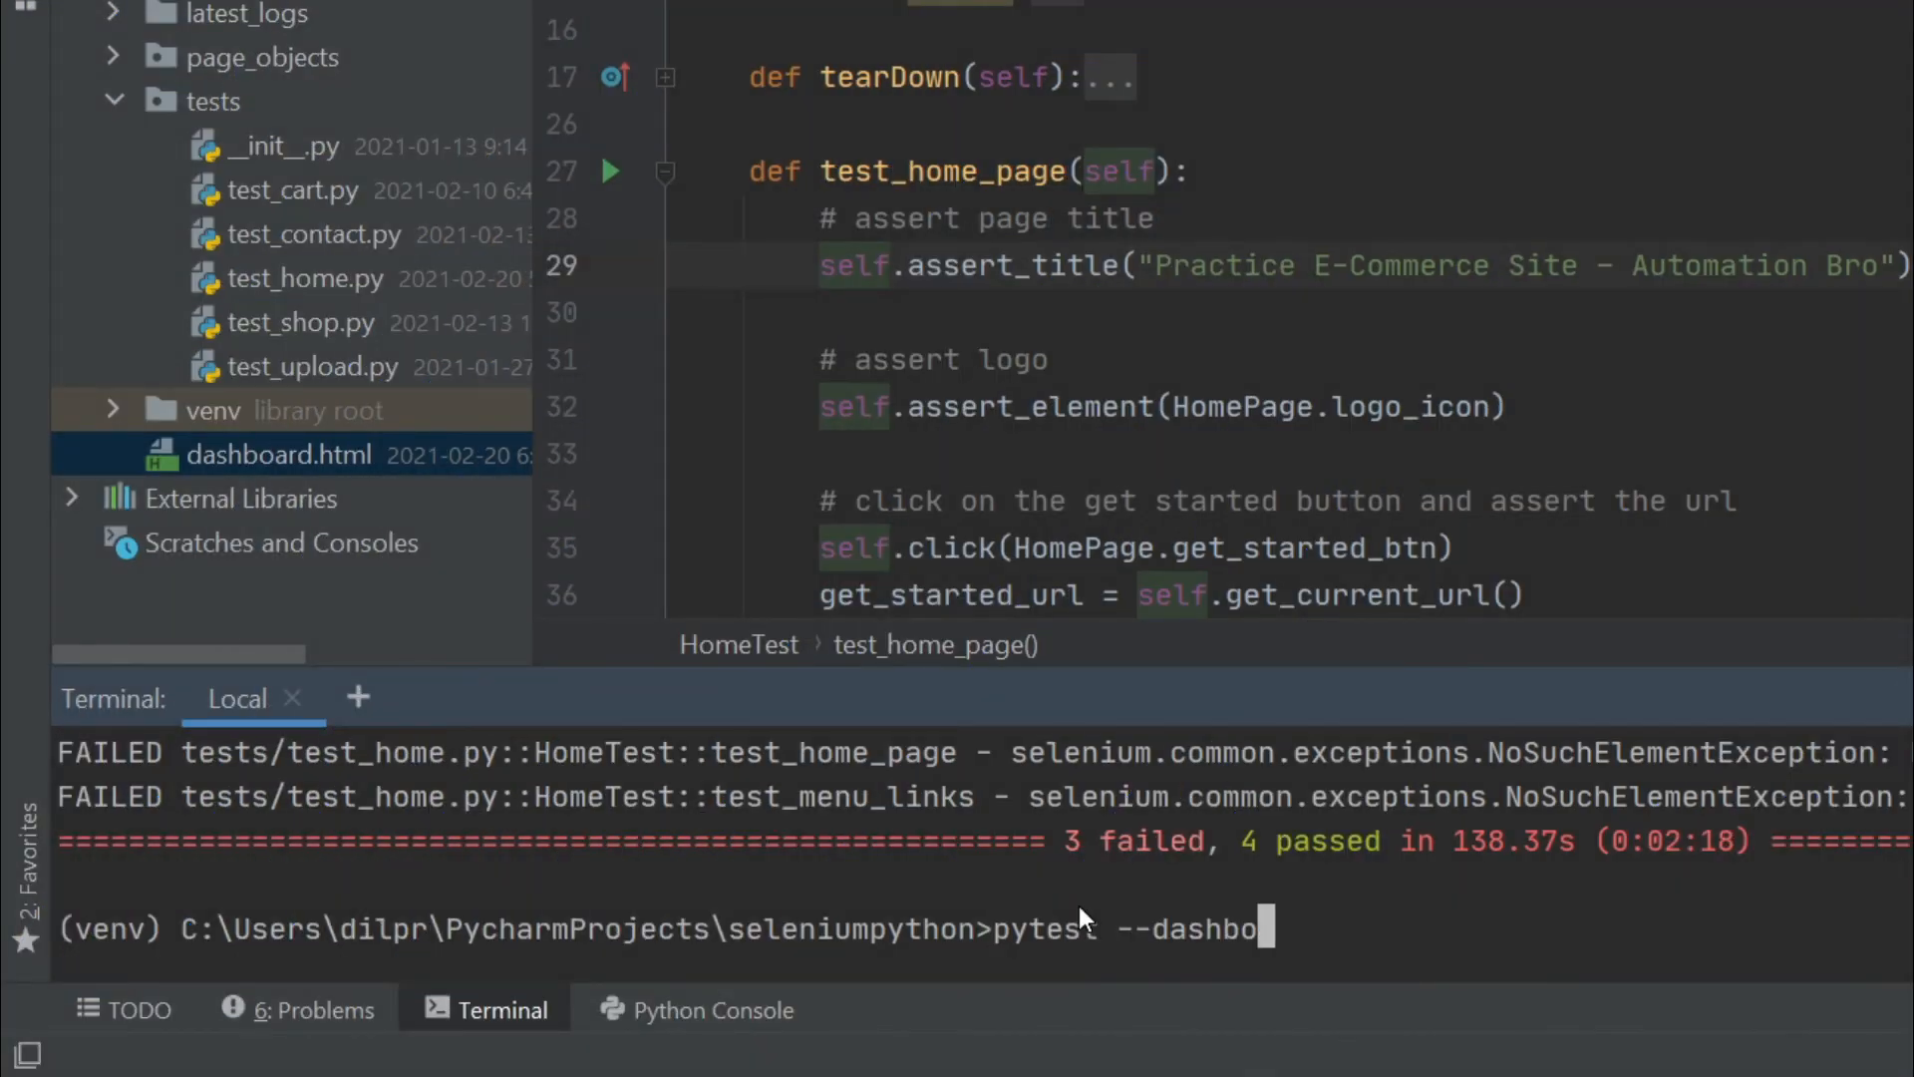
{"action": "key", "text": "Backspace"}
{"action": "type", "text": "tml=rep"}
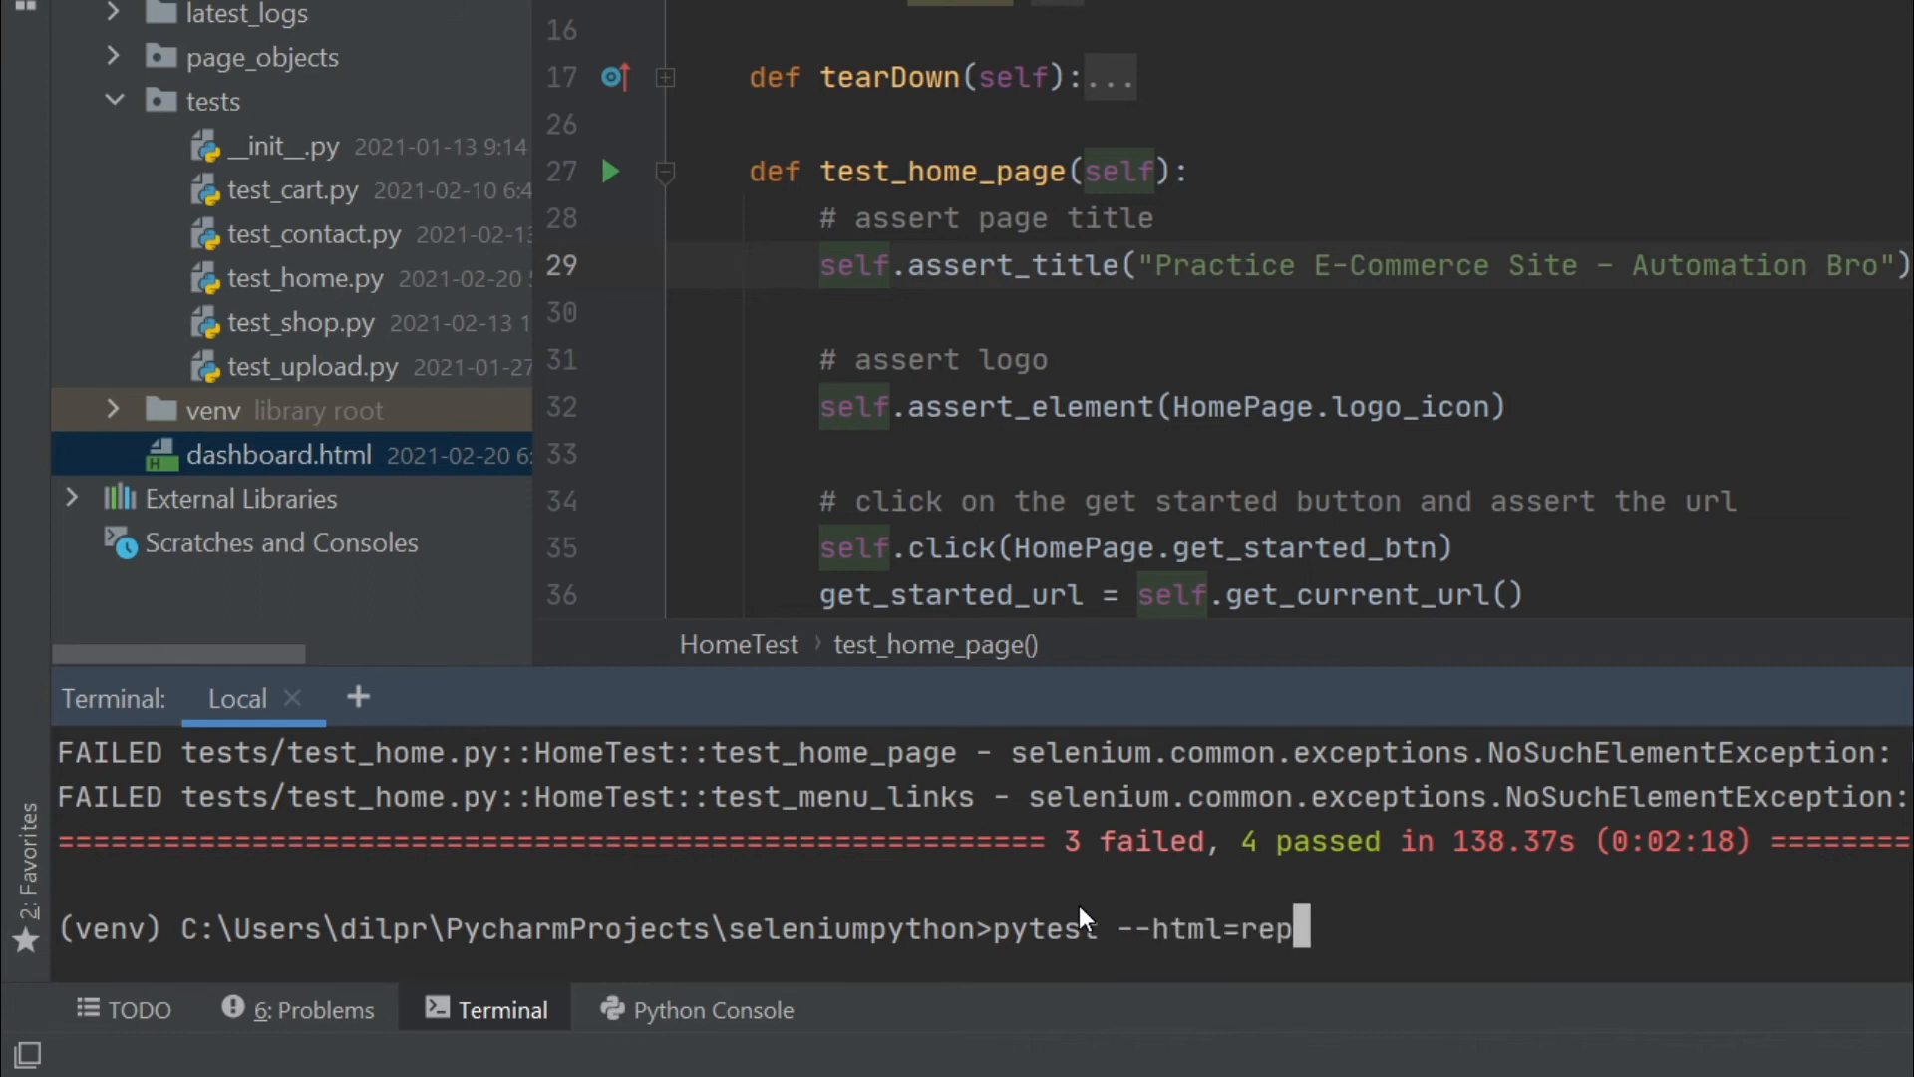
{"action": "type", "text": "ort.htm"}
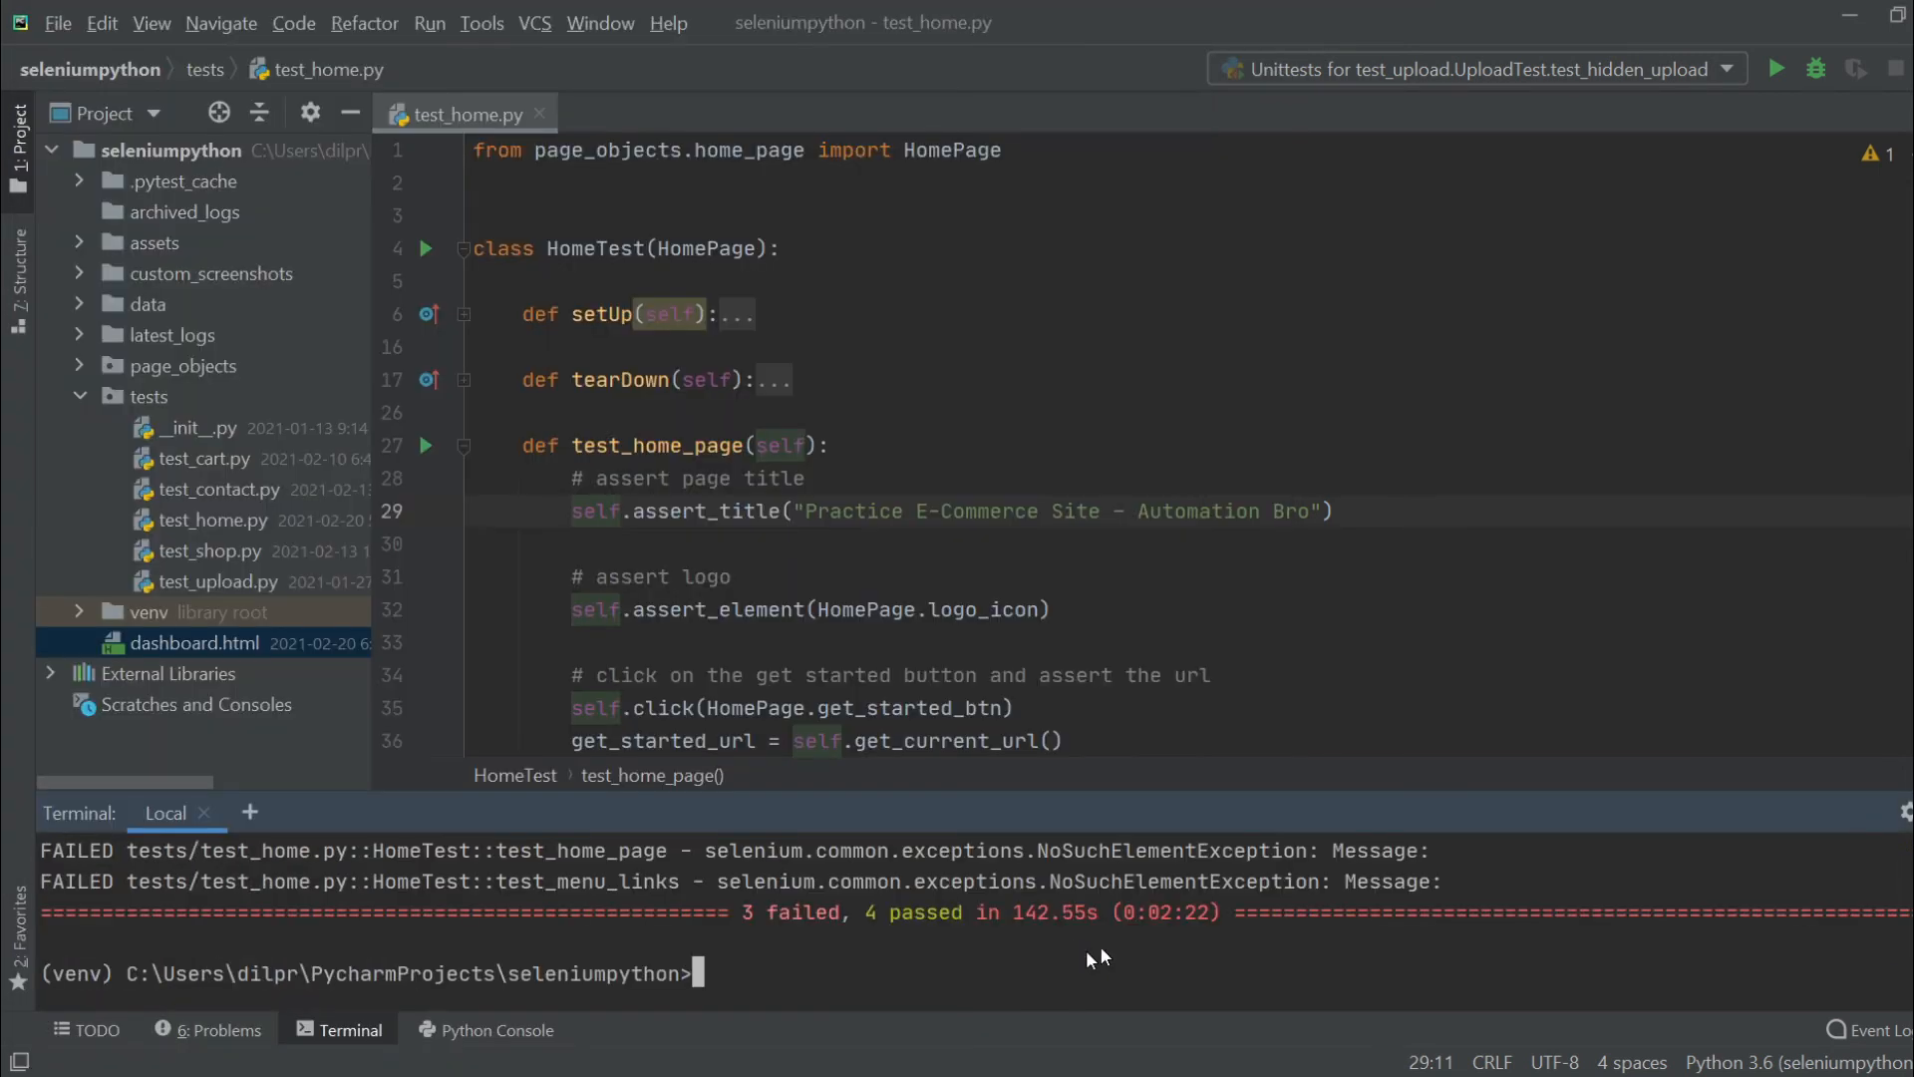
{"action": "mouse_move", "coordinate": [918, 930]}
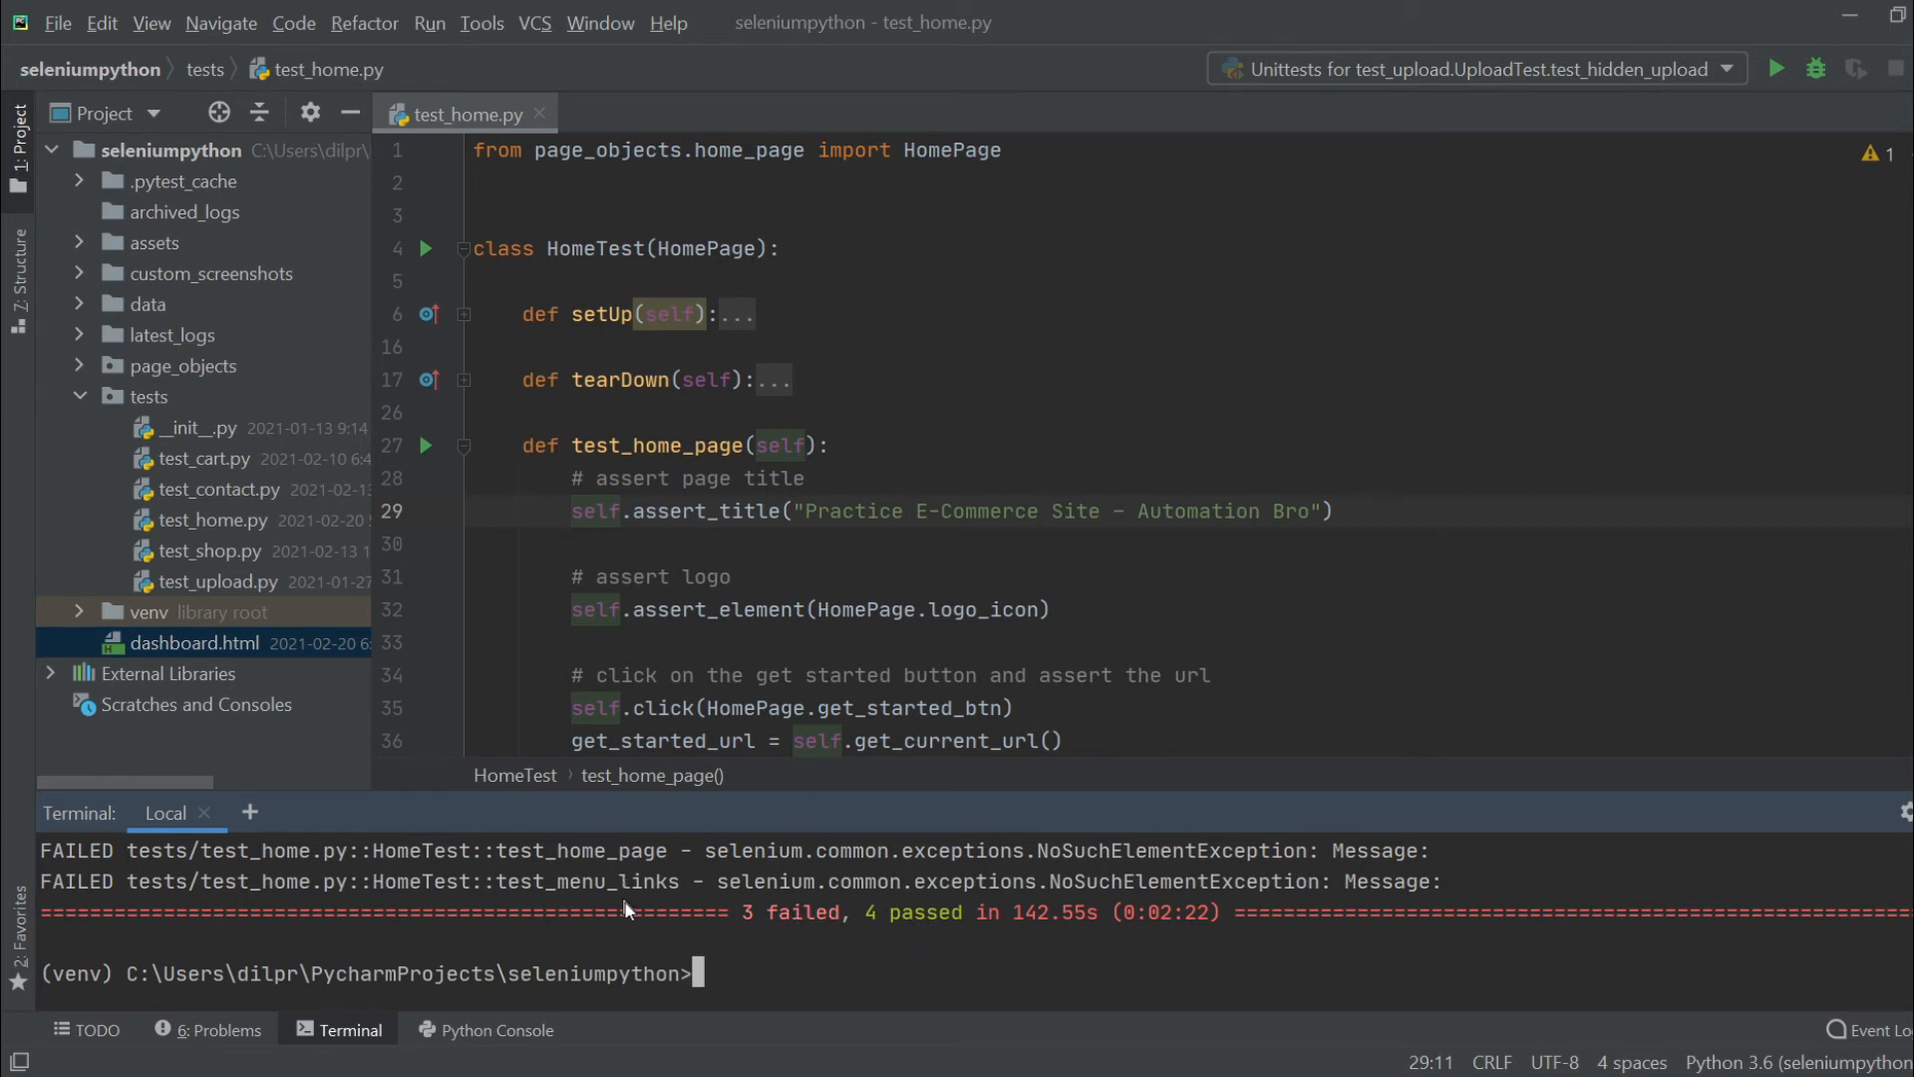
Select report.html in the Project panel and open its context menu.
{"action": "left_click", "coordinate": [178, 674]}
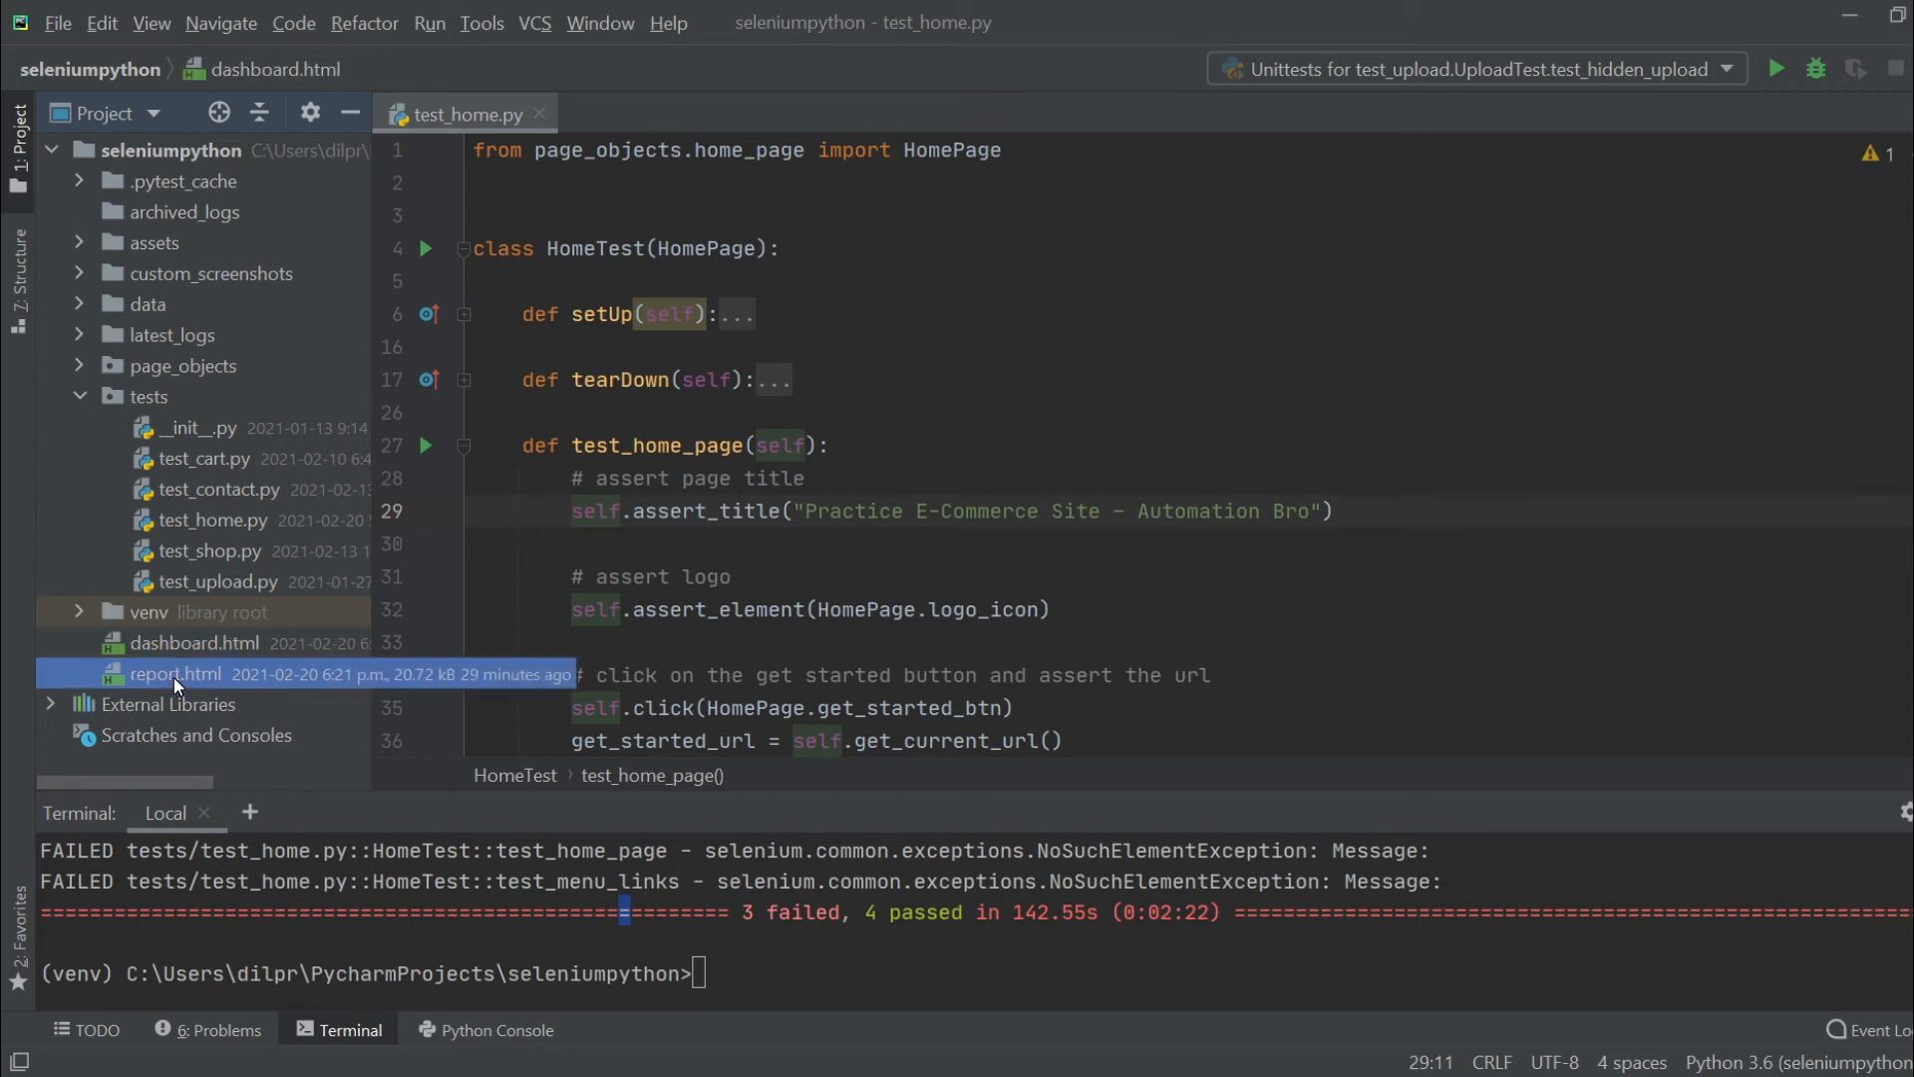
{"action": "left_click", "coordinate": [177, 673]}
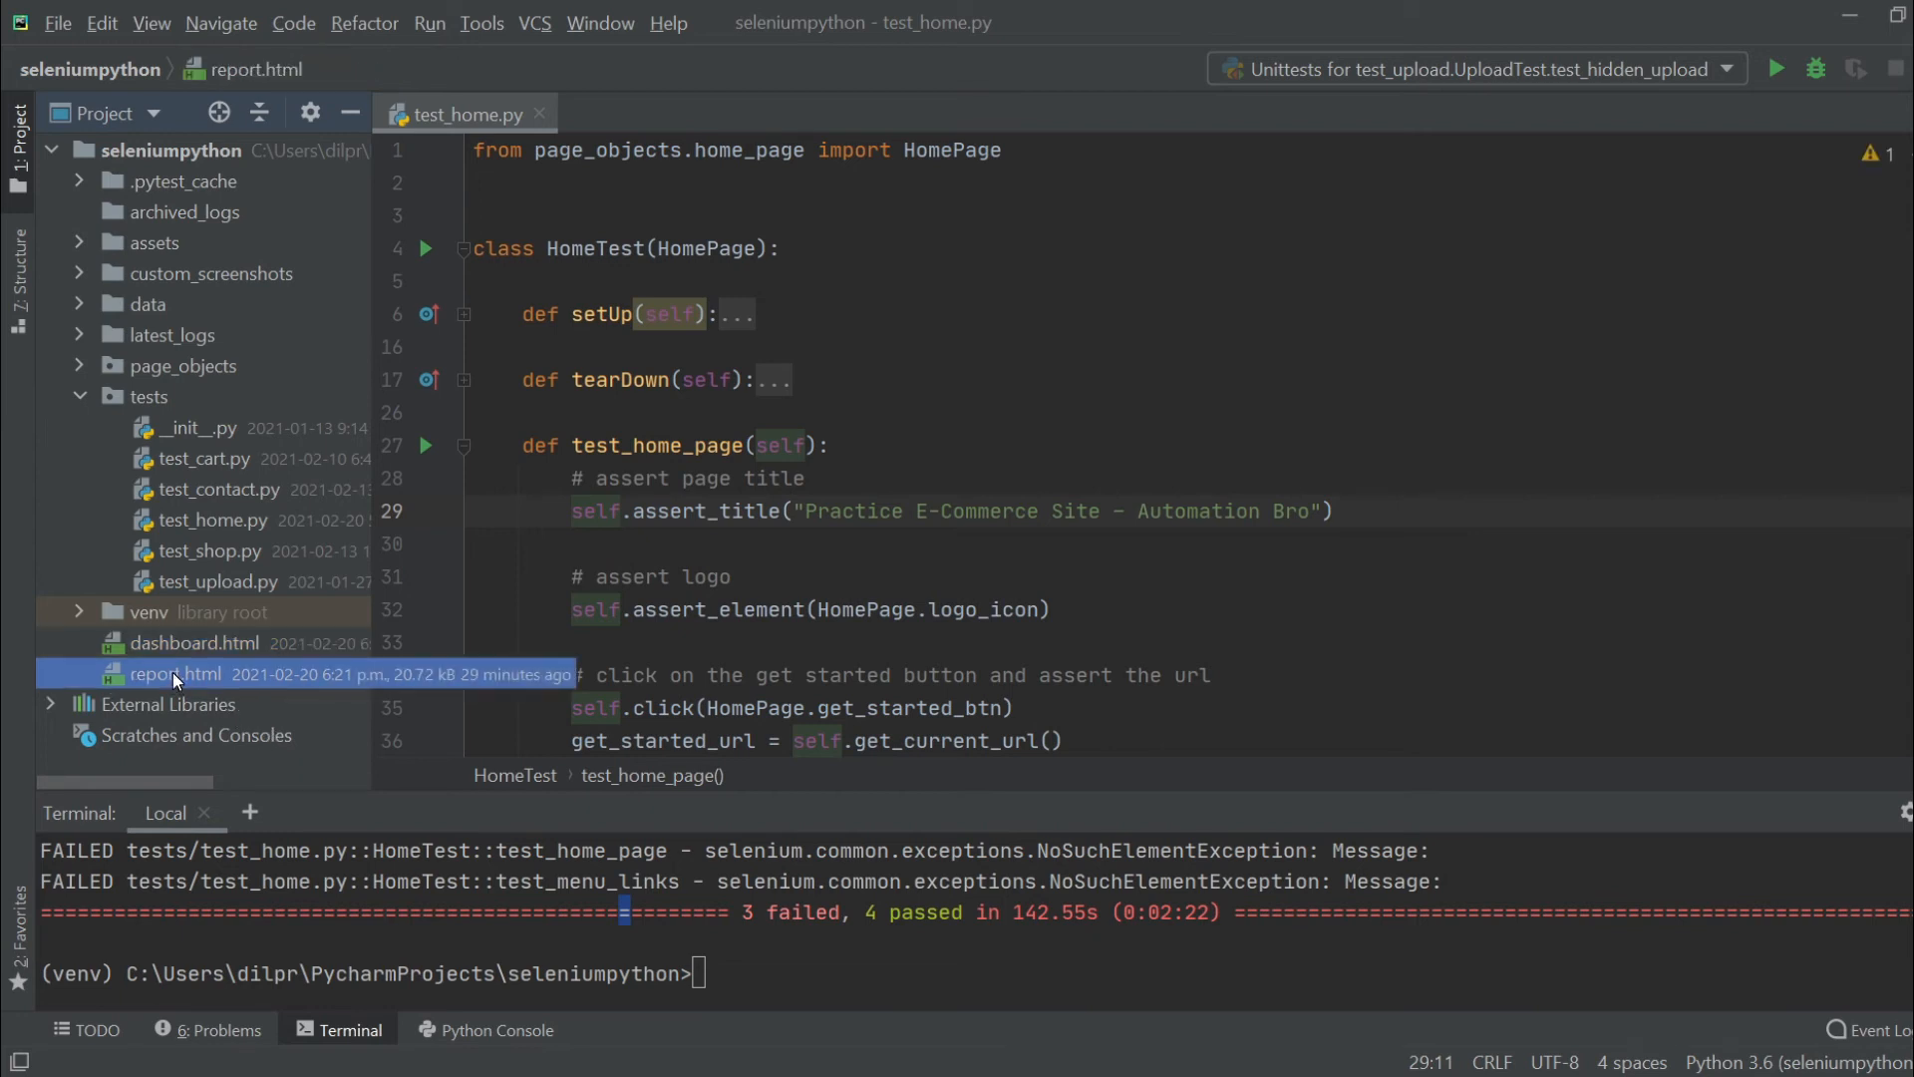
{"action": "right_click", "coordinate": [171, 673]}
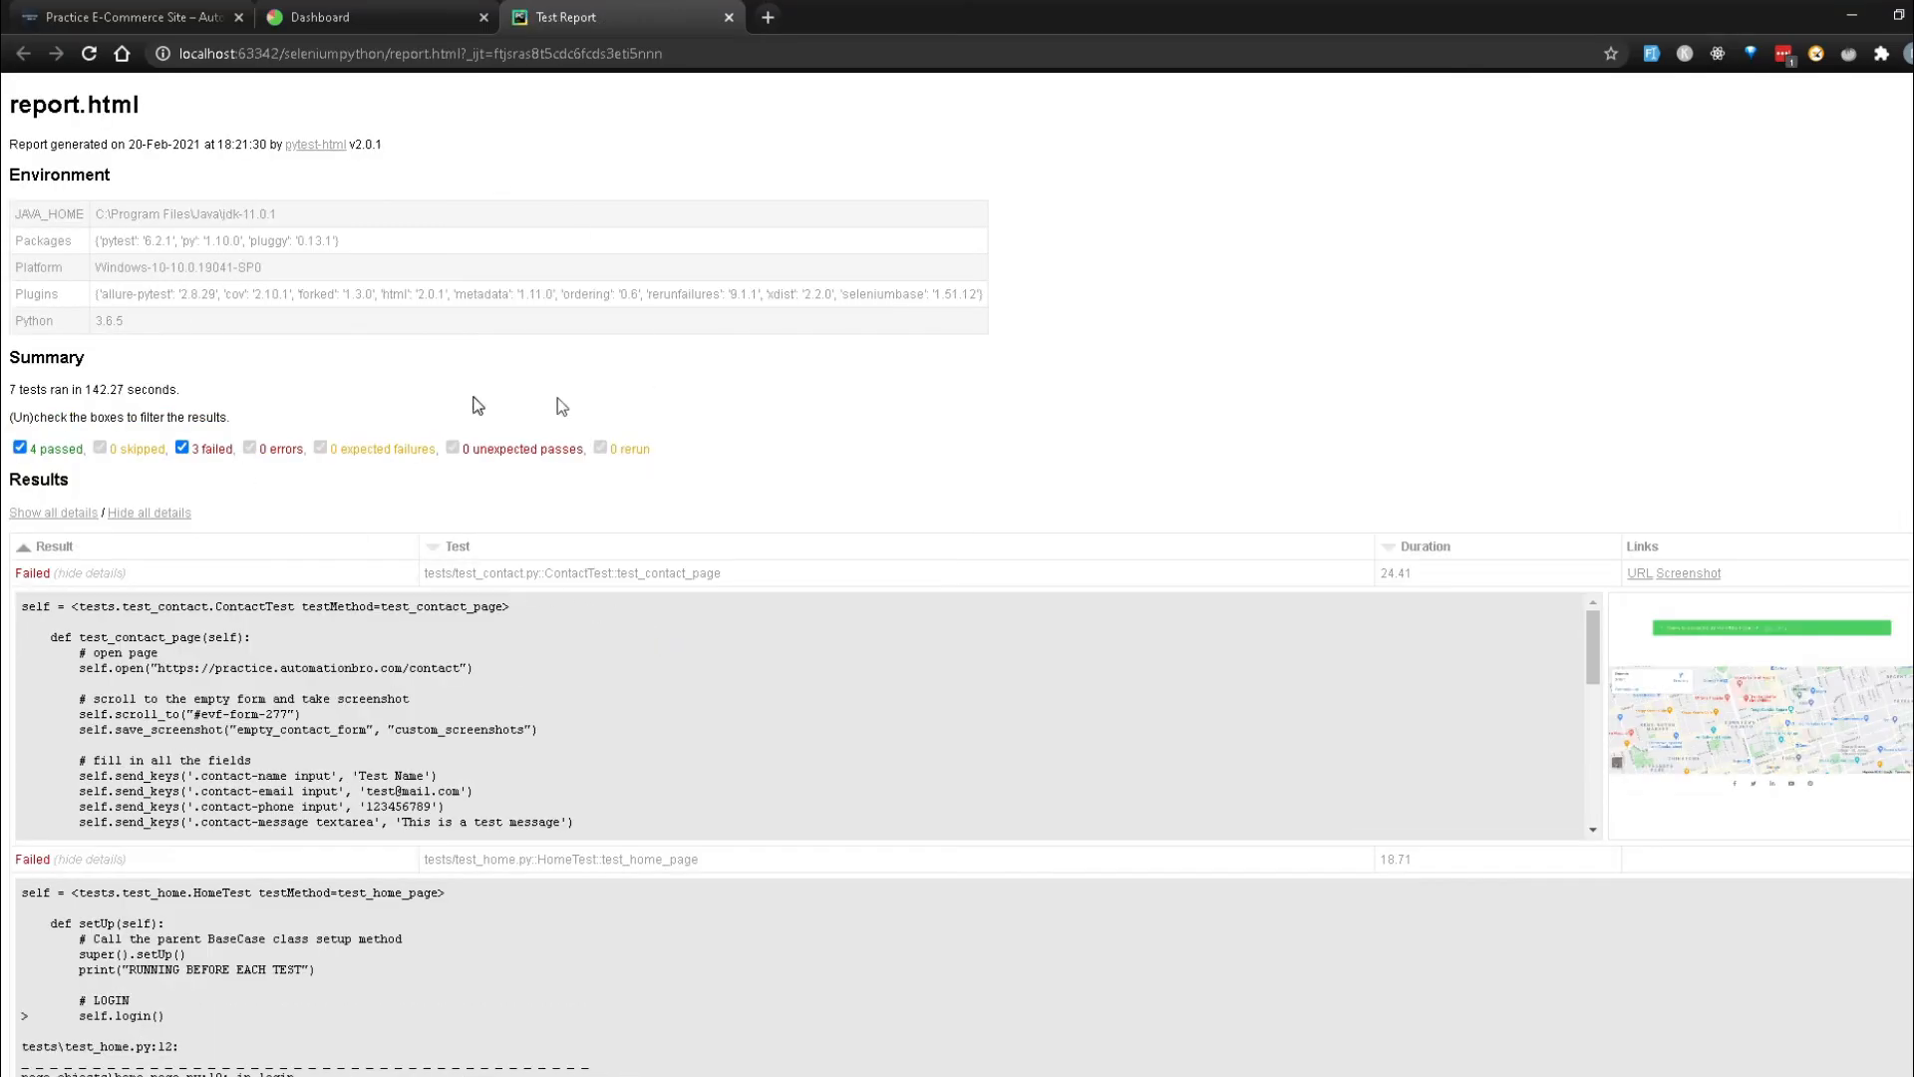
{"action": "mouse_move", "coordinate": [342, 531]}
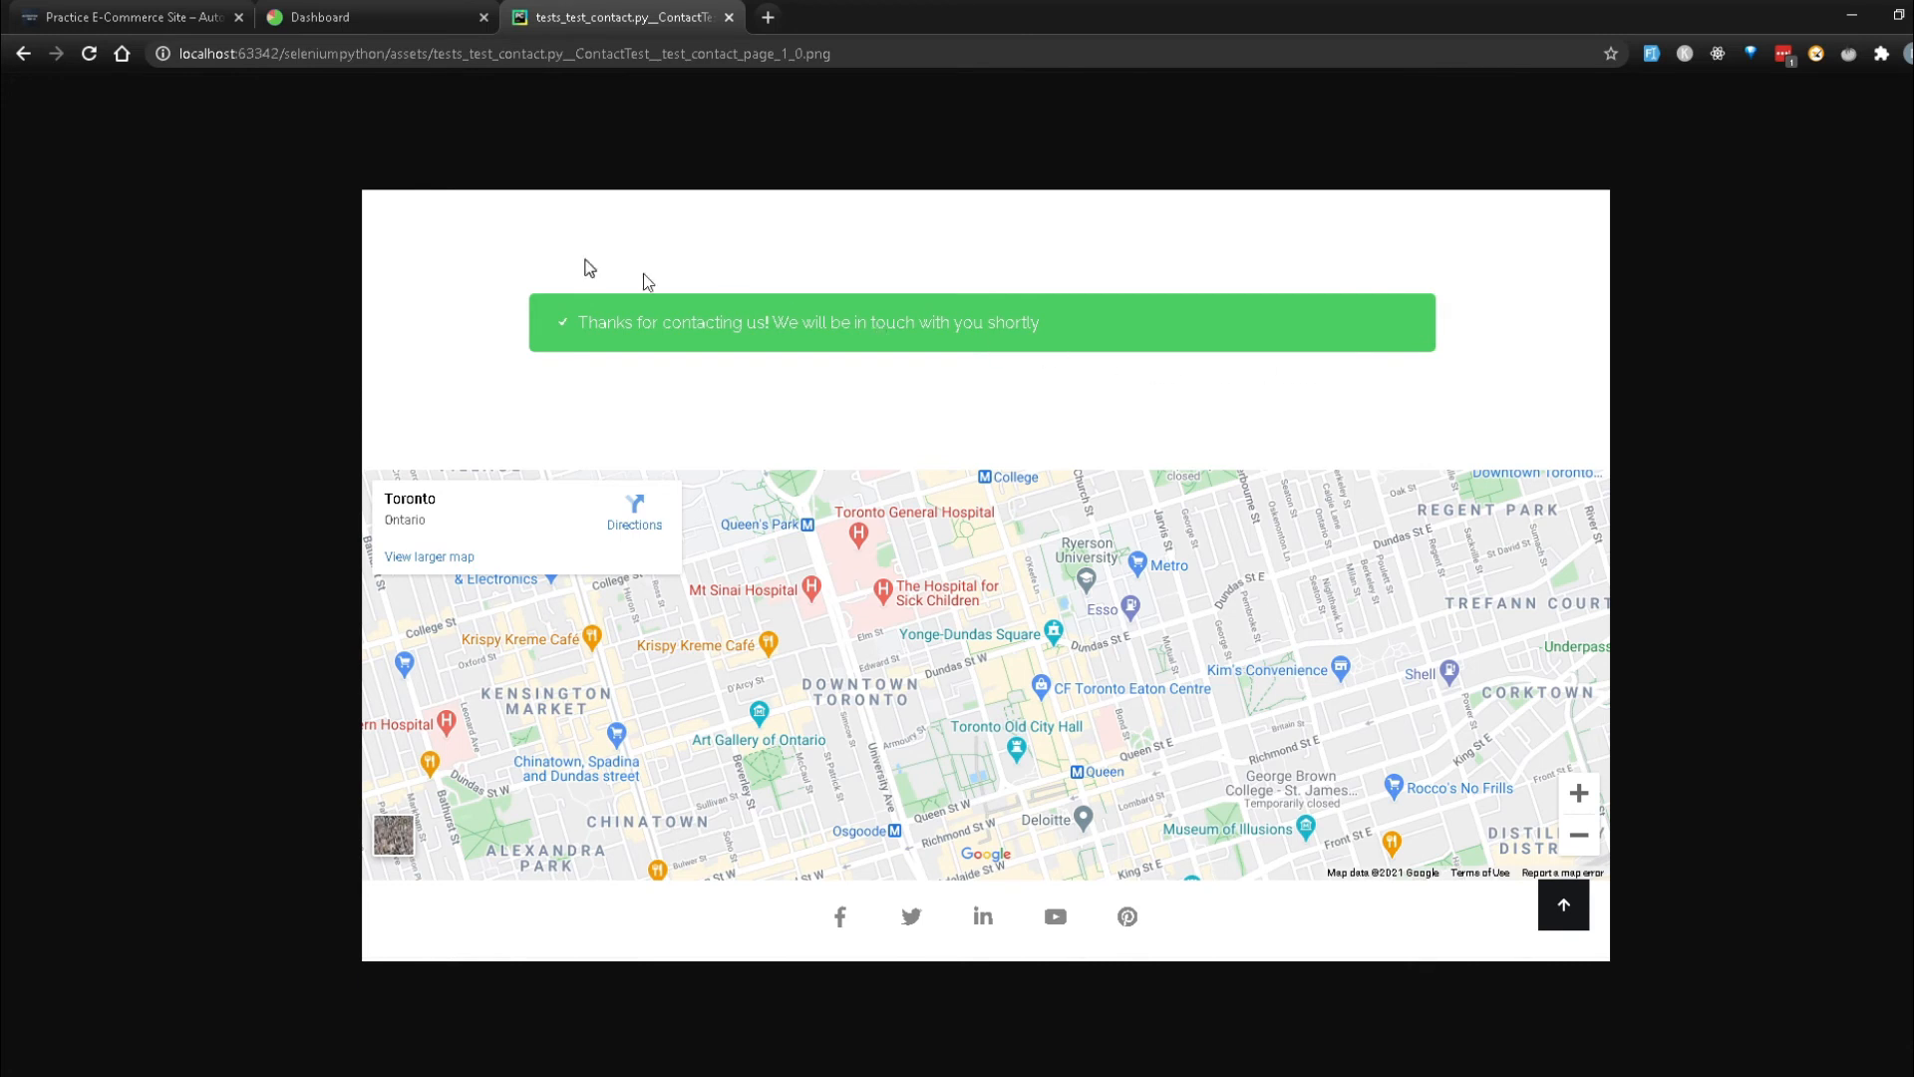
{"action": "left_click", "coordinate": [574, 17]}
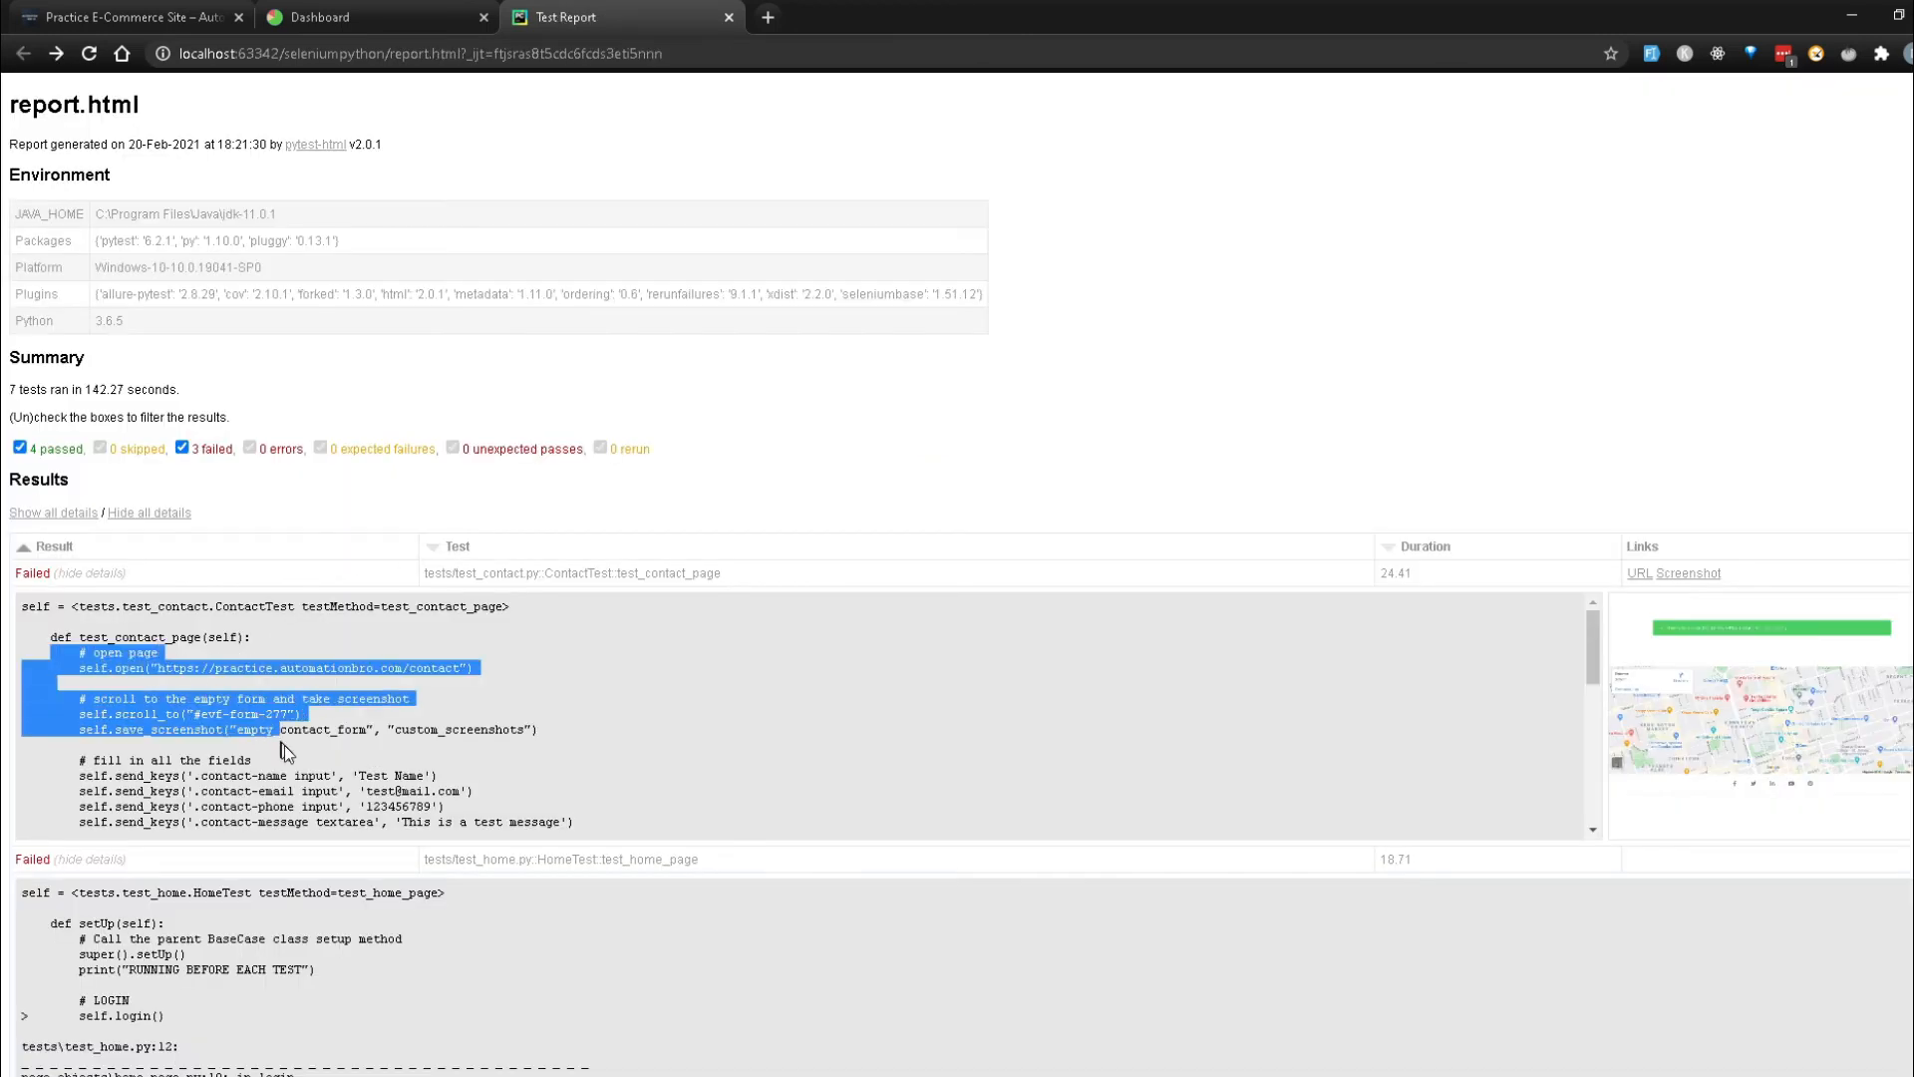
{"action": "scroll", "scroll_direction": "down", "scroll_amount": 3}
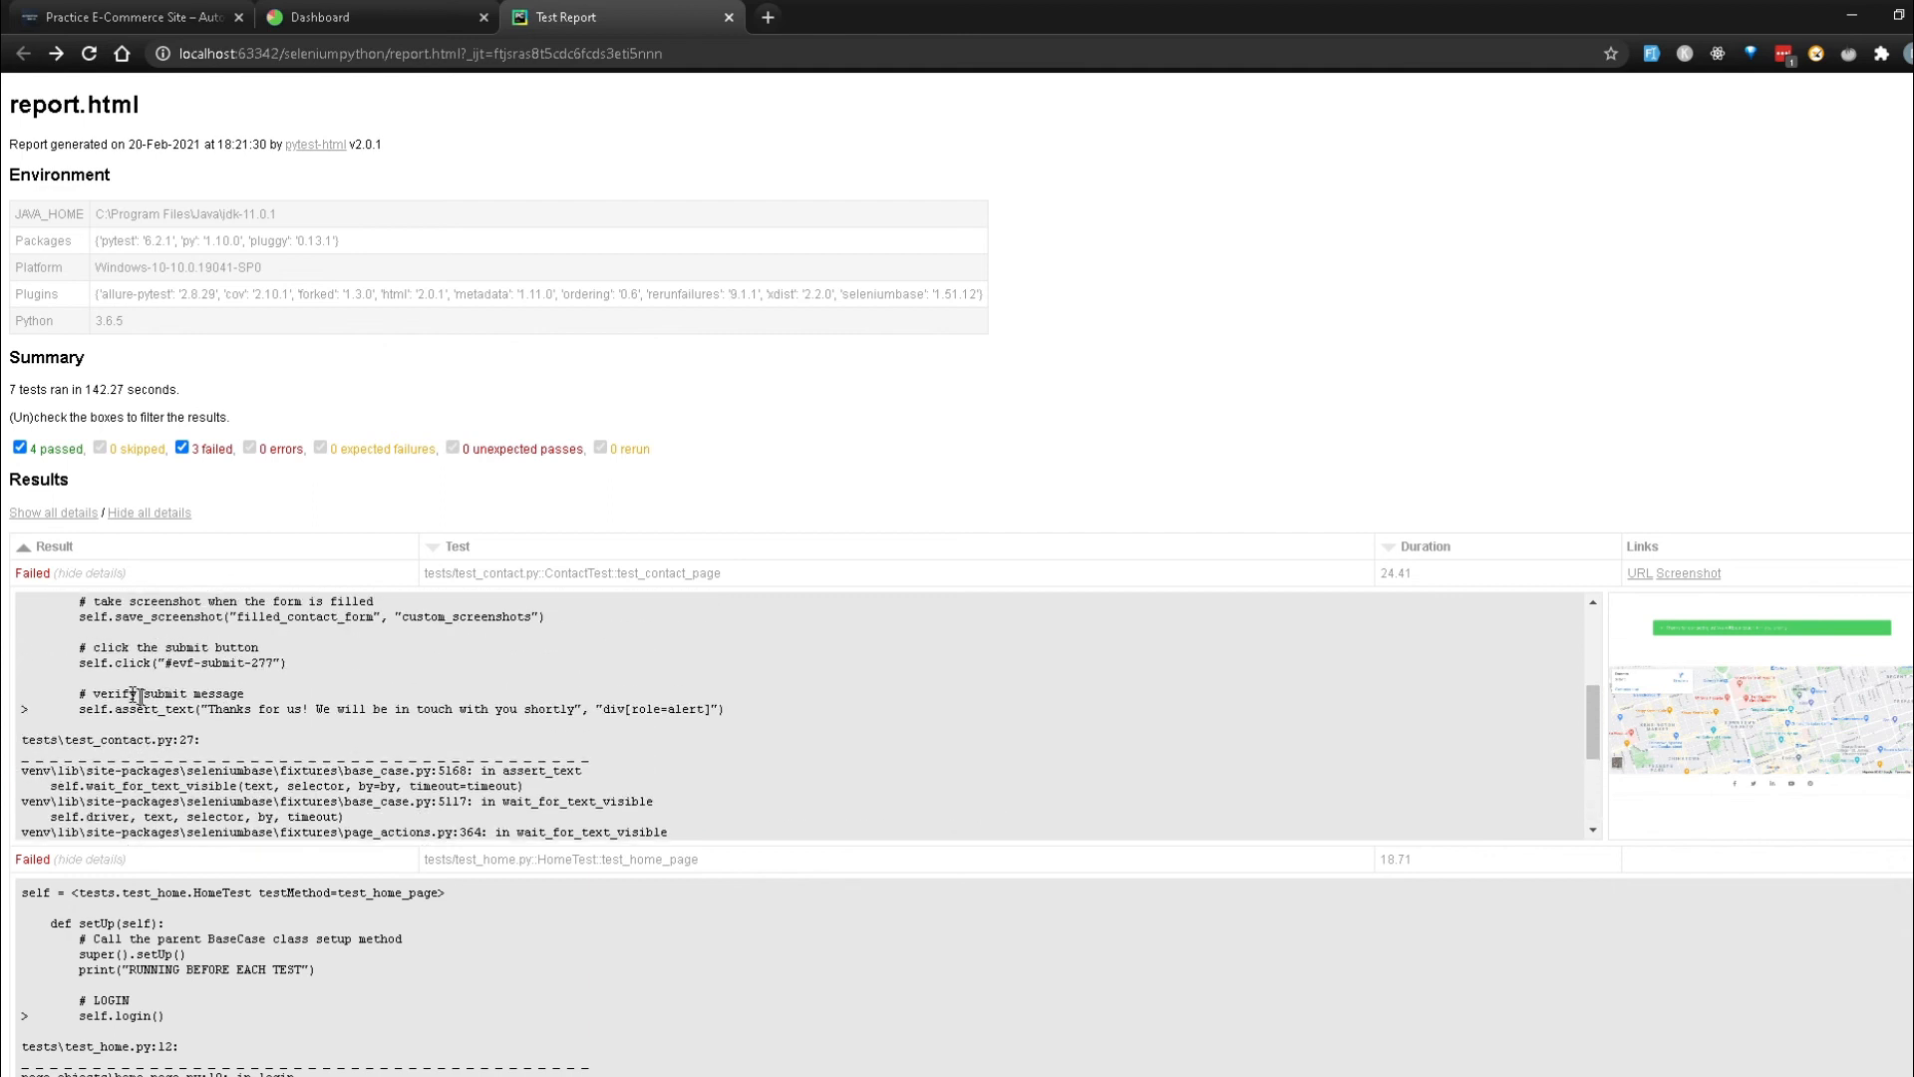
{"action": "left_click_drag", "start_coordinate": [77, 709], "coordinate": [673, 709]}
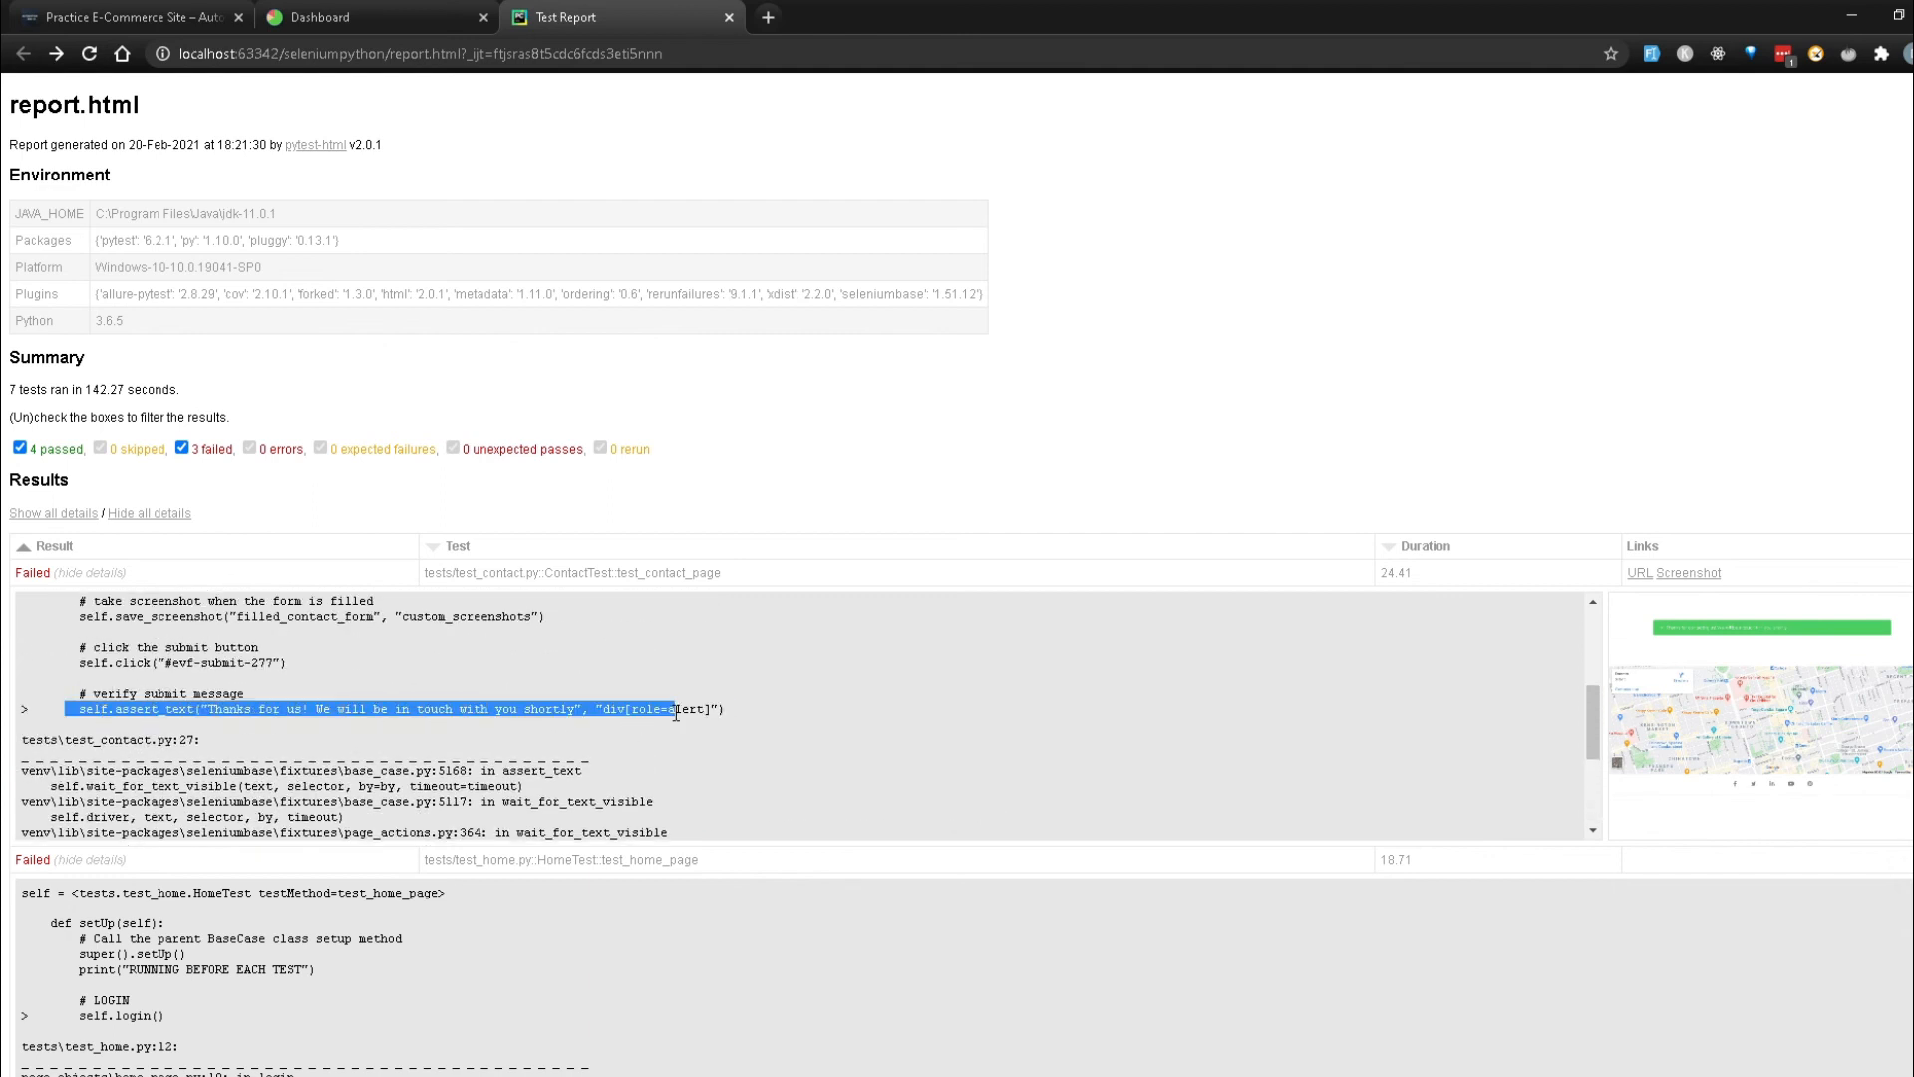
{"action": "scroll", "scroll_direction": "down", "scroll_amount": 3}
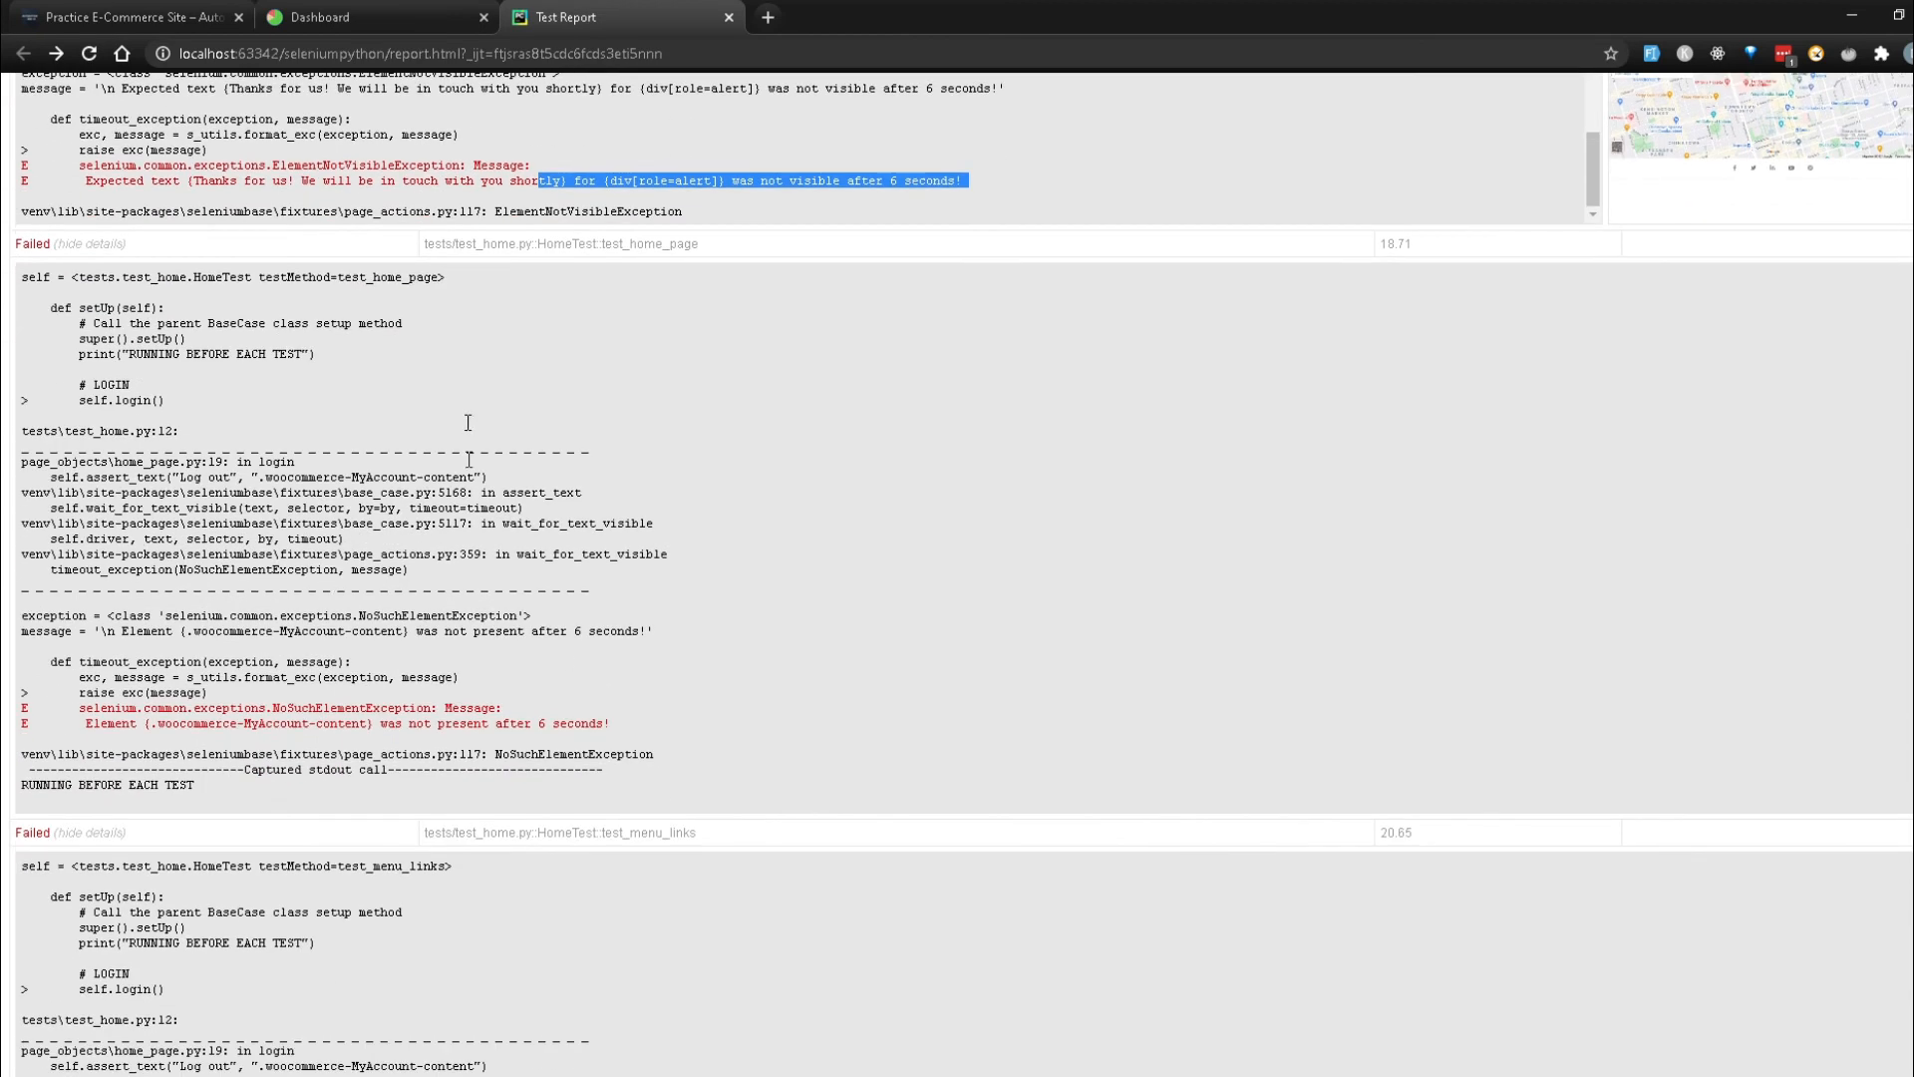
{"action": "scroll", "scroll_direction": "down", "scroll_amount": 3}
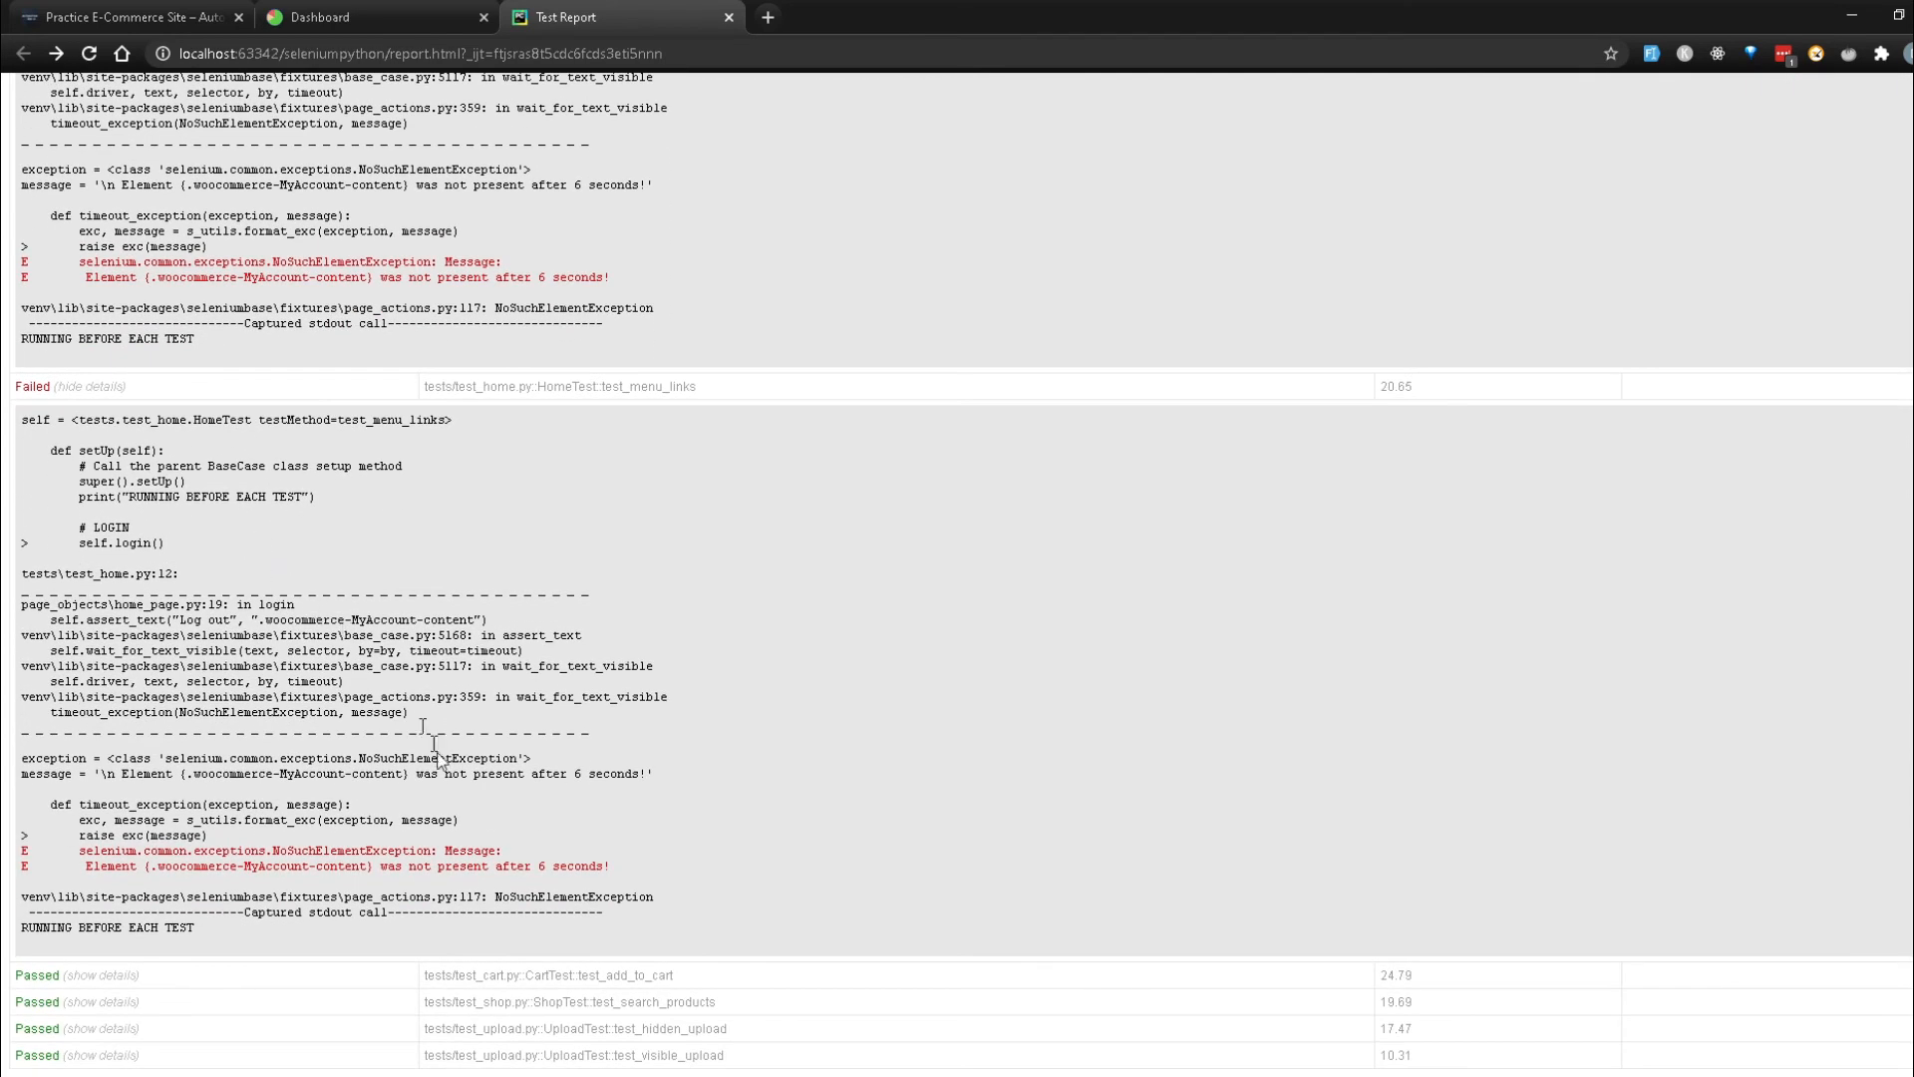
{"action": "mouse_move", "coordinate": [576, 756]}
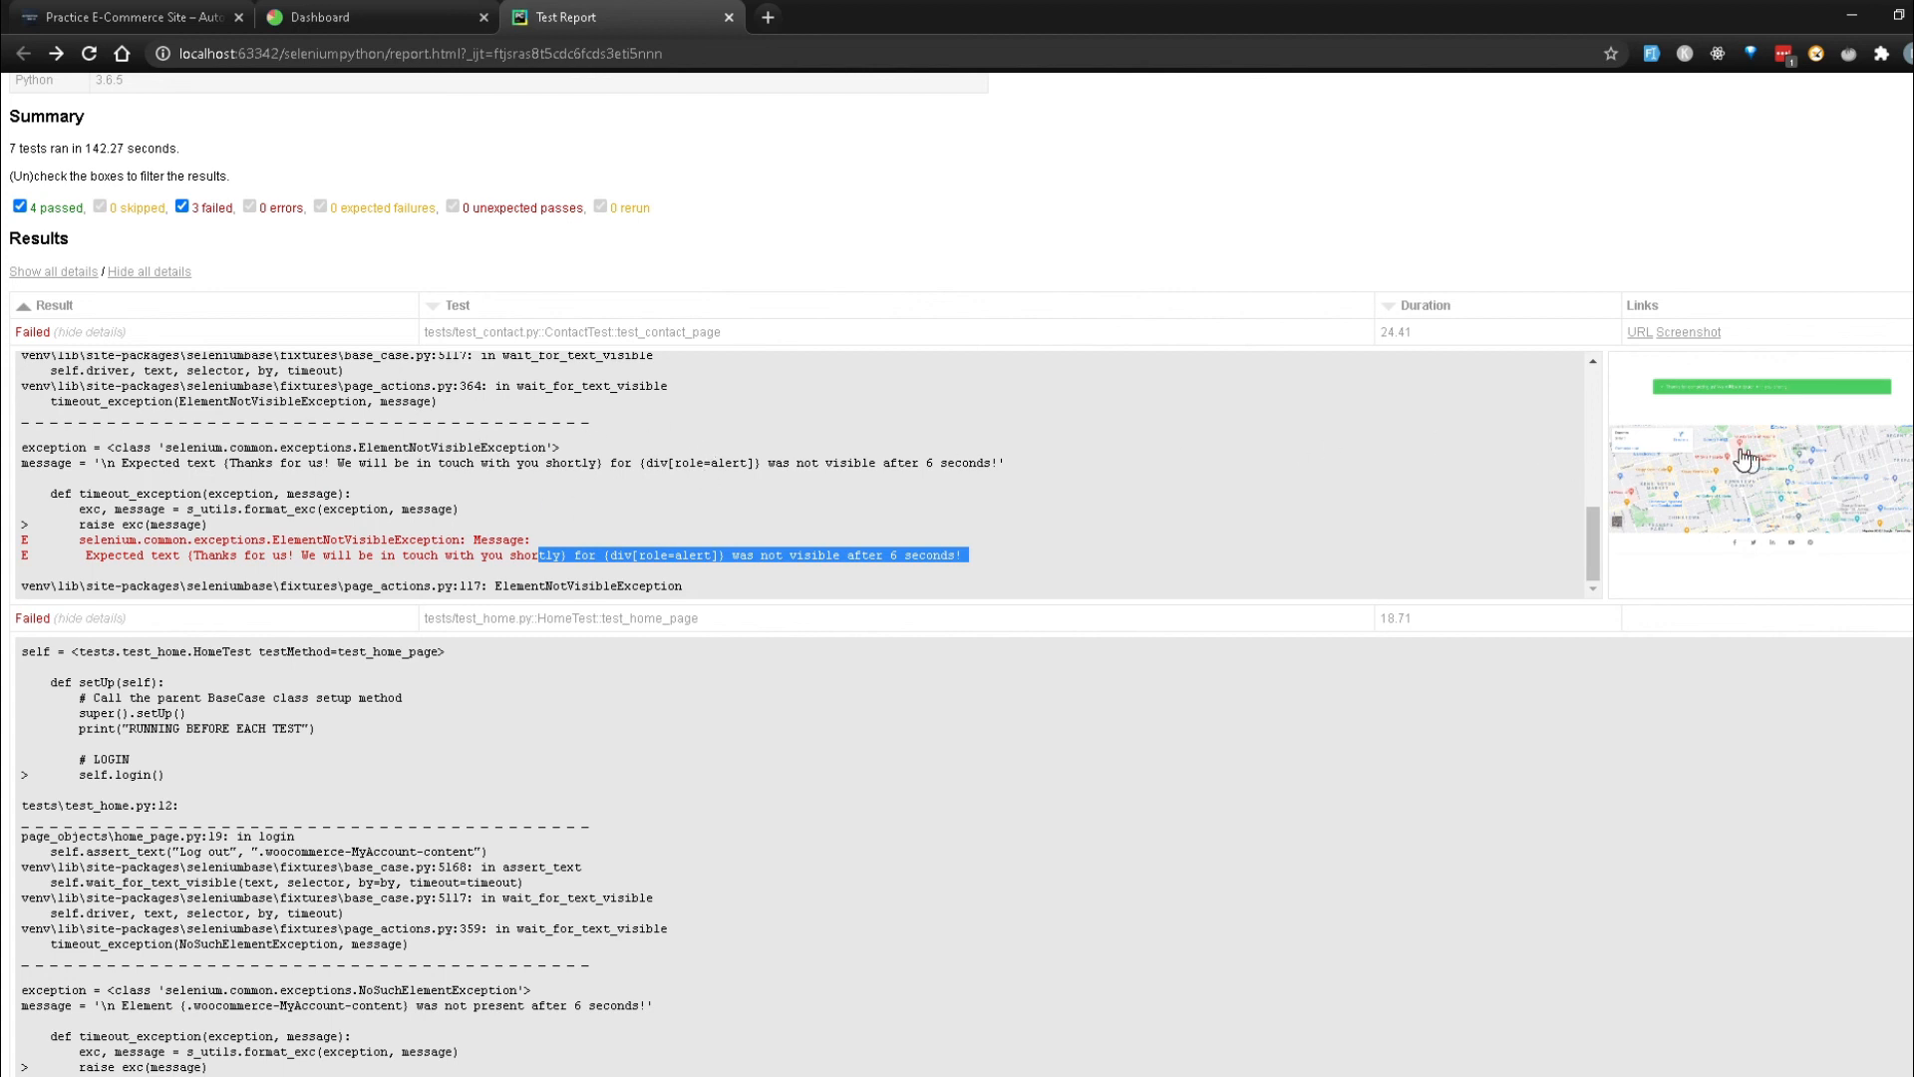
{"action": "scroll", "scroll_direction": "down", "scroll_amount": 3}
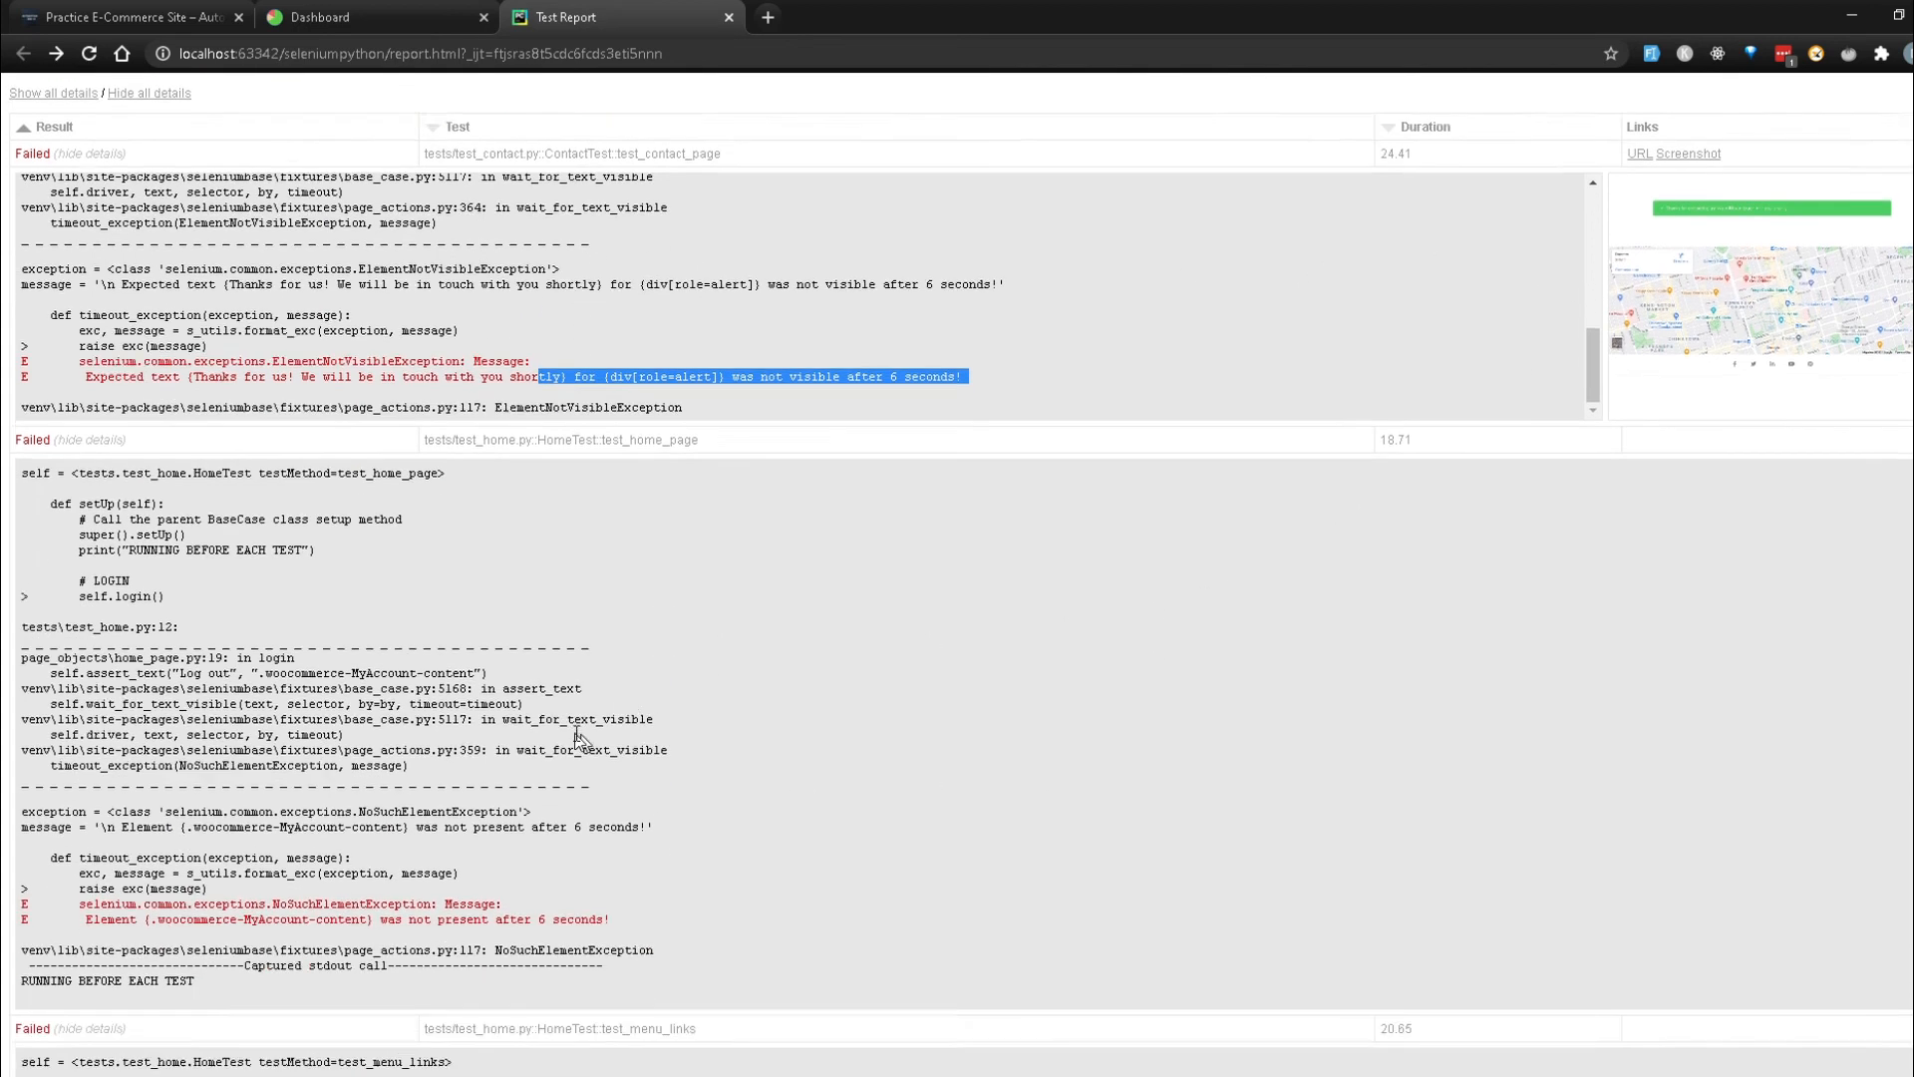
{"action": "scroll", "scroll_direction": "down", "scroll_amount": 3}
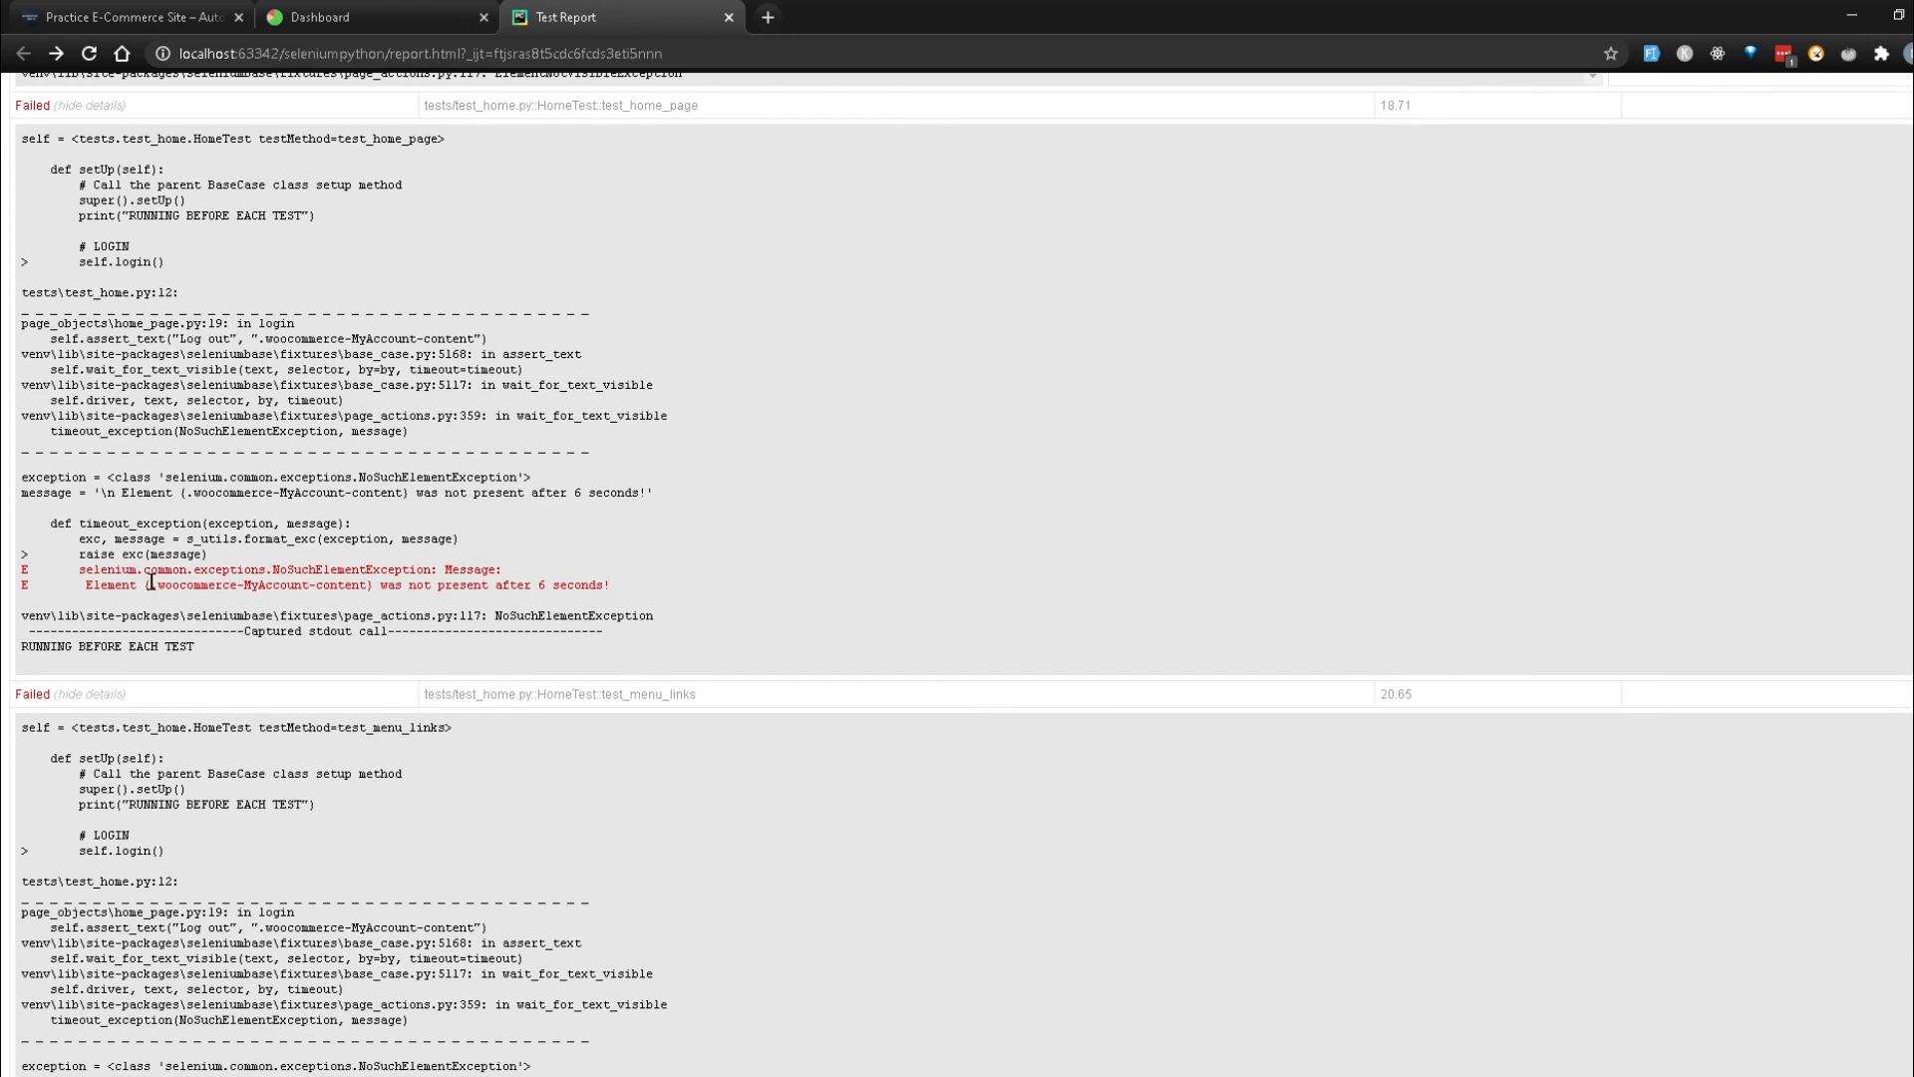
{"action": "mouse_move", "coordinate": [257, 575]}
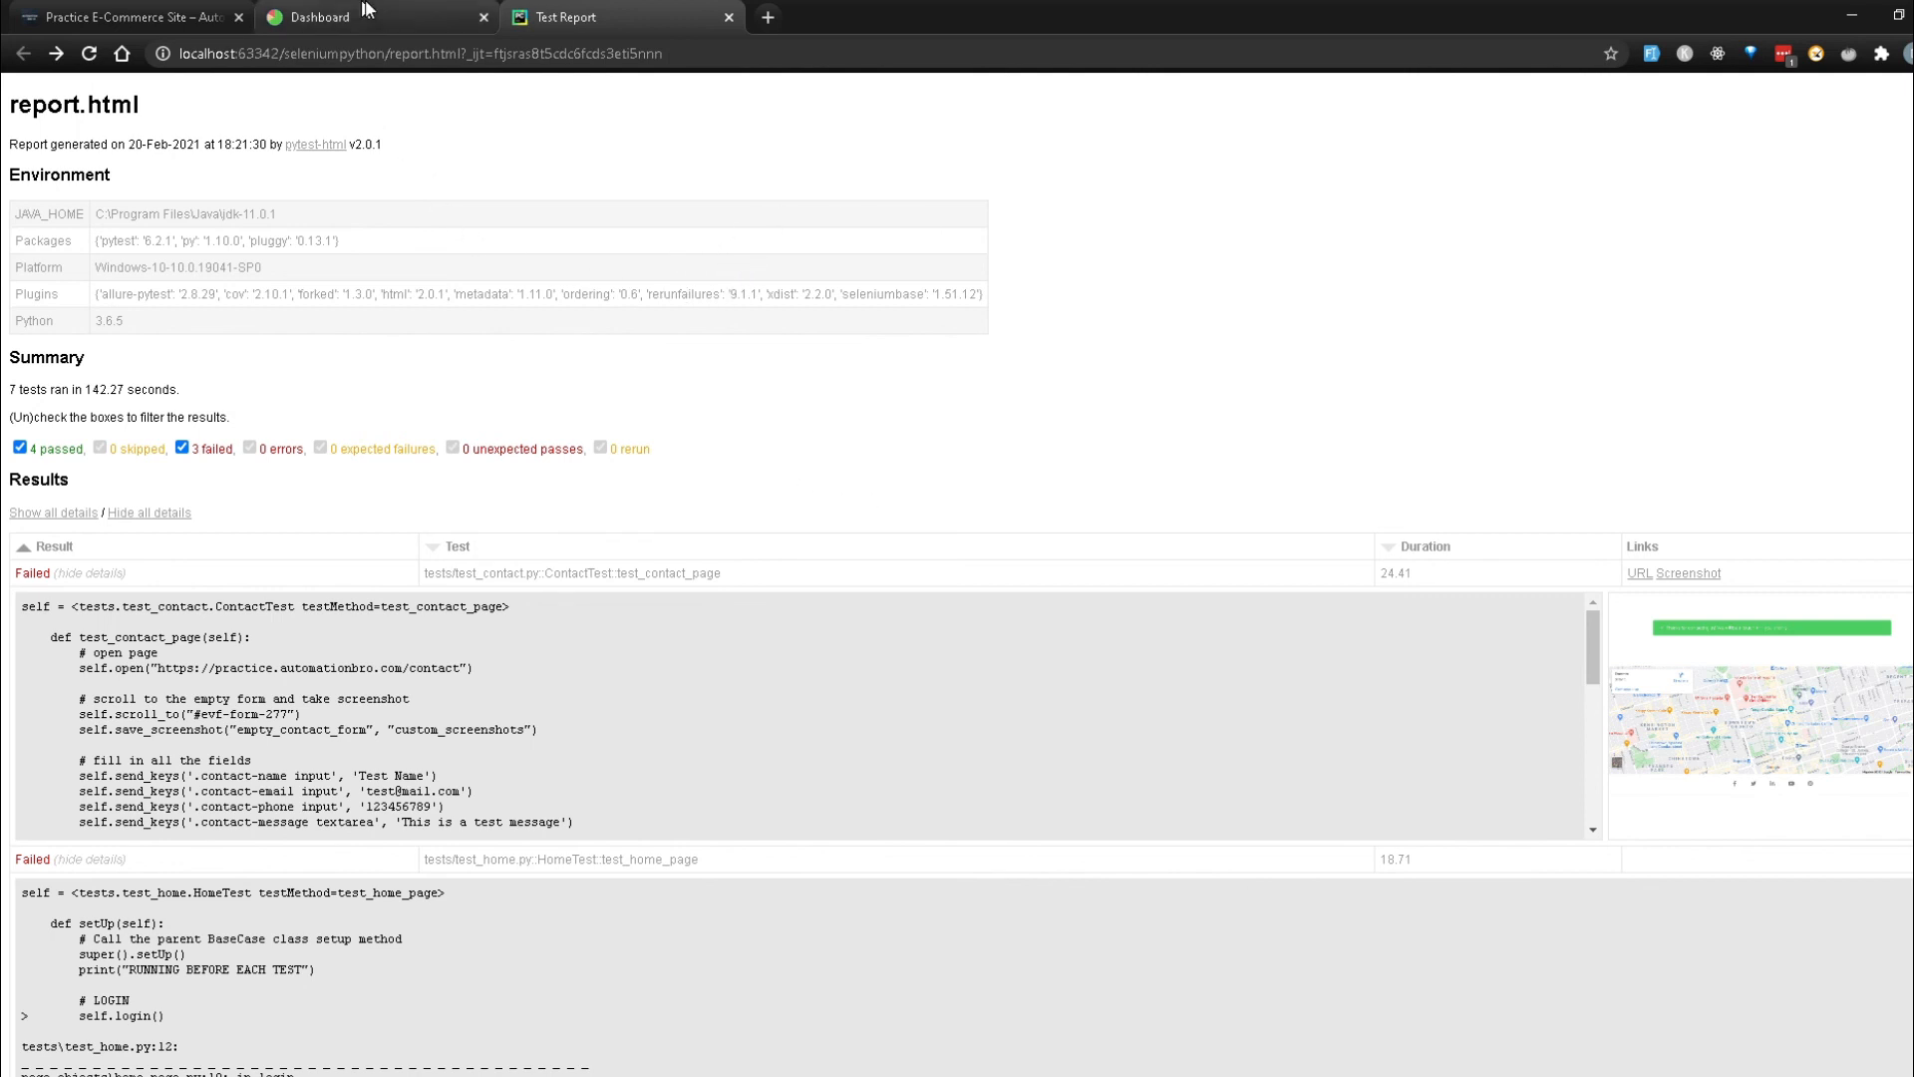
{"action": "left_click", "coordinate": [320, 17]}
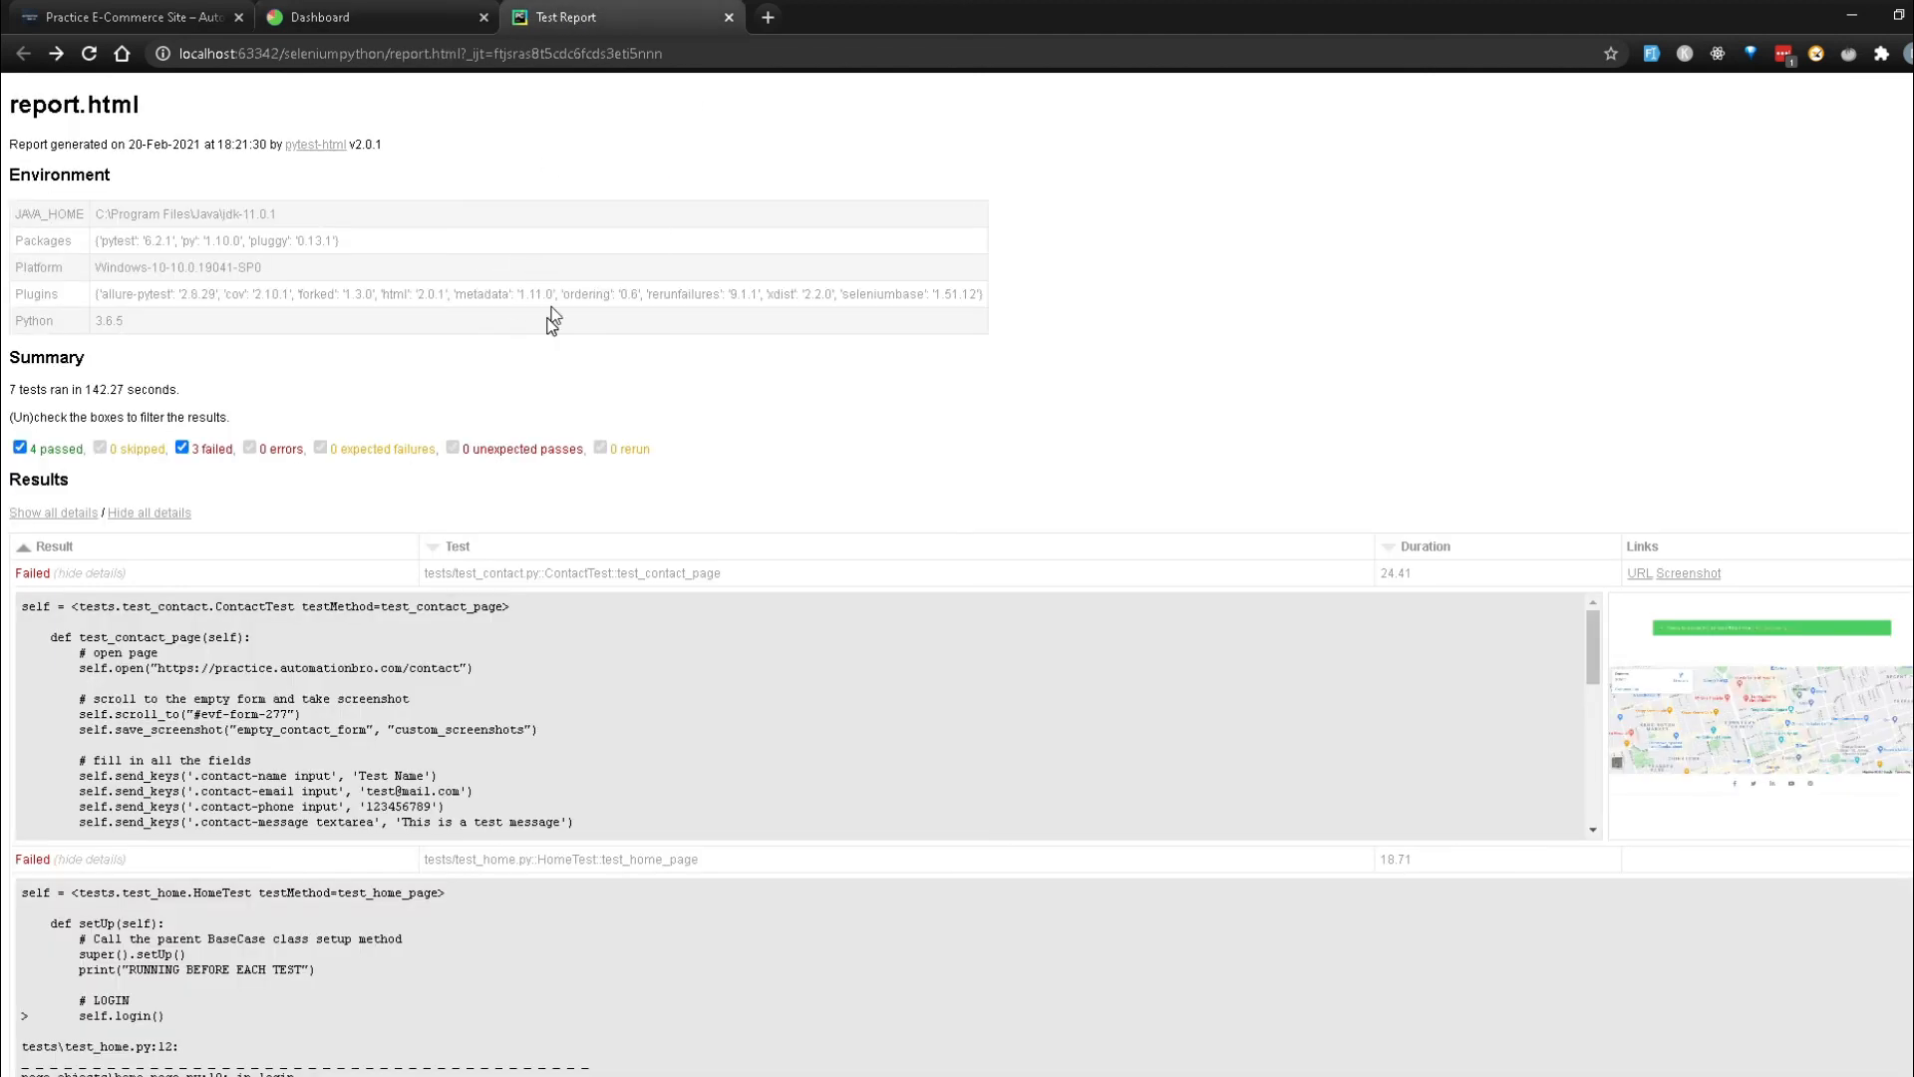
{"action": "mouse_move", "coordinate": [780, 381]}
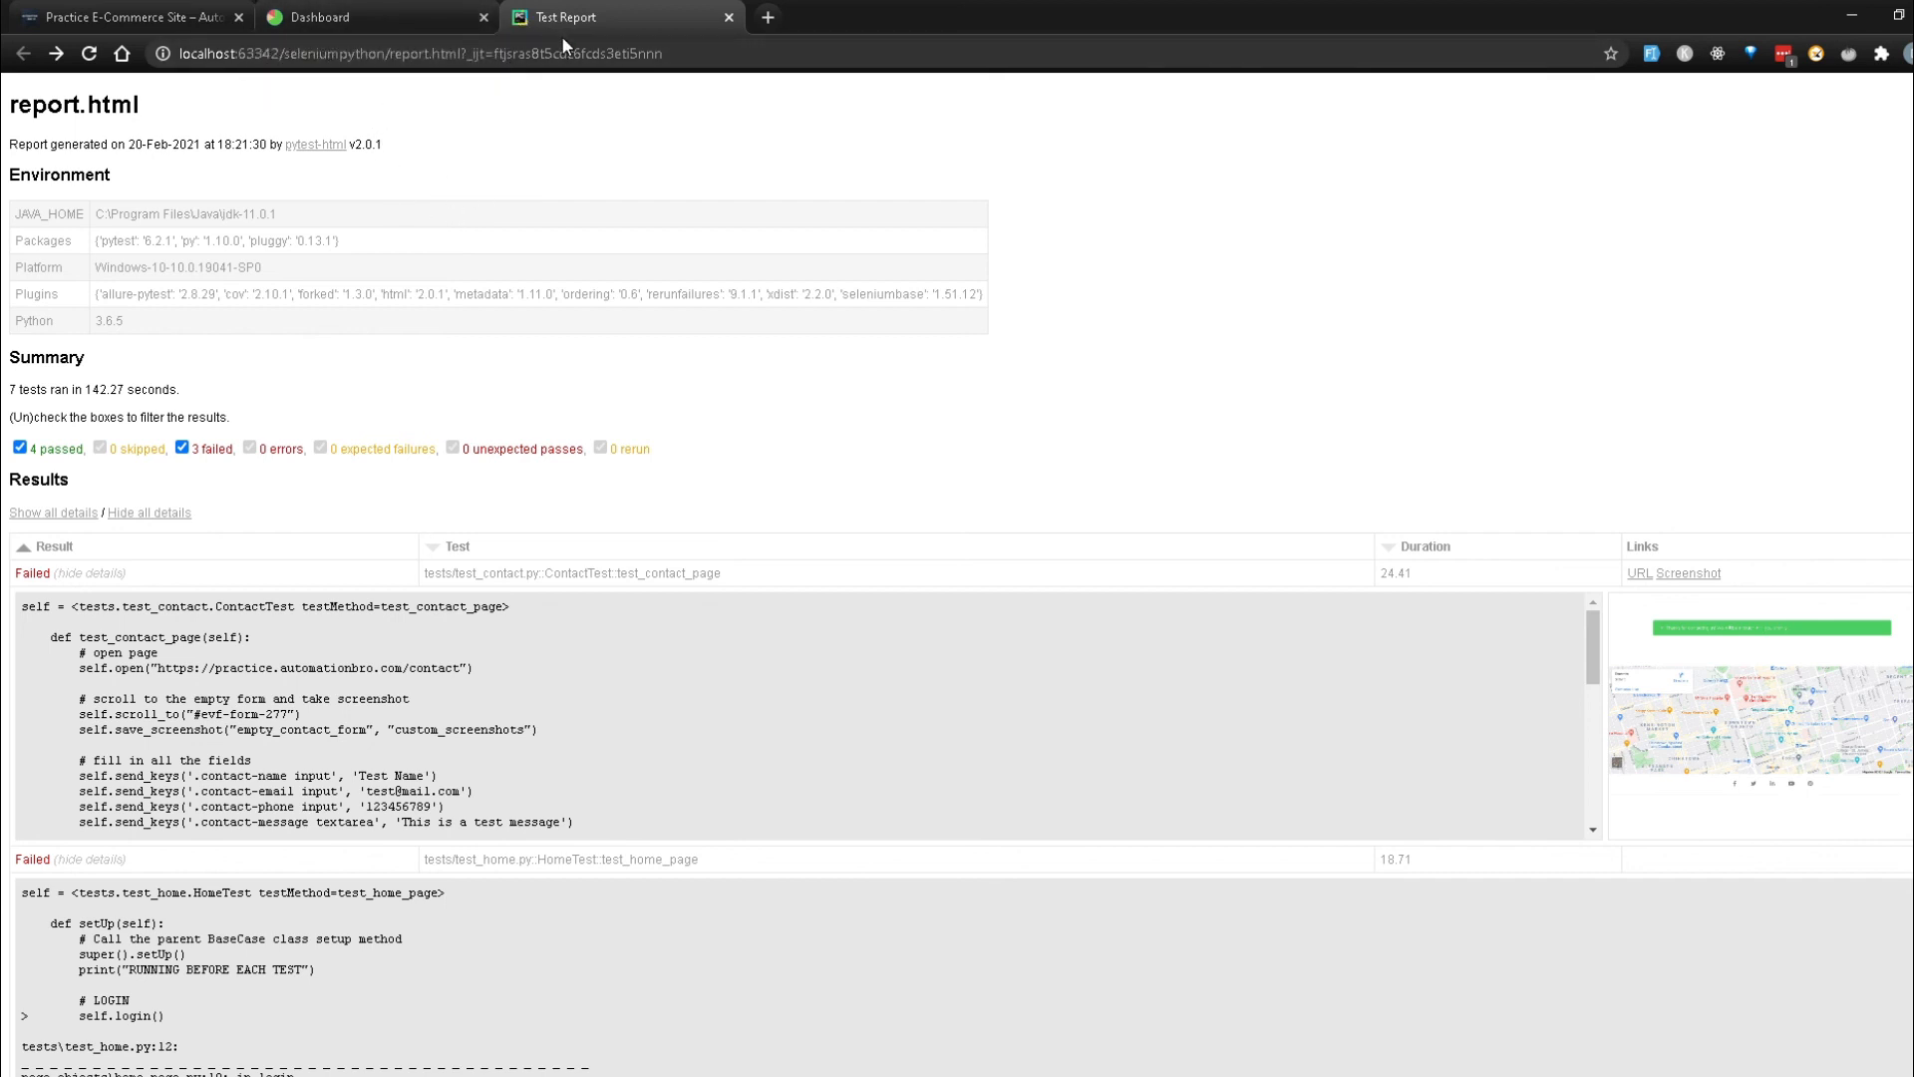
{"action": "mouse_move", "coordinate": [515, 158]}
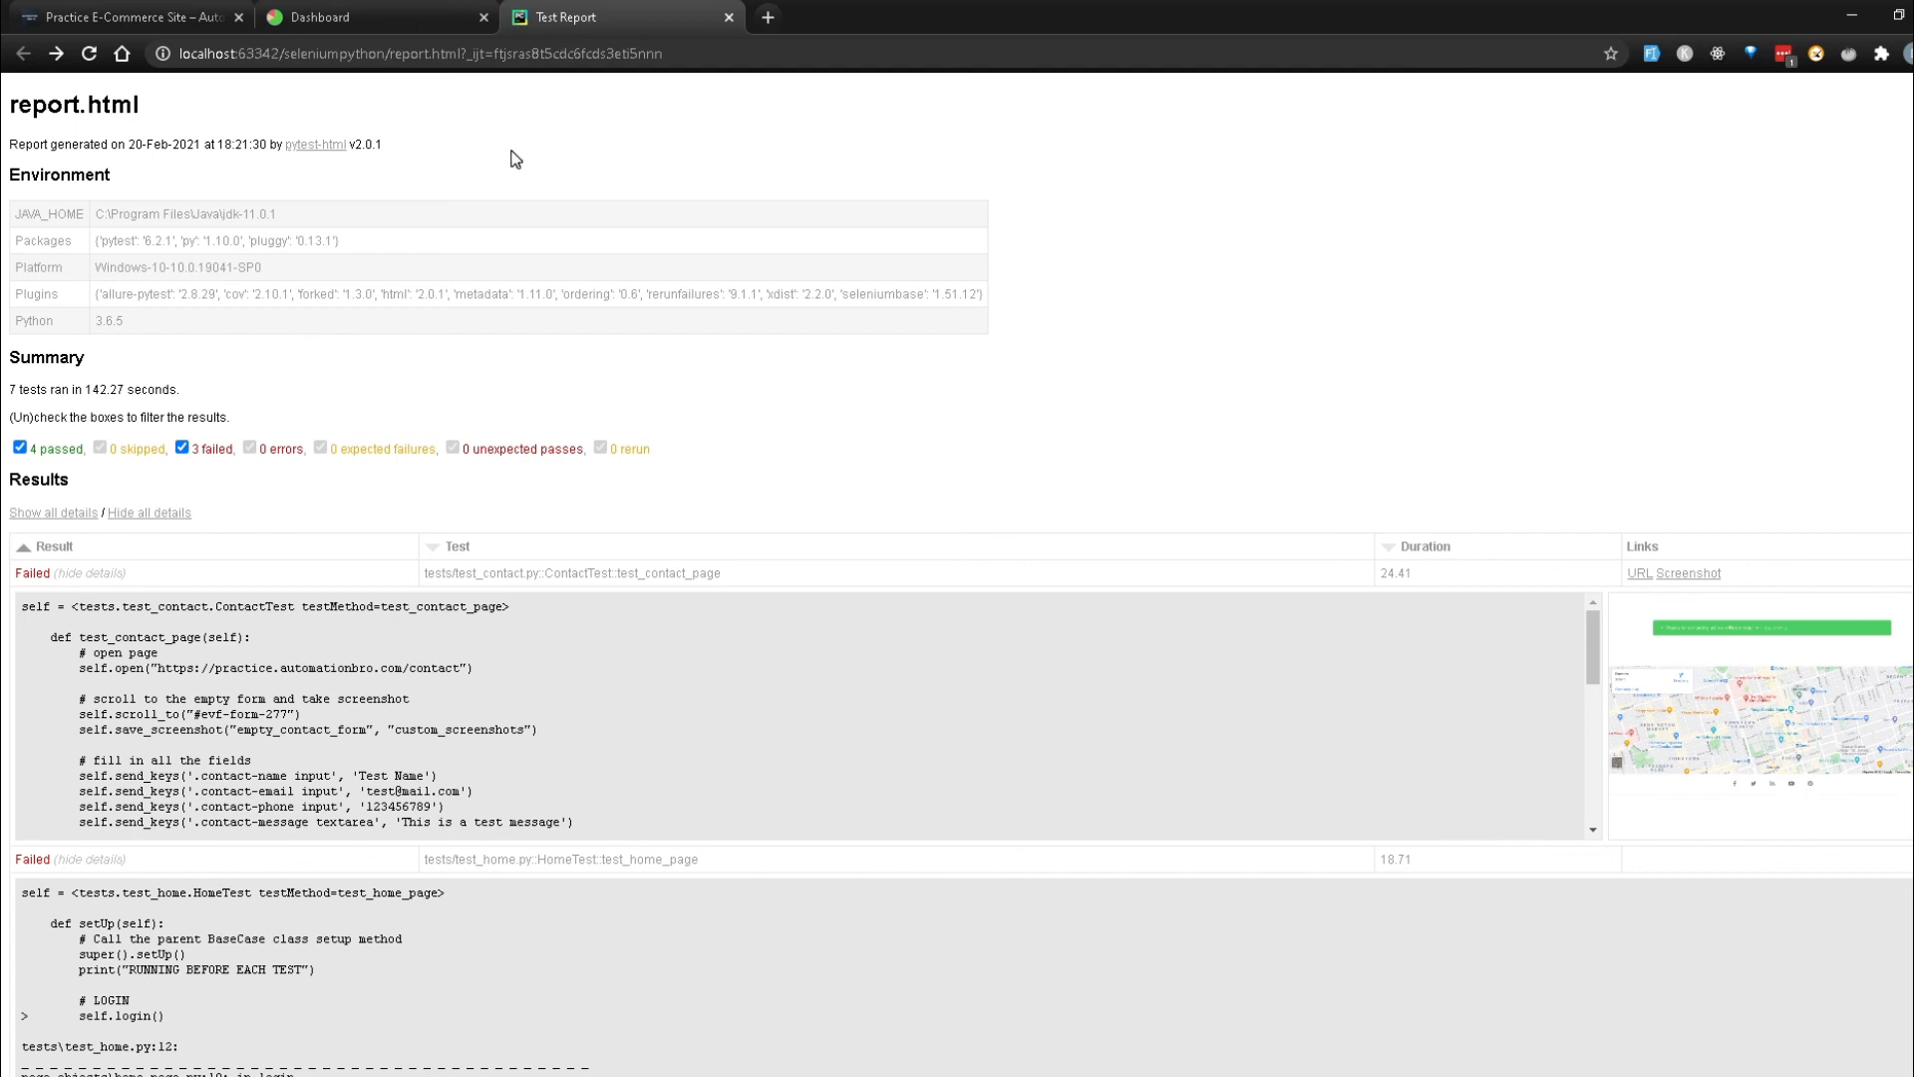